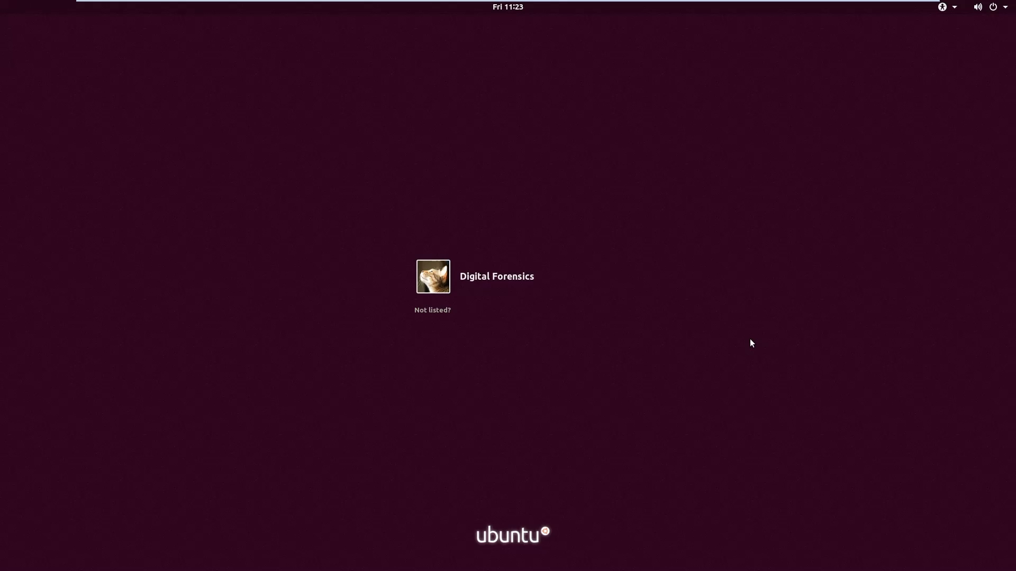
mouse_move(711, 382)
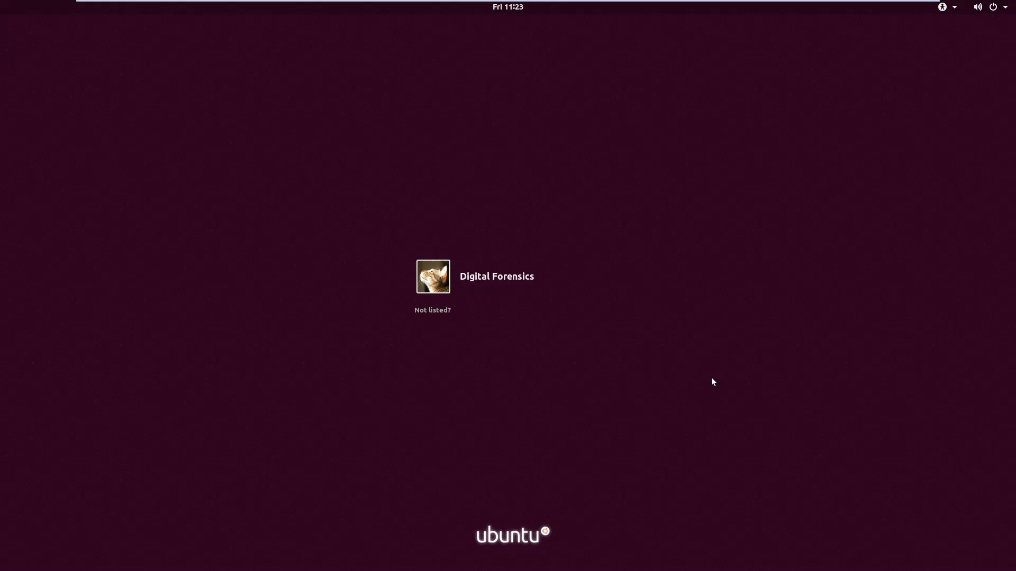
mouse_move(543, 340)
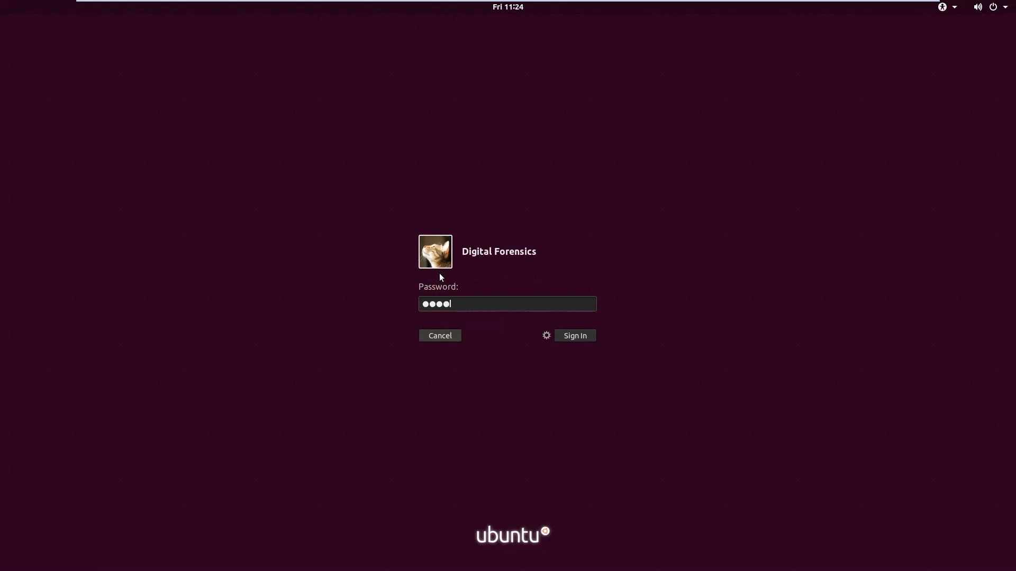
Submit the account password to sign in and reach the desktop
click(573, 335)
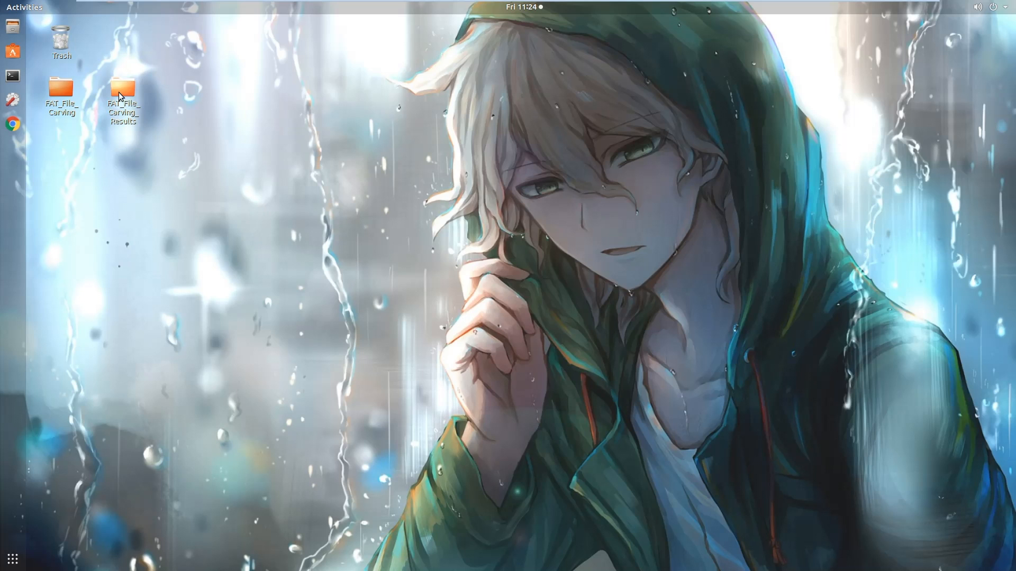
Open the FAT_File_Carving folder on the way to FAT Types.png in Helpful Images
double_click(225, 388)
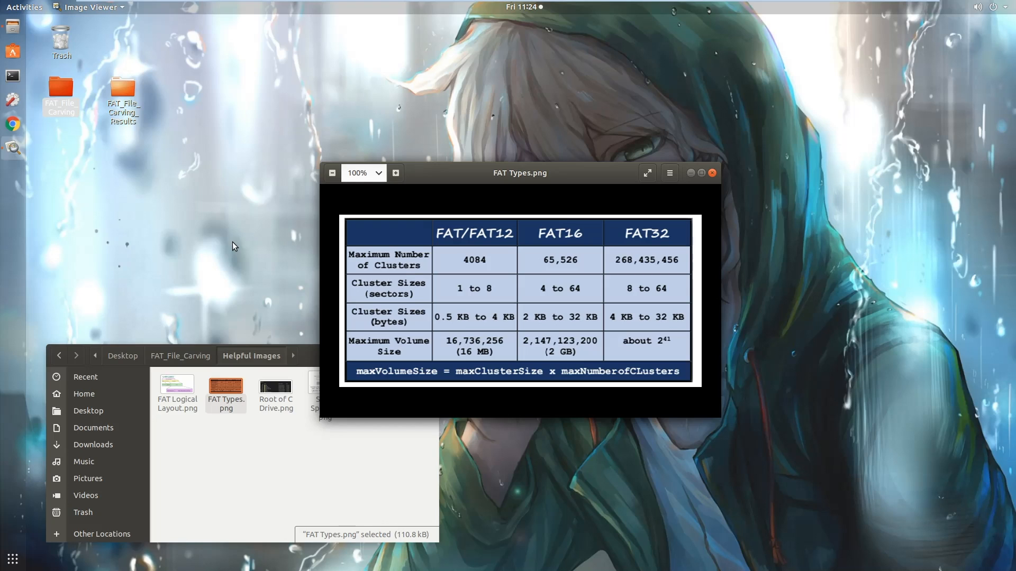
mouse_move(222, 133)
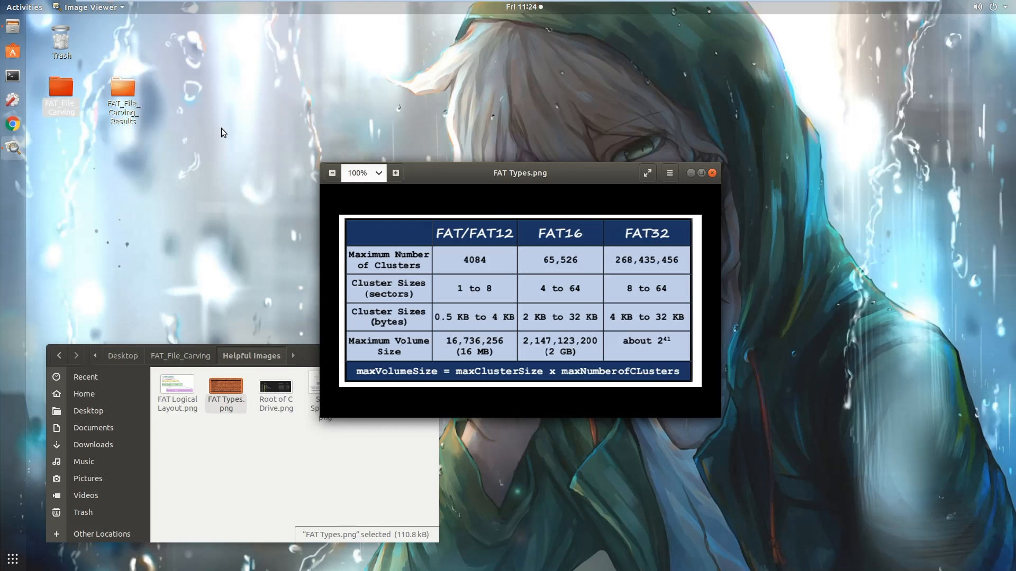
mouse_move(227, 137)
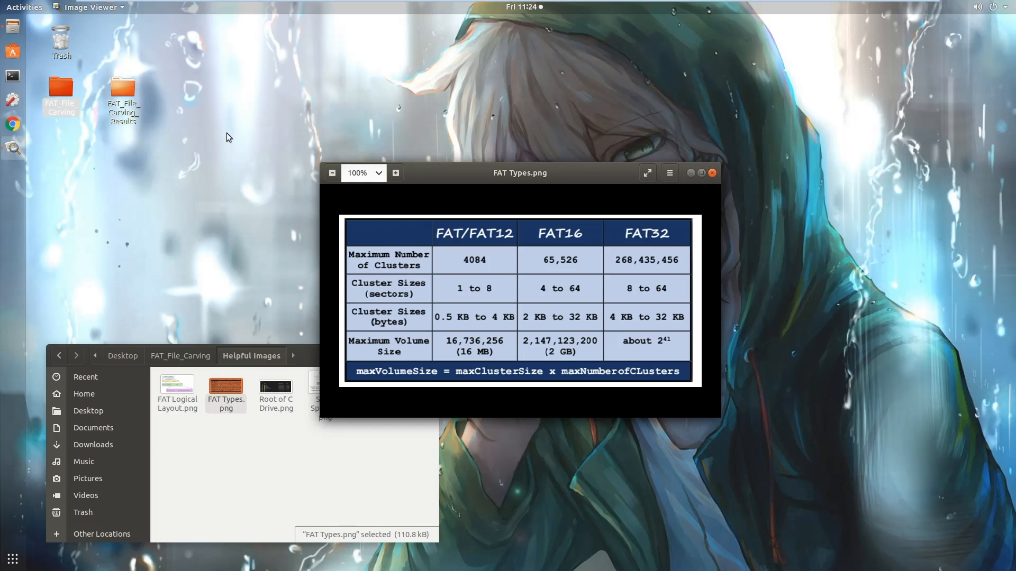
mouse_move(218, 125)
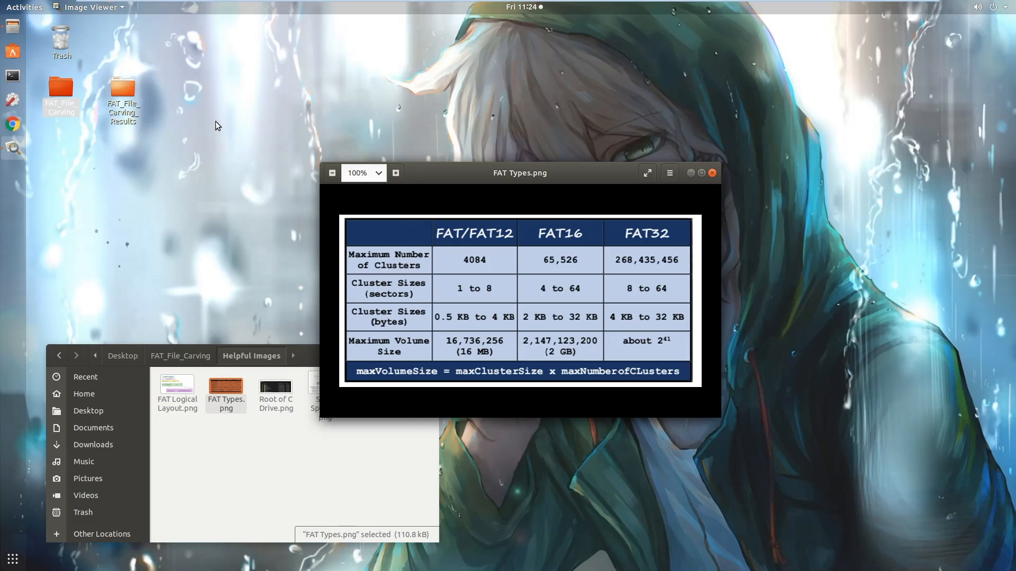
mouse_move(221, 127)
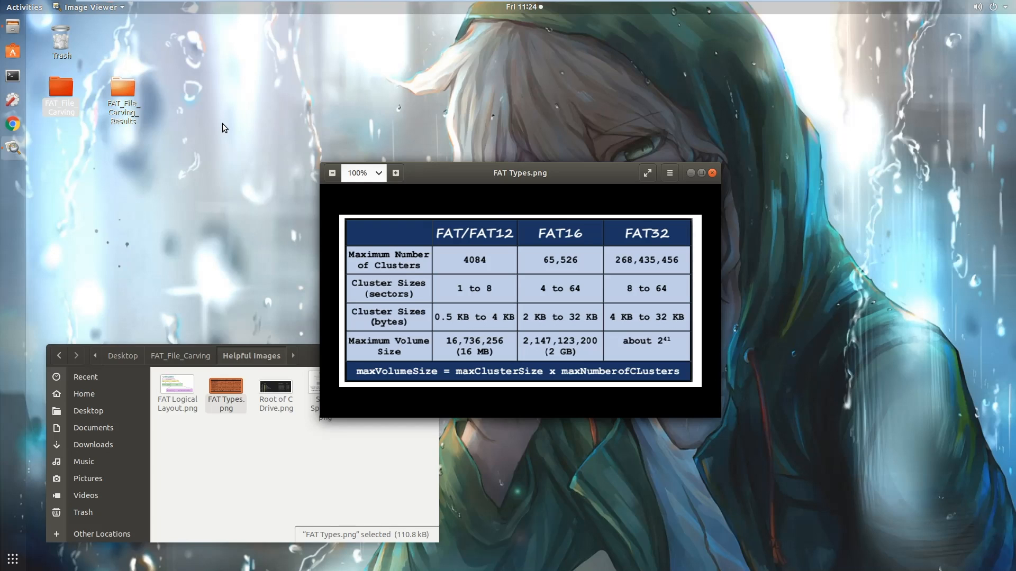
mouse_move(558, 313)
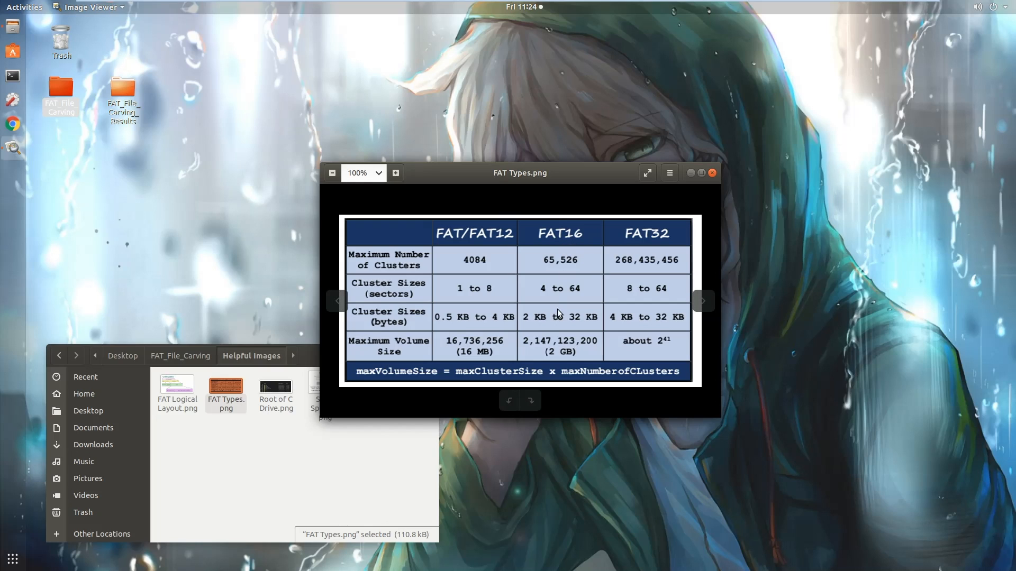
mouse_move(560, 253)
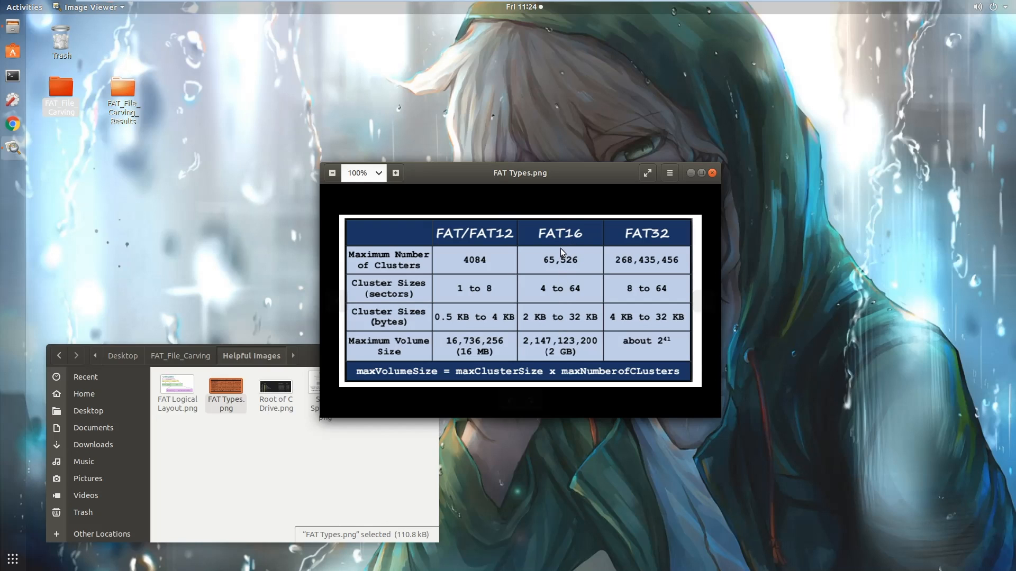
mouse_move(576, 169)
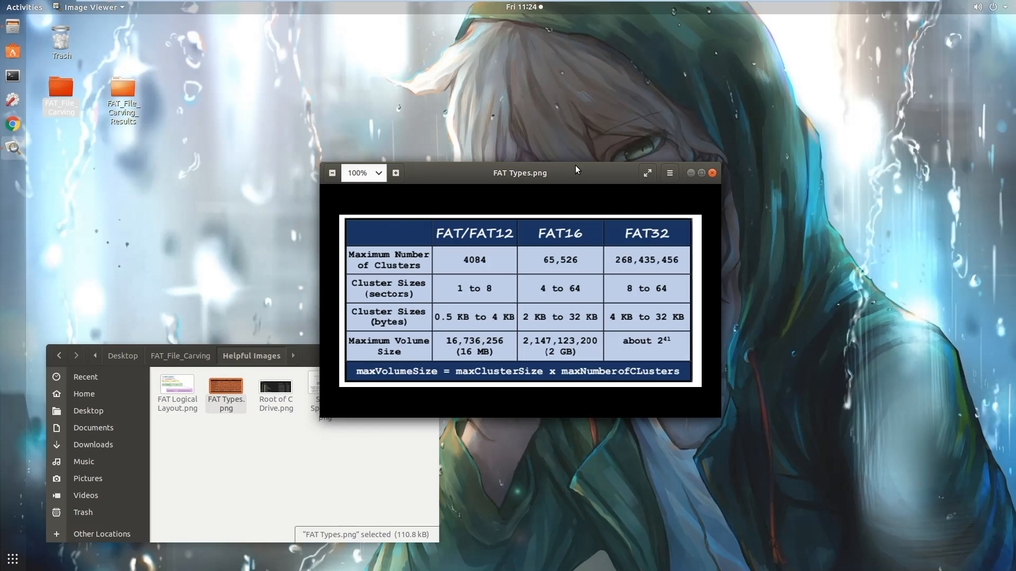
mouse_move(566, 360)
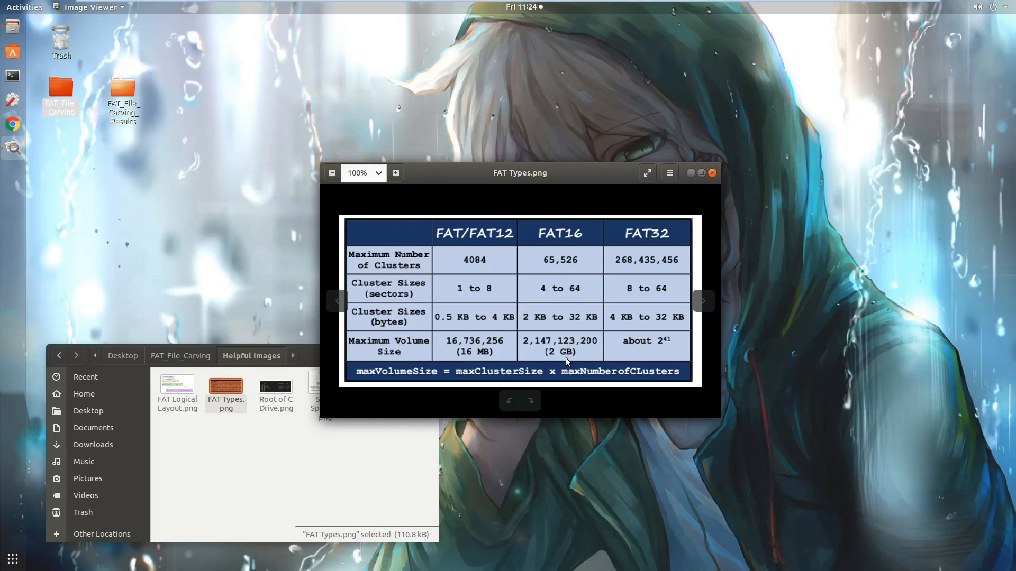
mouse_move(572, 447)
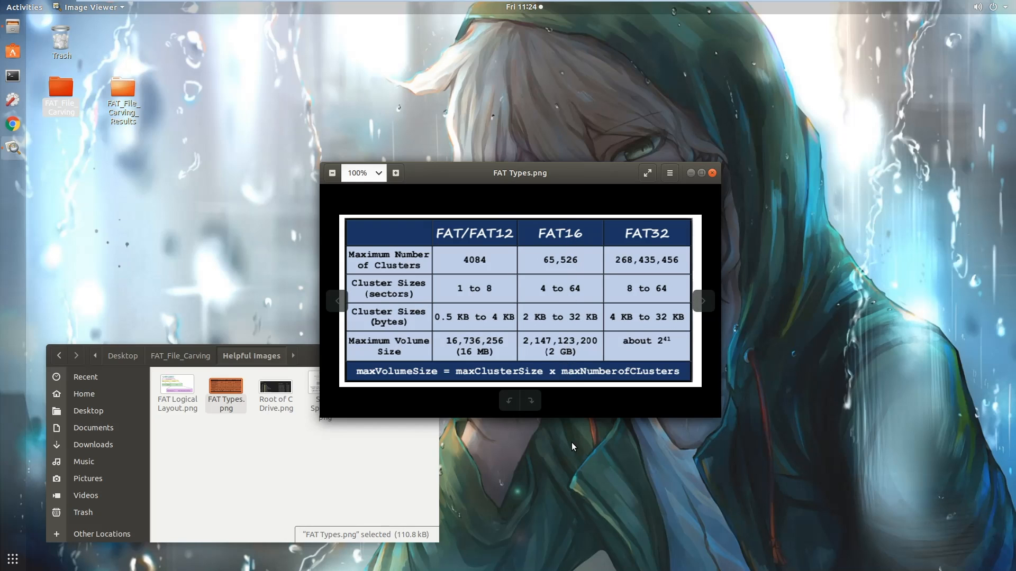
mouse_move(717, 169)
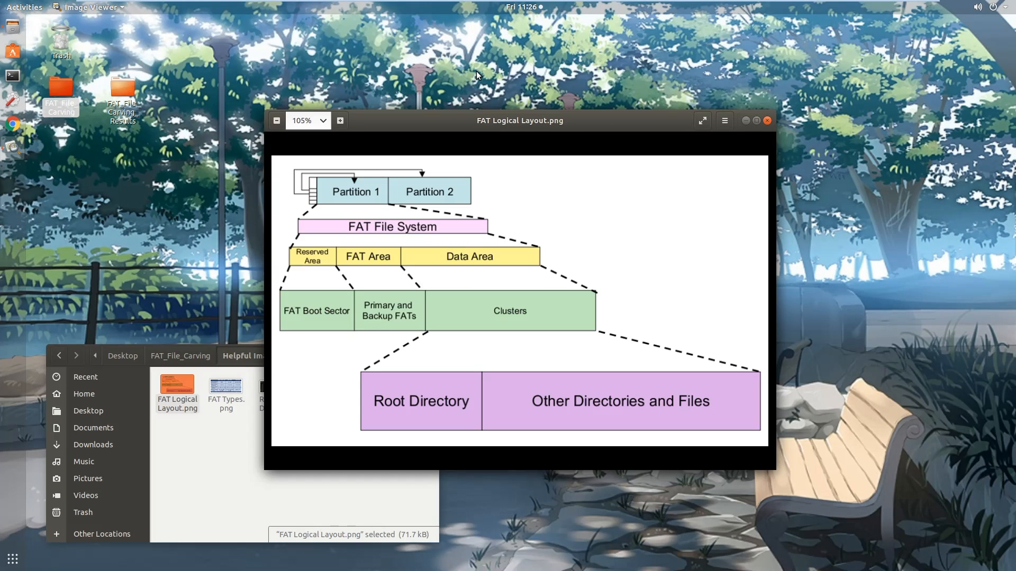
mouse_move(356, 188)
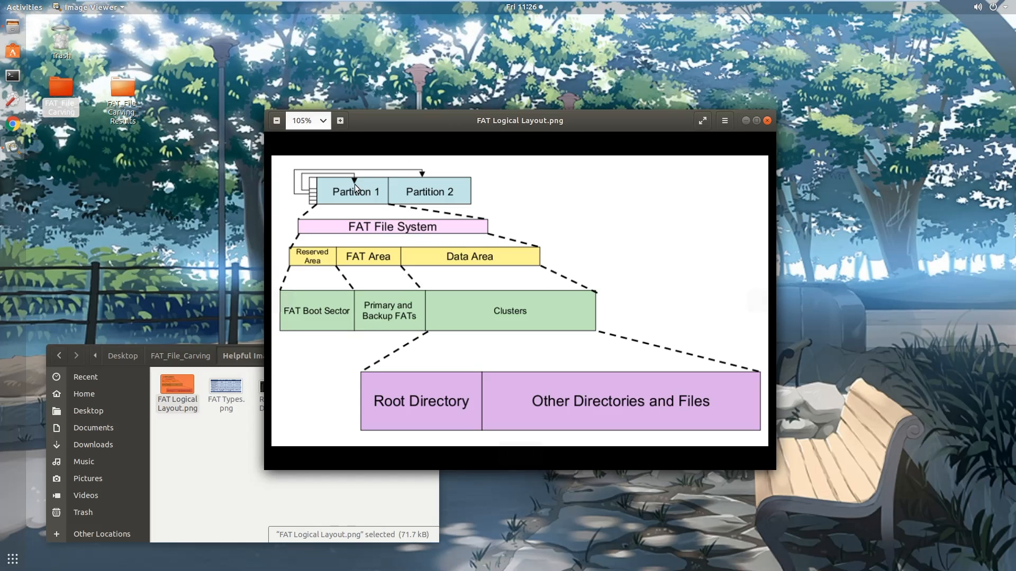
mouse_move(364, 232)
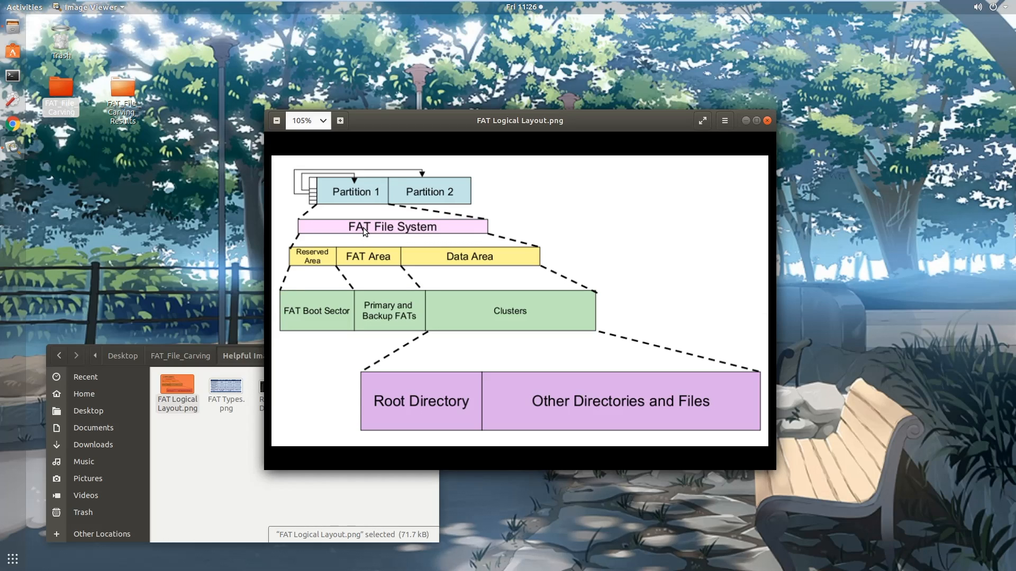
mouse_move(323, 264)
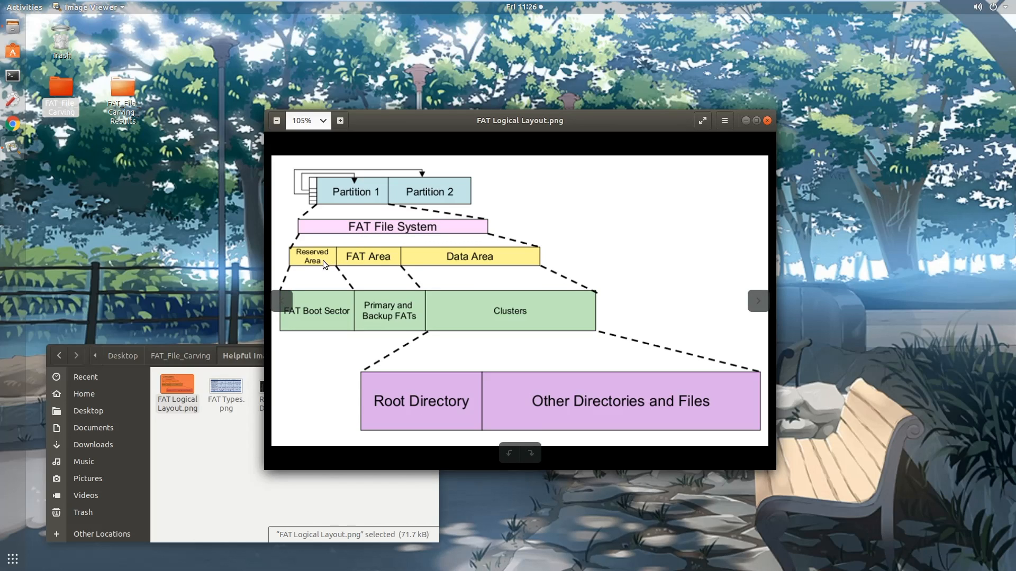
mouse_move(371, 263)
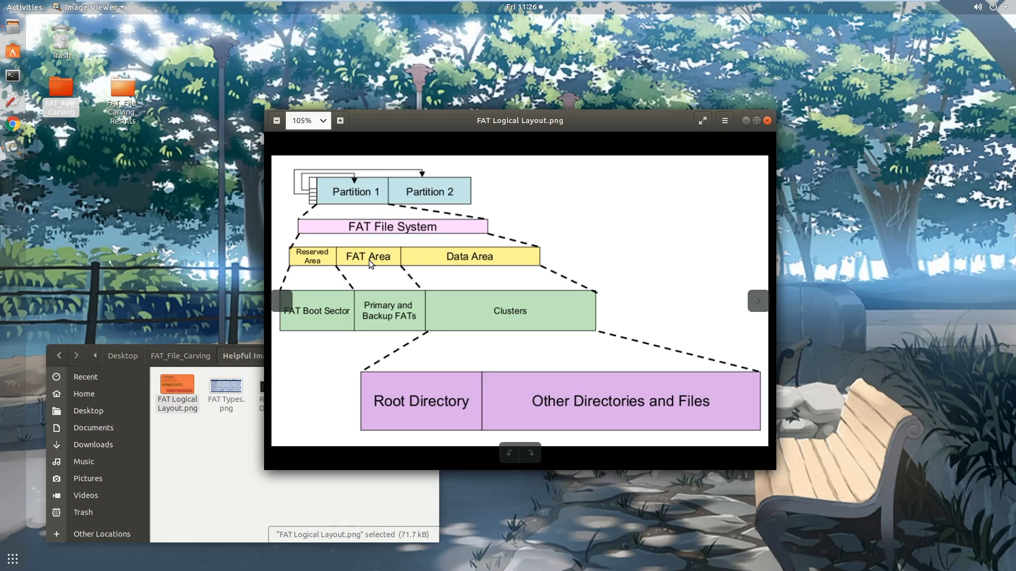
mouse_move(311, 266)
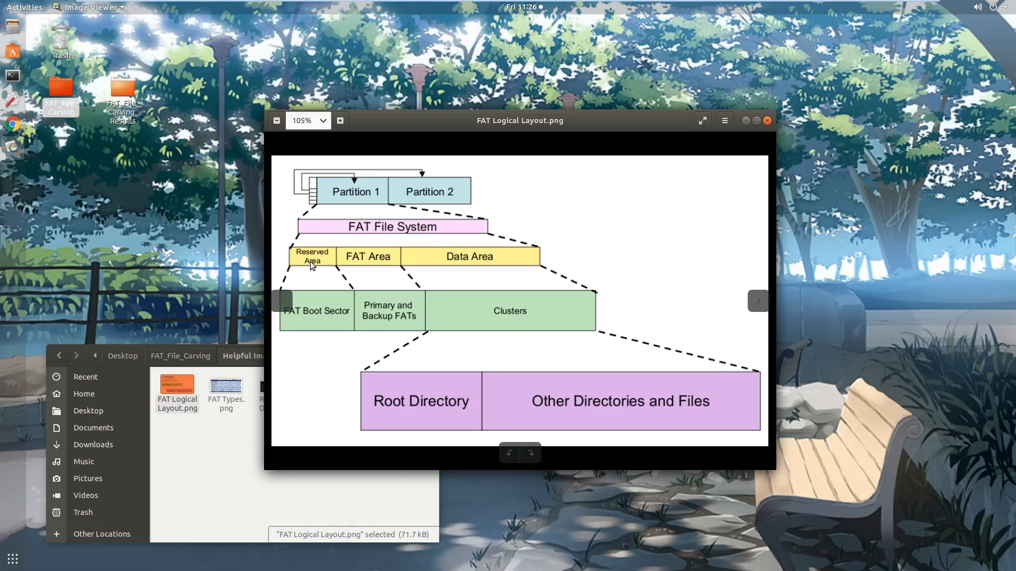
mouse_move(472, 266)
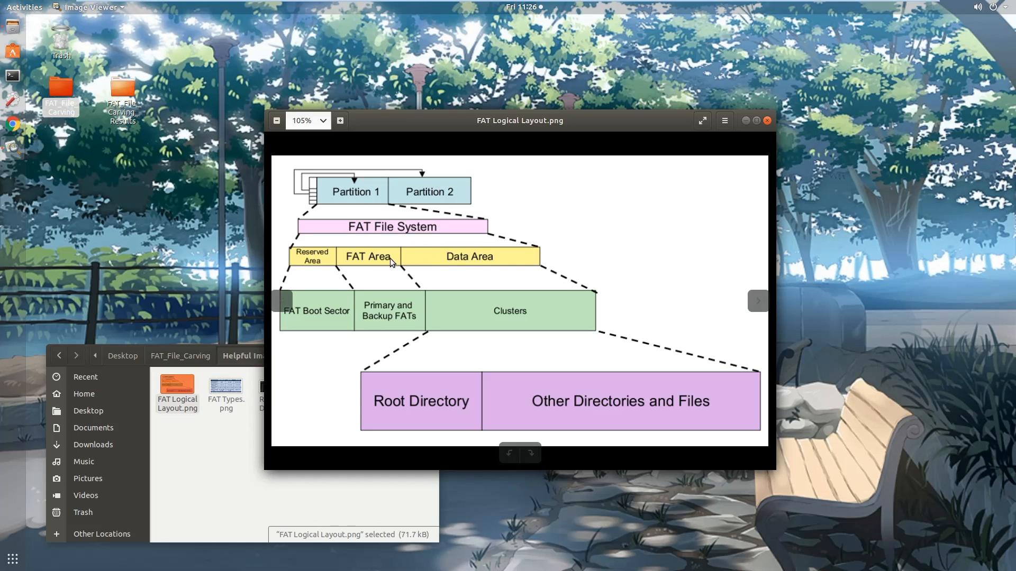
mouse_move(385, 201)
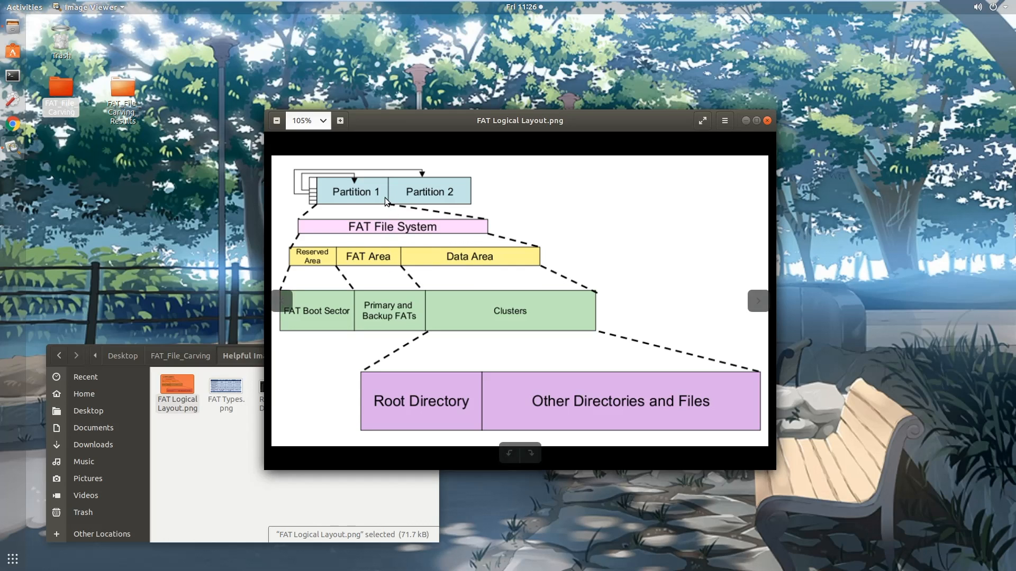
mouse_move(385, 227)
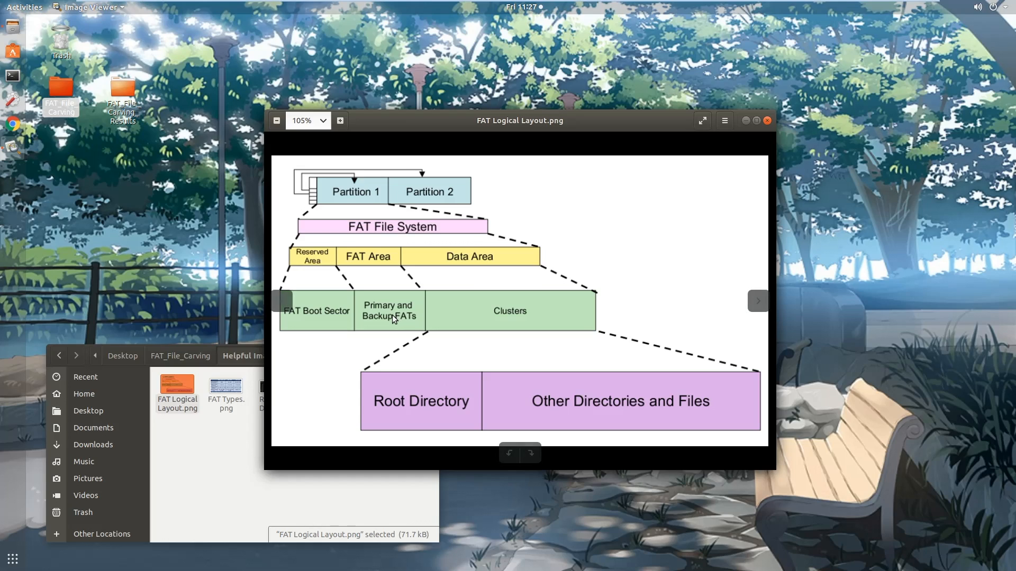
mouse_move(380, 267)
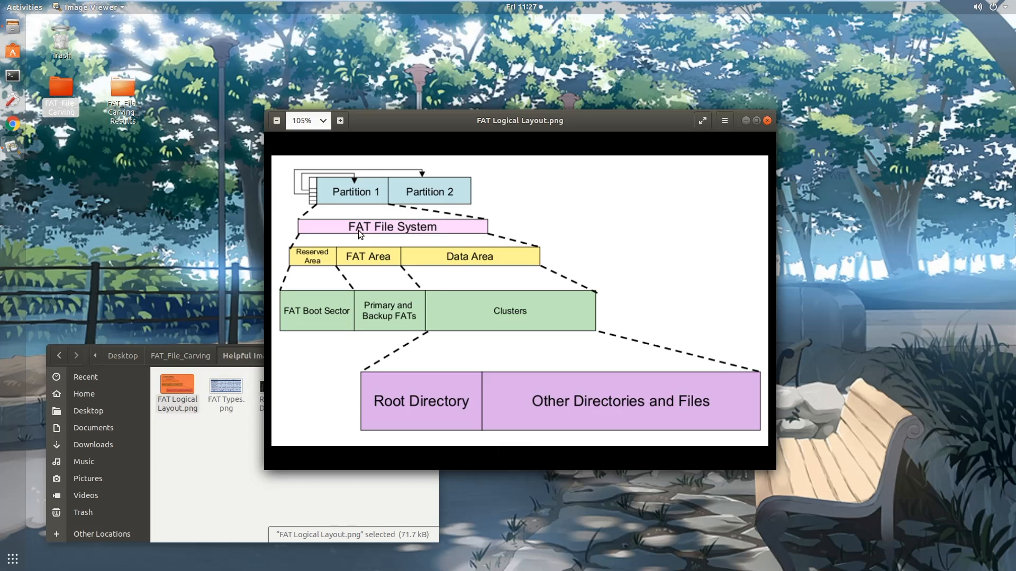
mouse_move(462, 233)
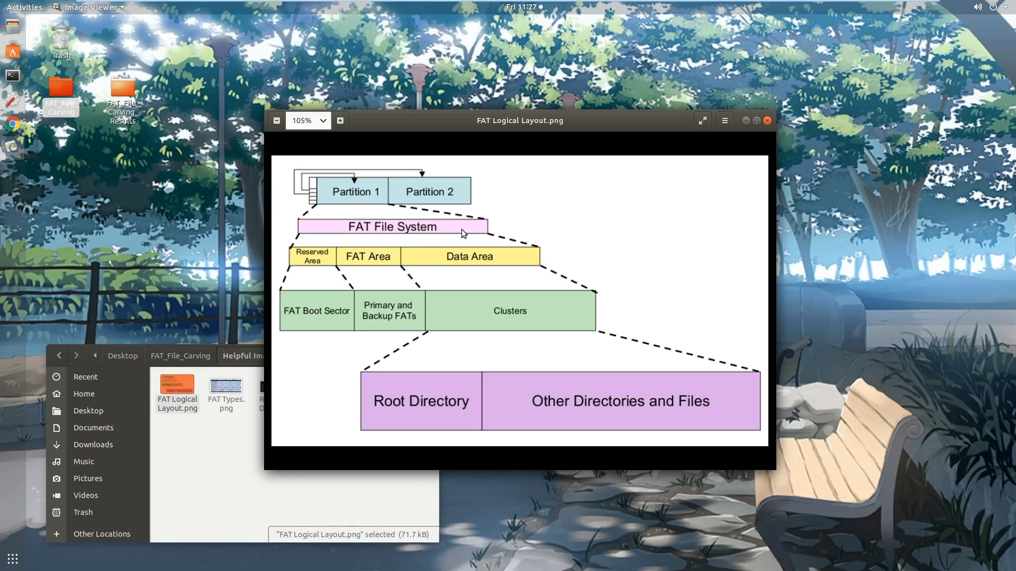
mouse_move(370, 264)
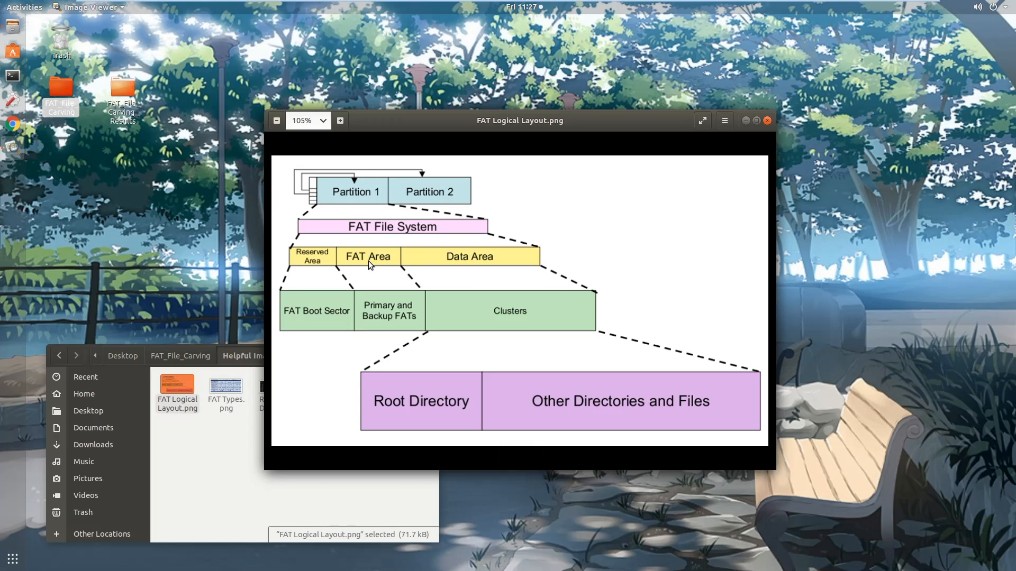
mouse_move(360, 264)
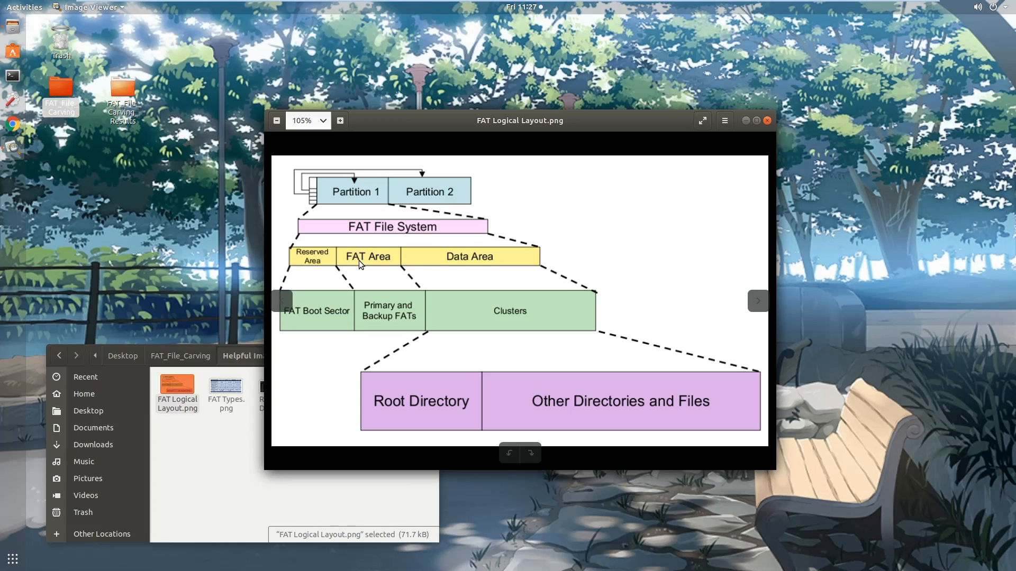
mouse_move(457, 255)
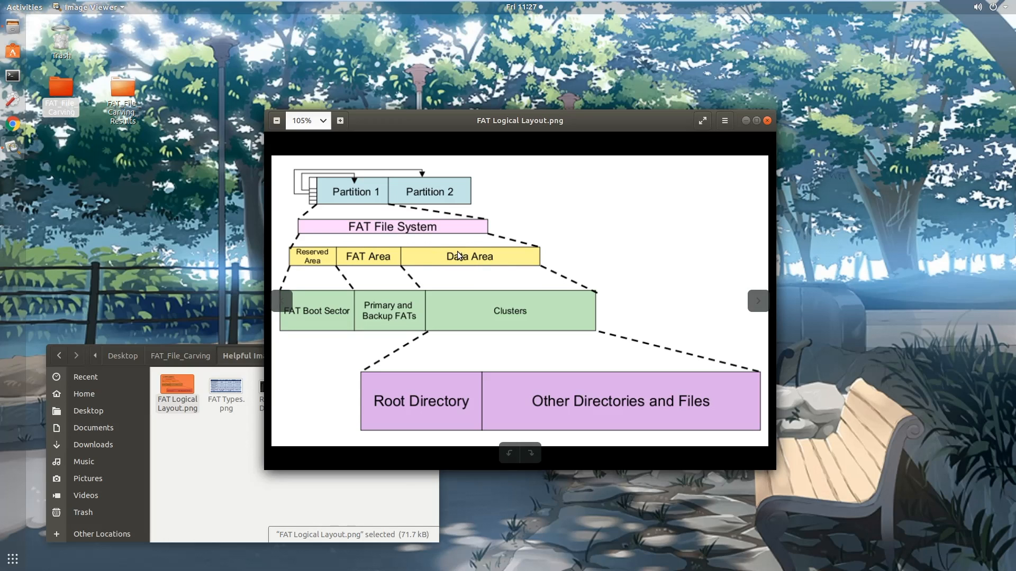
mouse_move(427, 234)
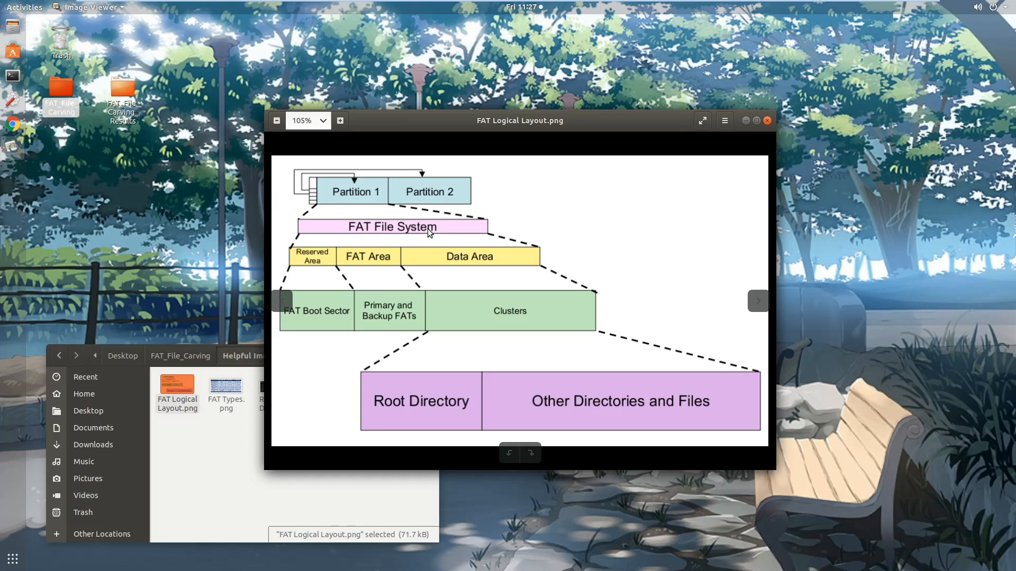
mouse_move(539, 241)
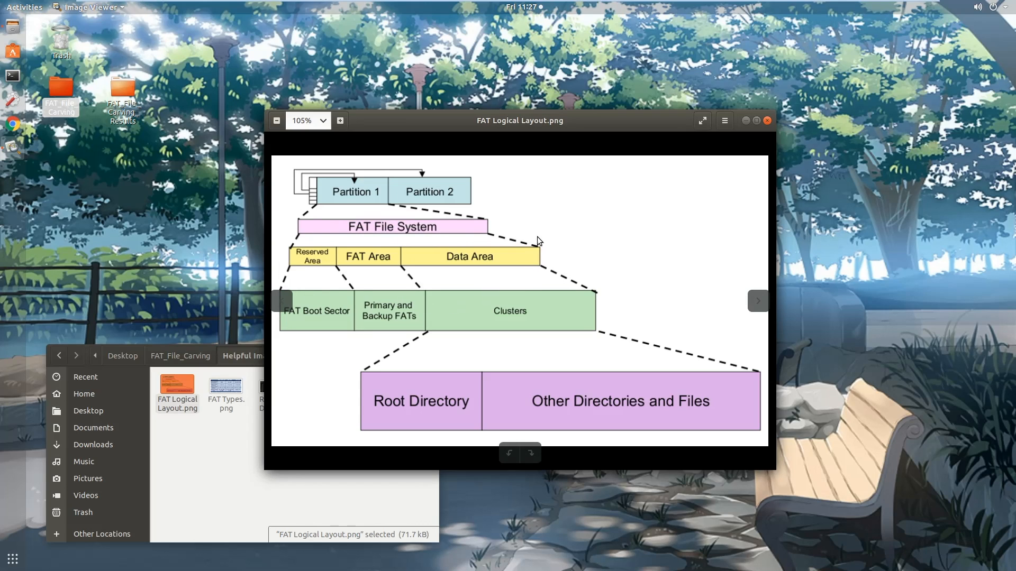
mouse_move(515, 267)
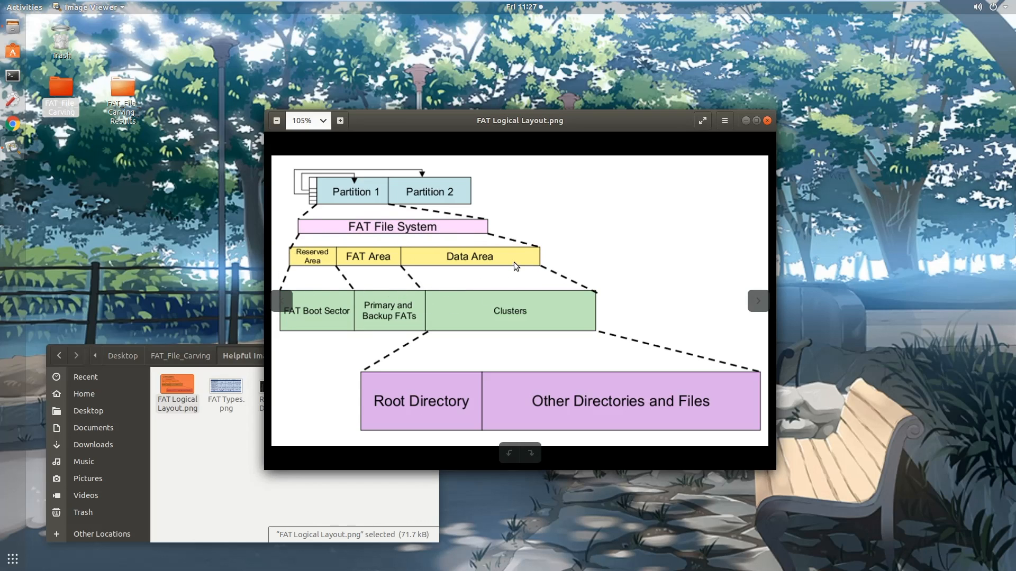
mouse_move(515, 264)
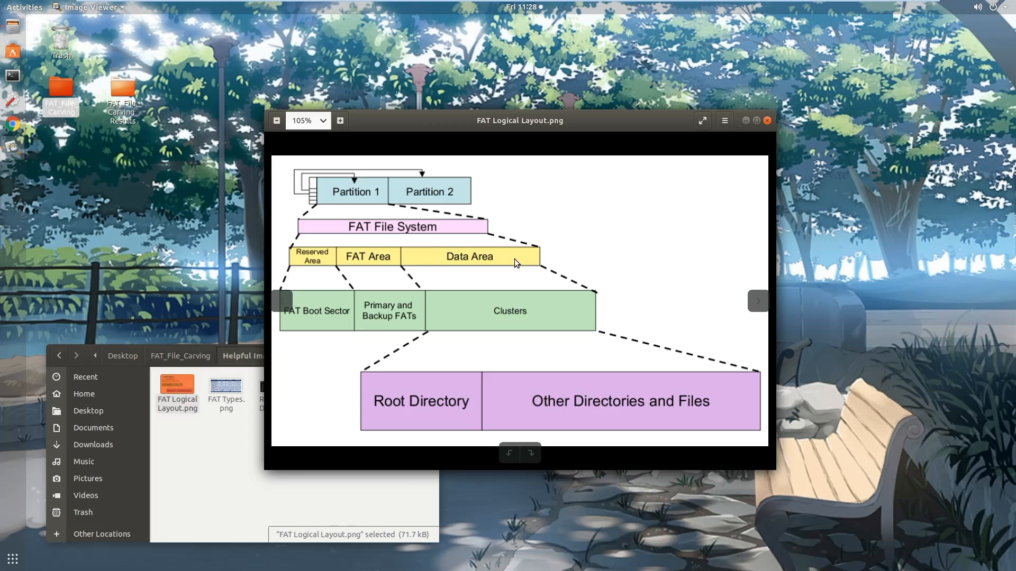
mouse_move(515, 263)
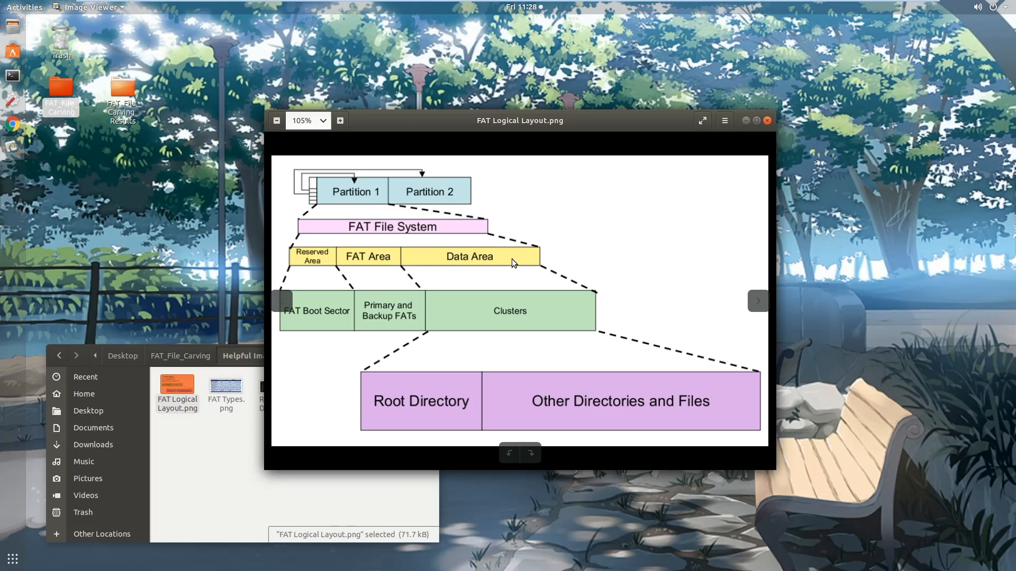
mouse_move(516, 266)
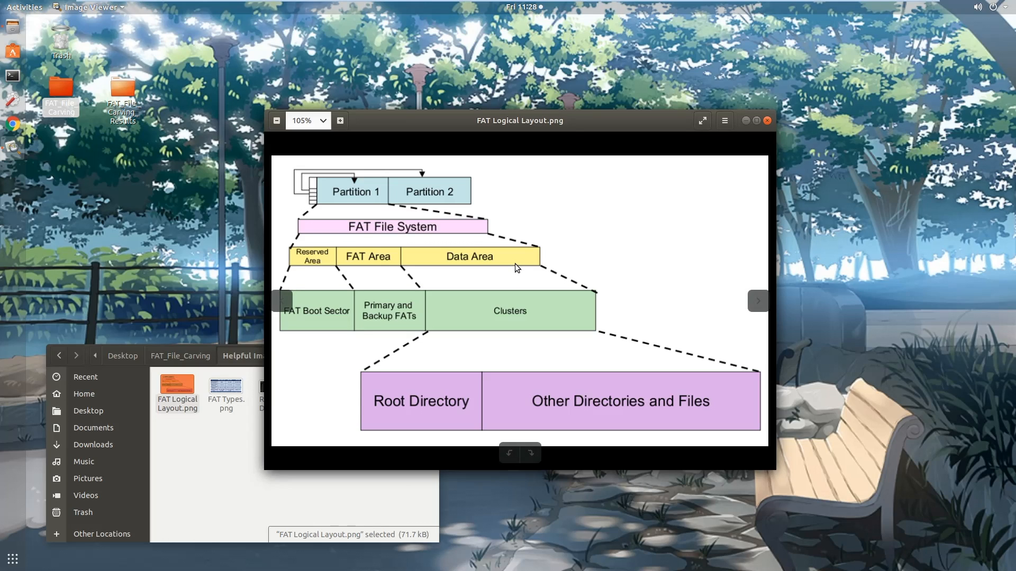
Close the FAT Logical Layout.png diagram, returning to the Helpful Images folder
click(767, 121)
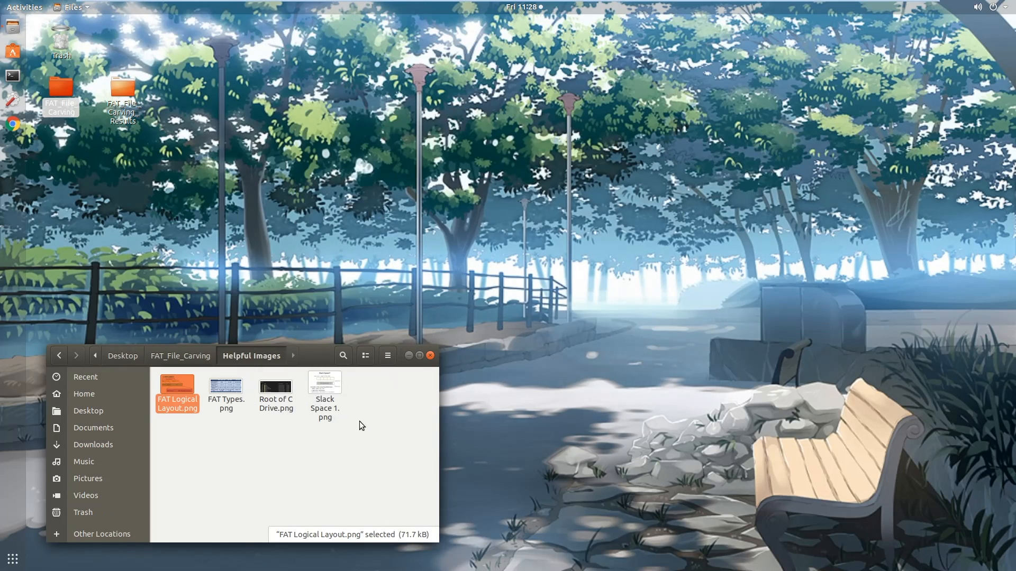
double_click(324, 380)
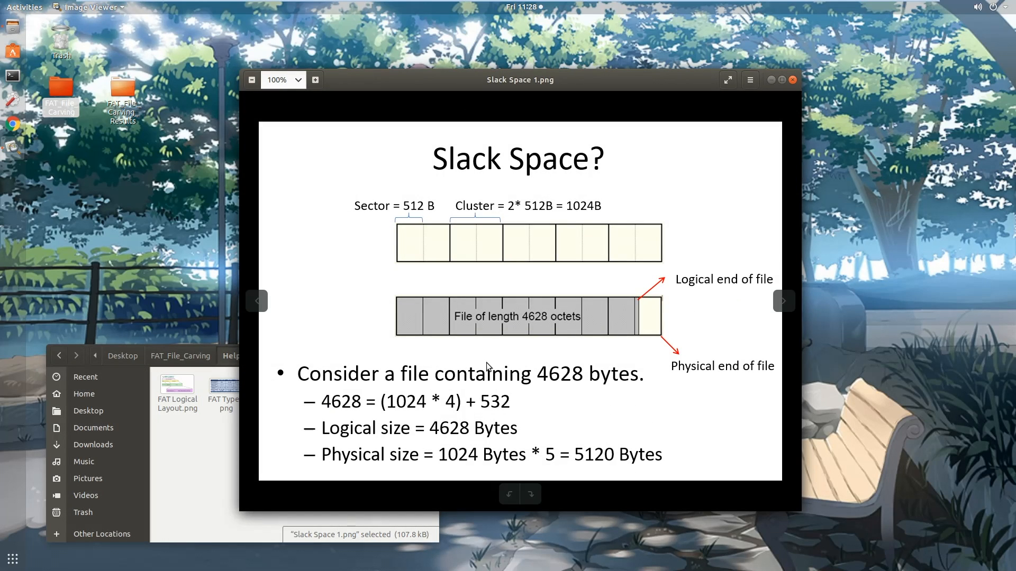
mouse_move(510, 206)
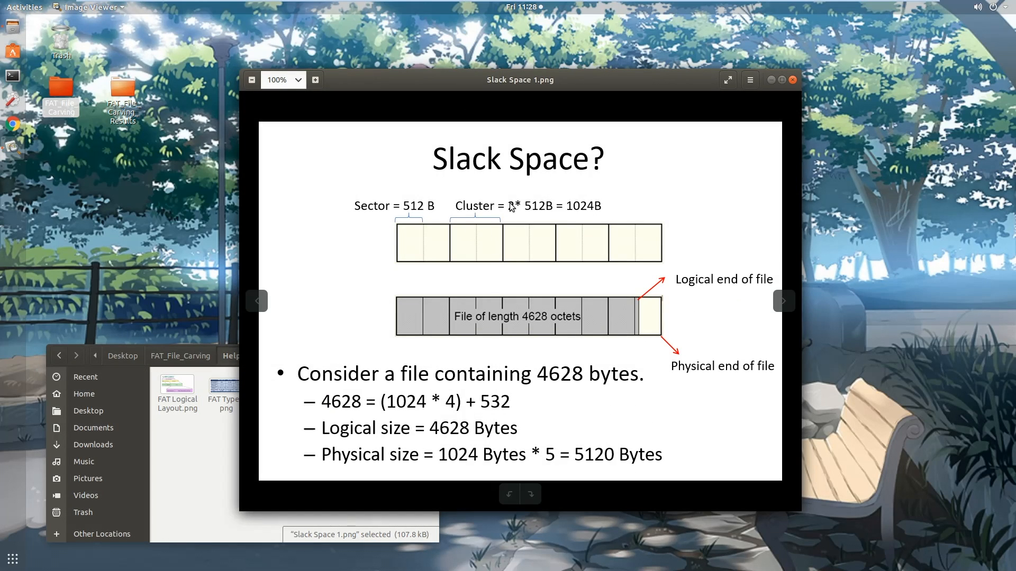
mouse_move(597, 208)
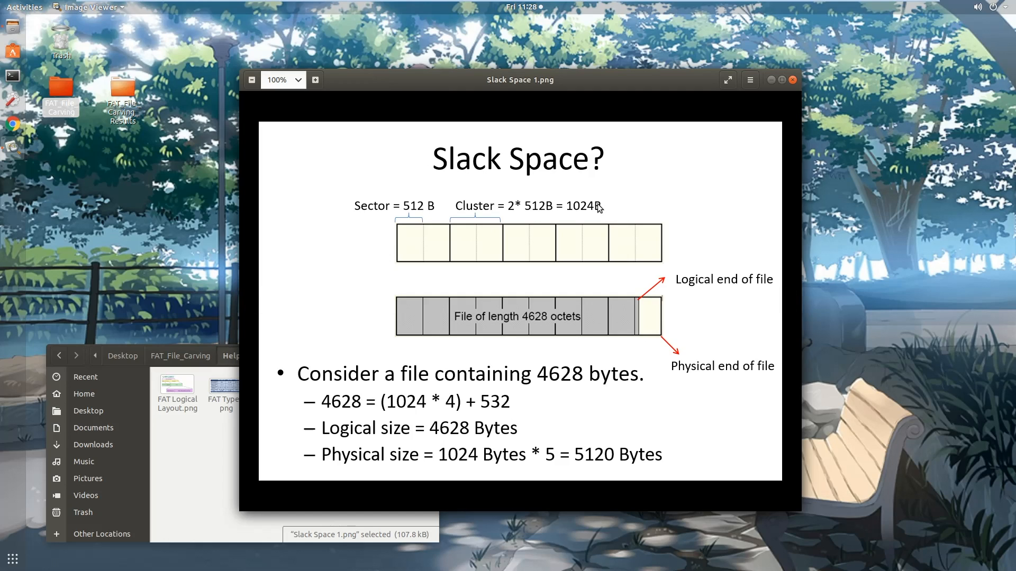
mouse_move(561, 387)
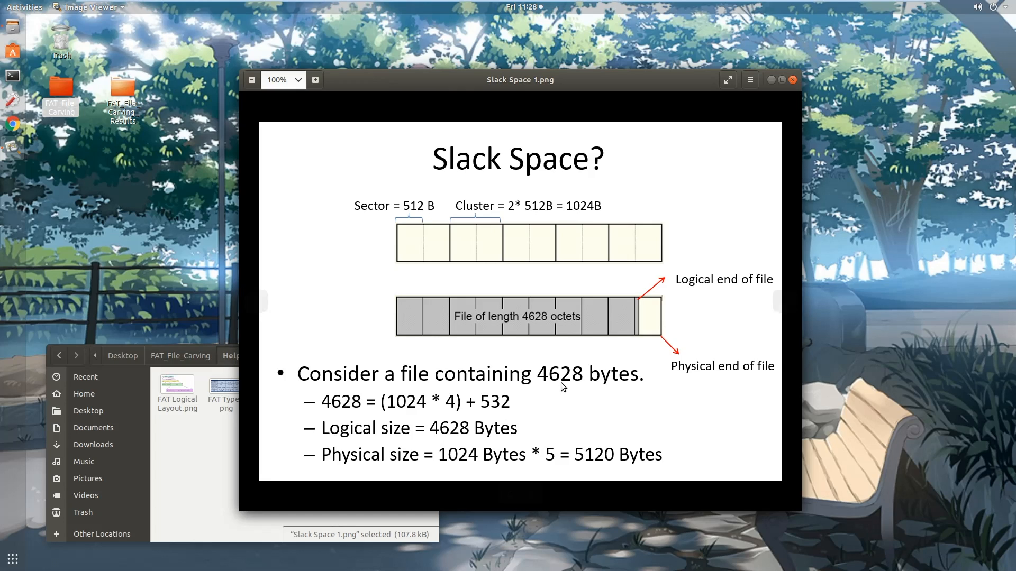
mouse_move(418, 296)
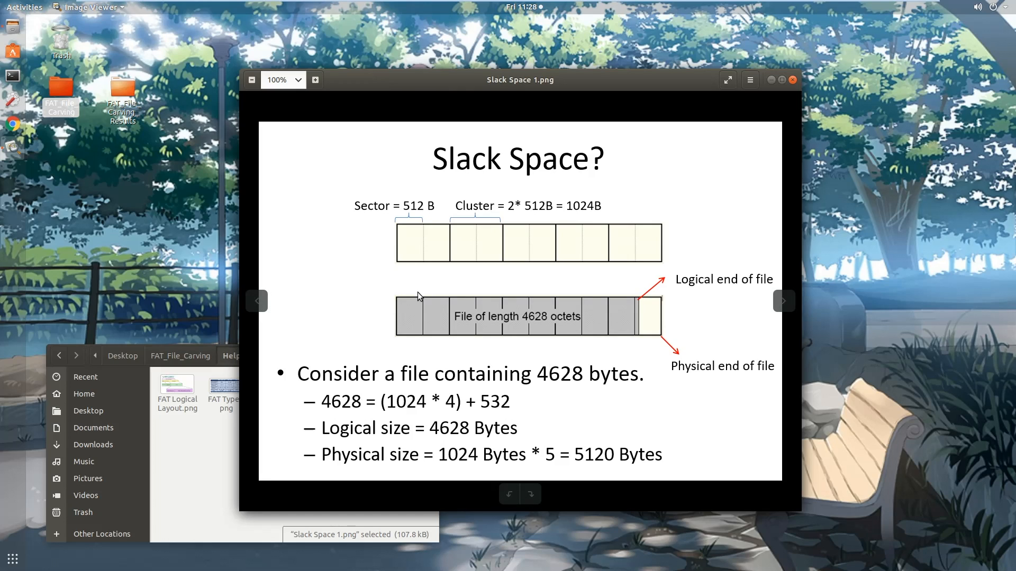
mouse_move(654, 329)
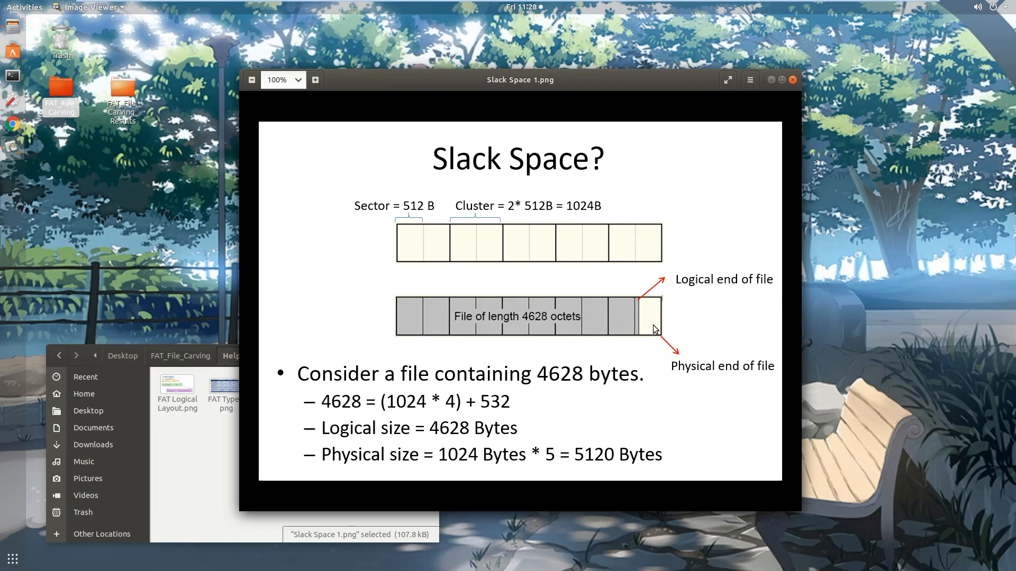
mouse_move(653, 330)
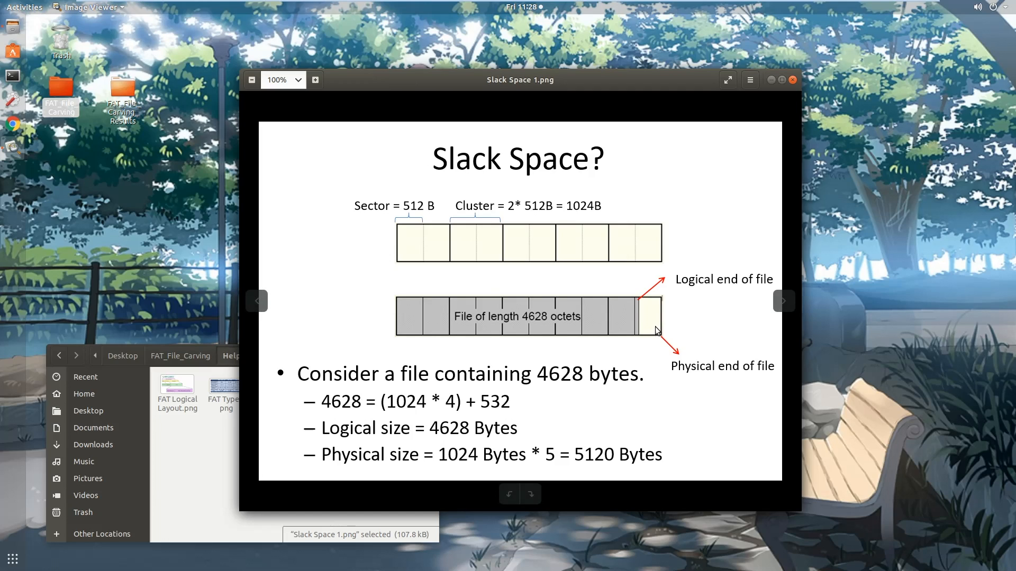
mouse_move(475, 225)
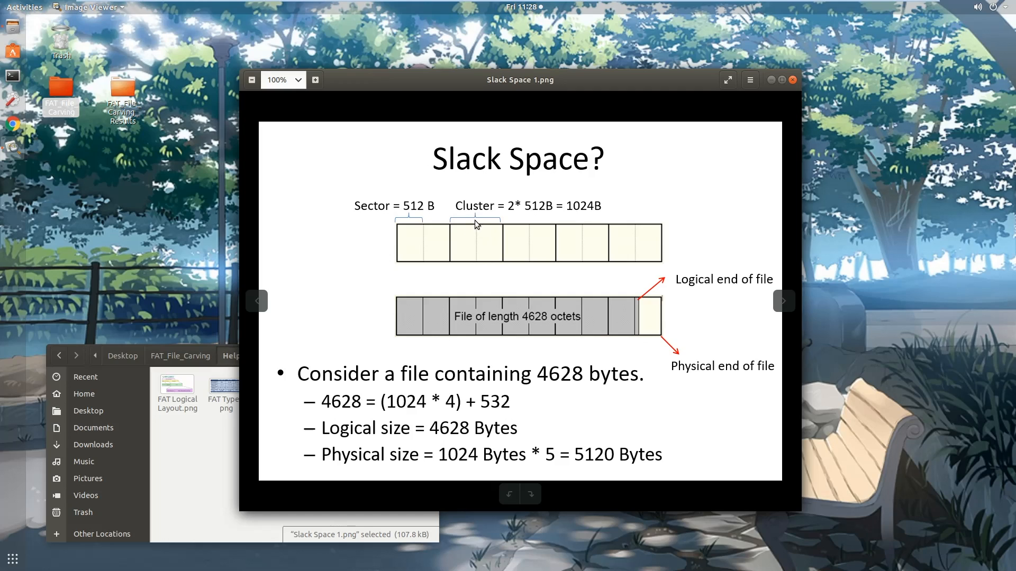
mouse_move(403, 257)
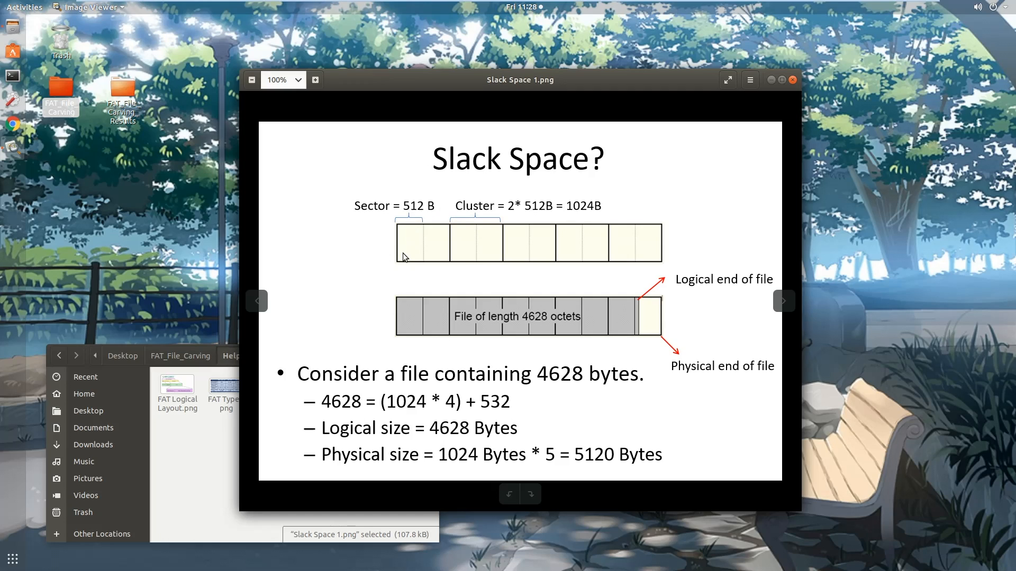
mouse_move(446, 383)
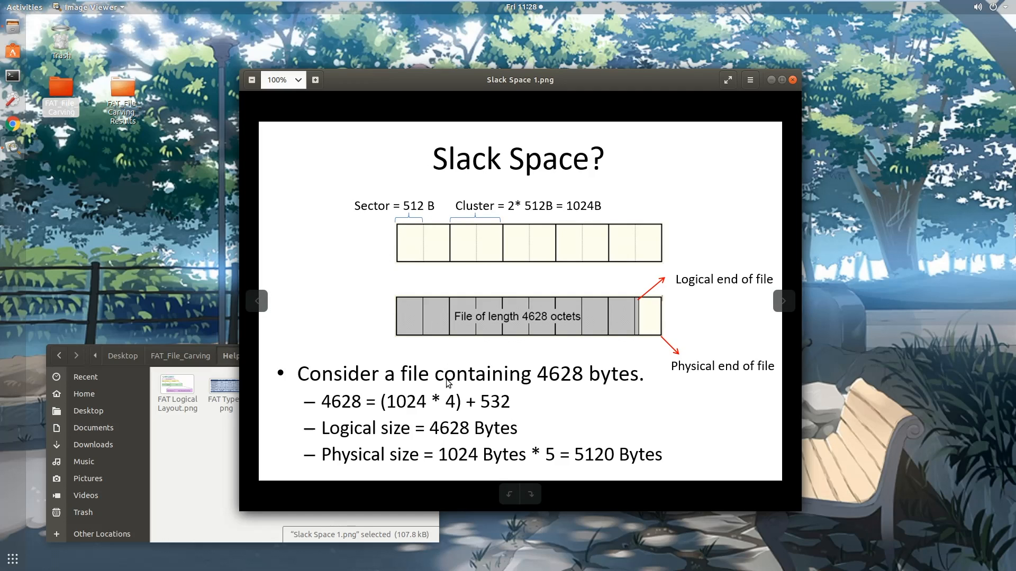
mouse_move(437, 371)
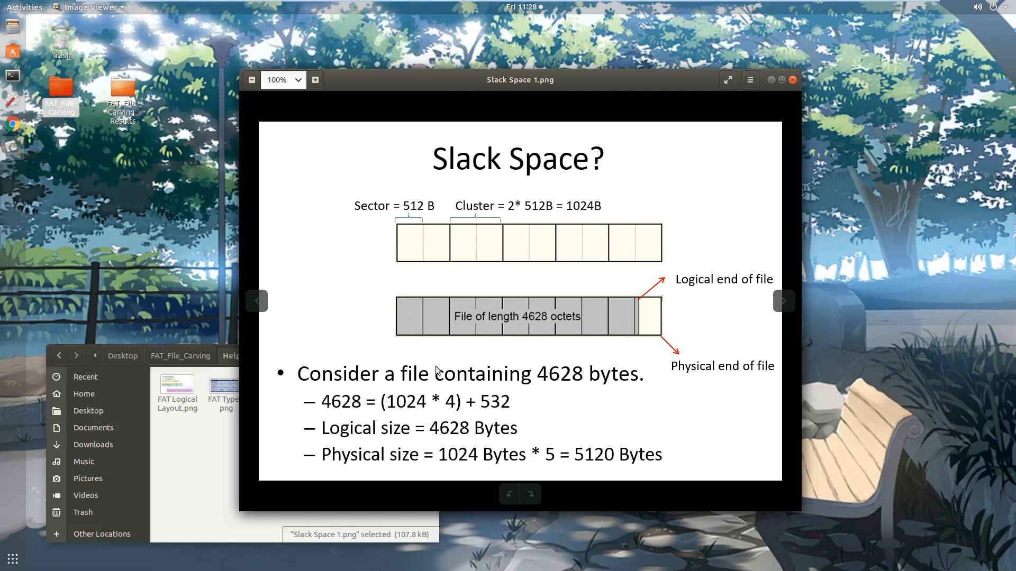
mouse_move(634, 324)
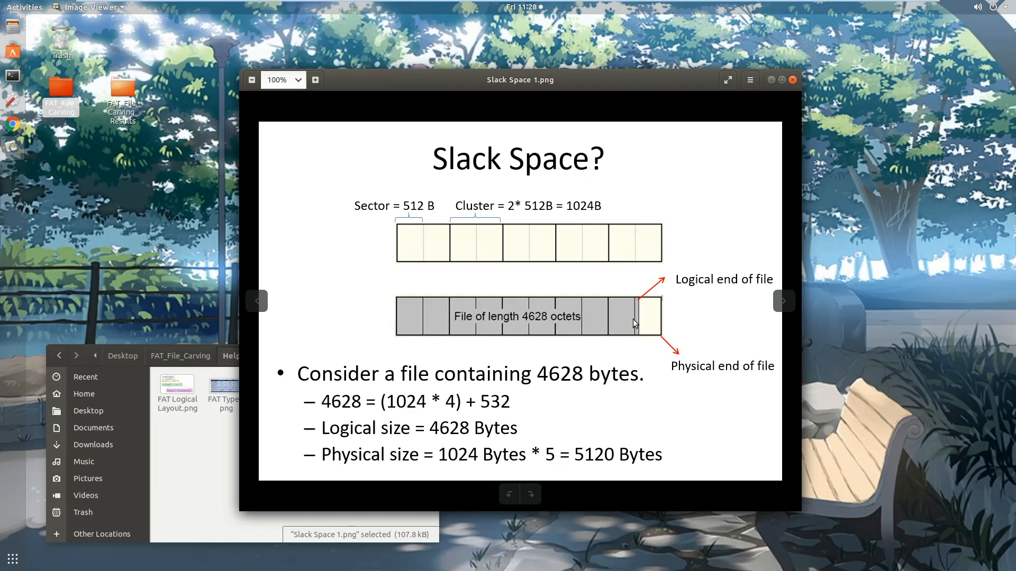
mouse_move(451, 339)
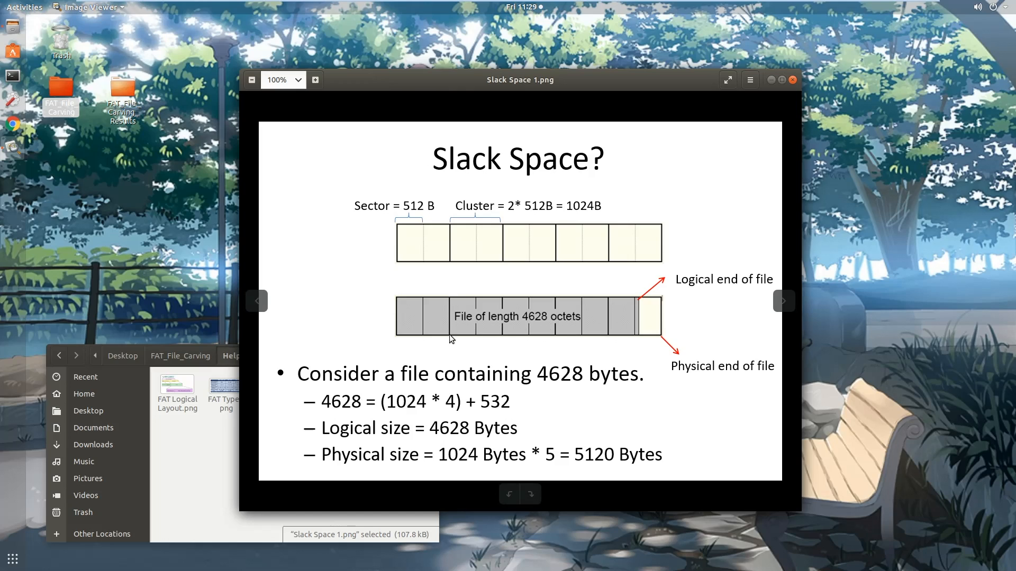
mouse_move(631, 323)
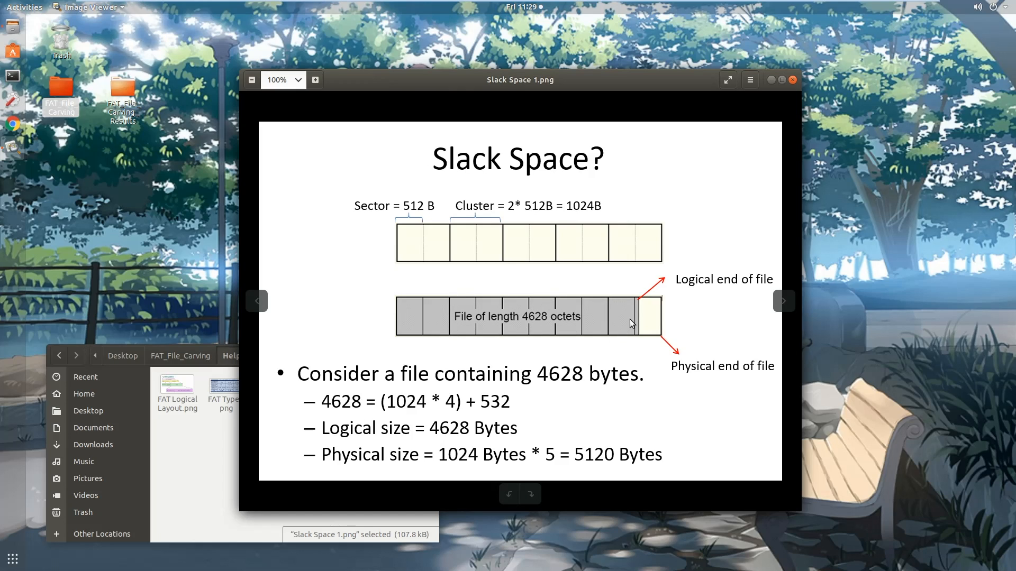
mouse_move(650, 331)
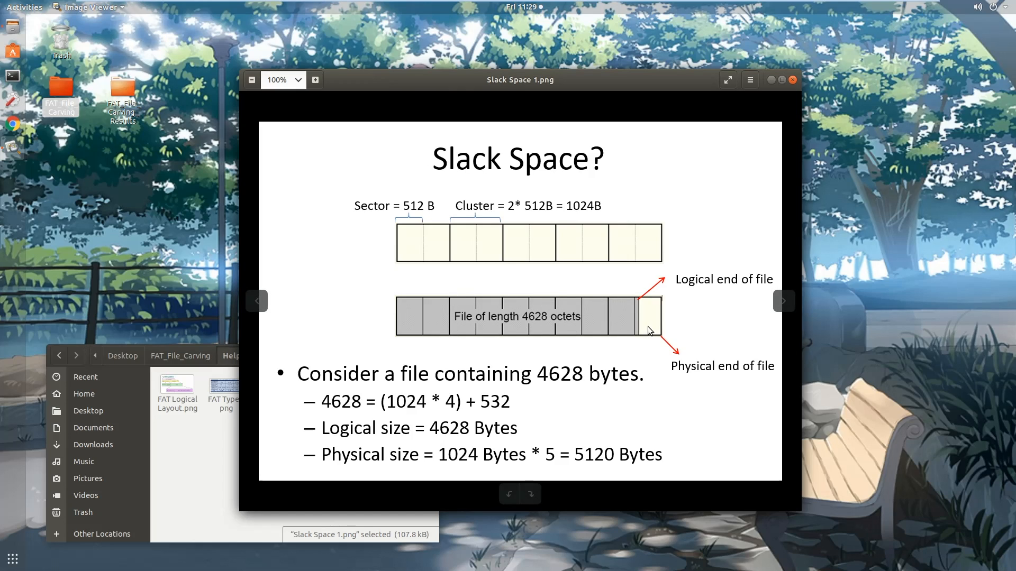
mouse_move(668, 330)
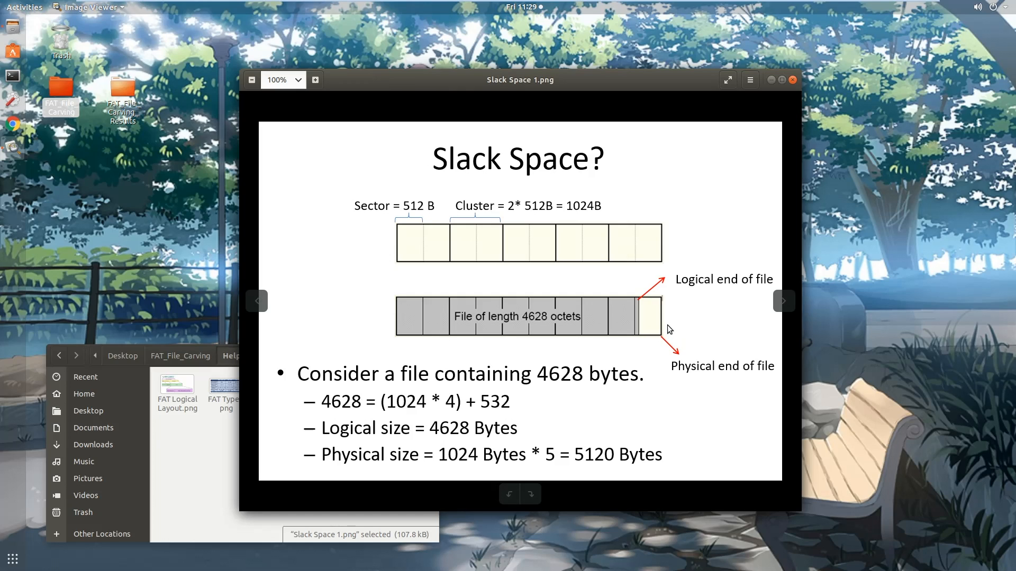
mouse_move(799, 89)
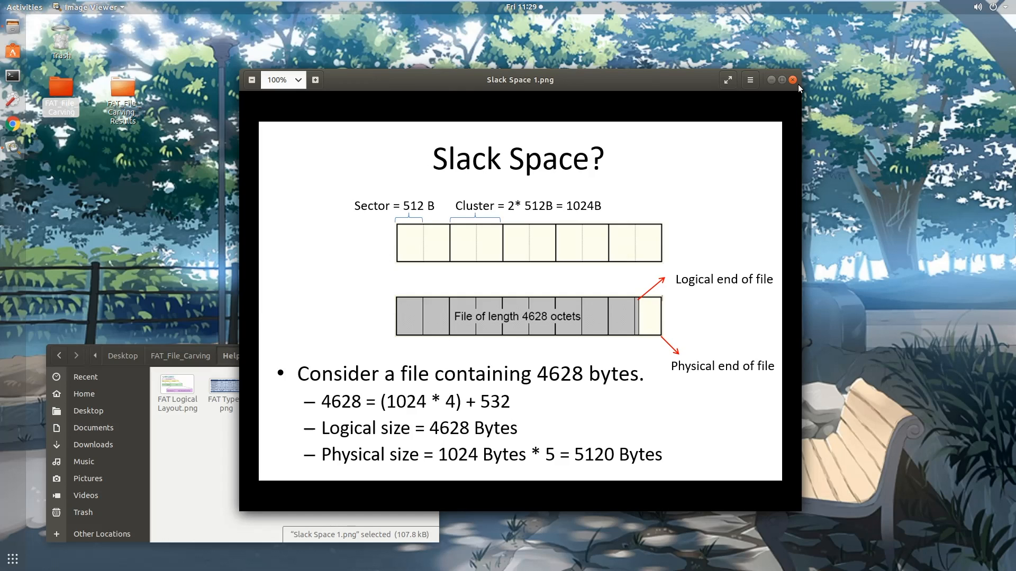
mouse_move(617, 197)
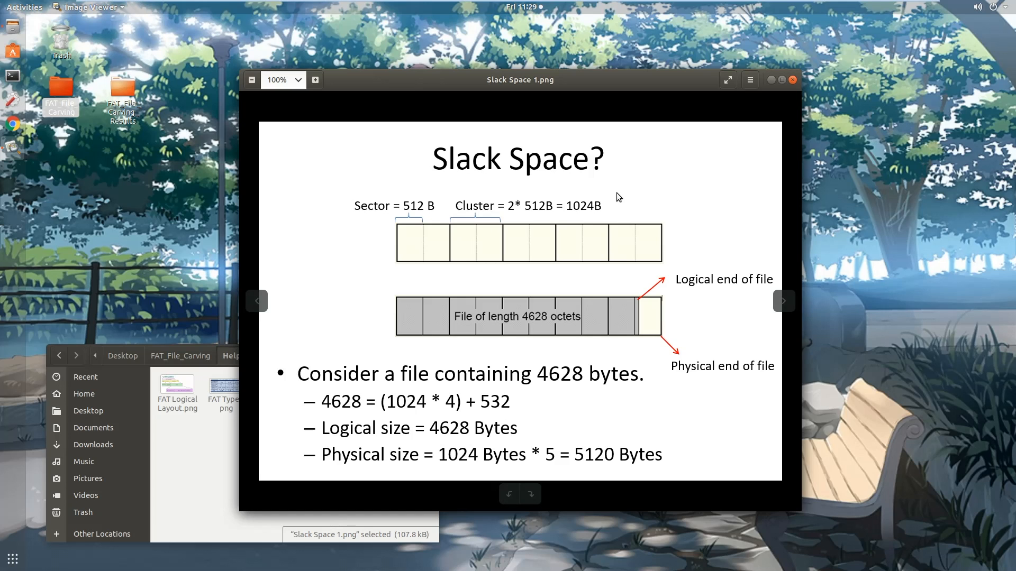
click(792, 80)
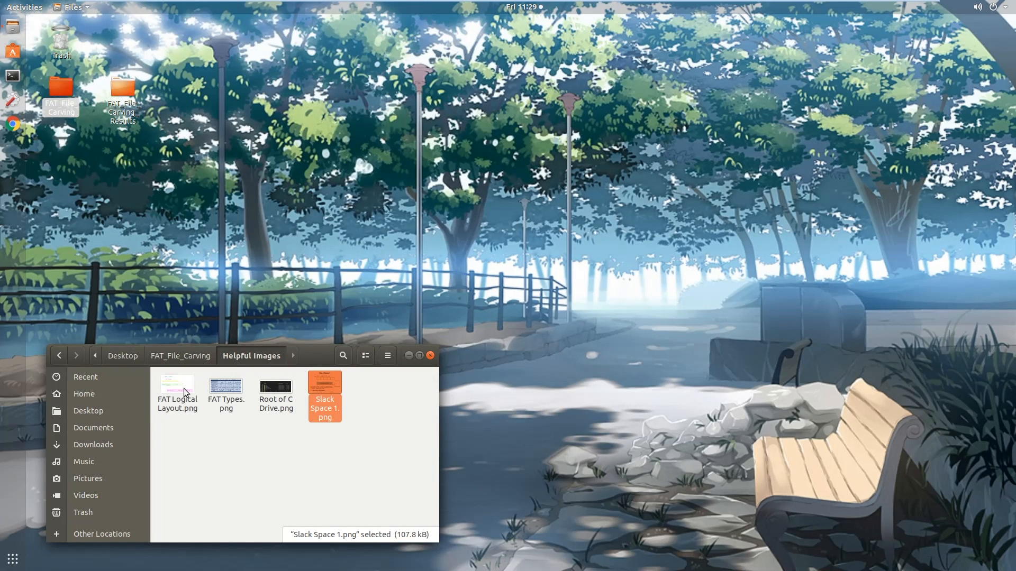
View FAT Logical Layout.png and Root of C Drive.png, then close everything back to the desktop
double_click(177, 382)
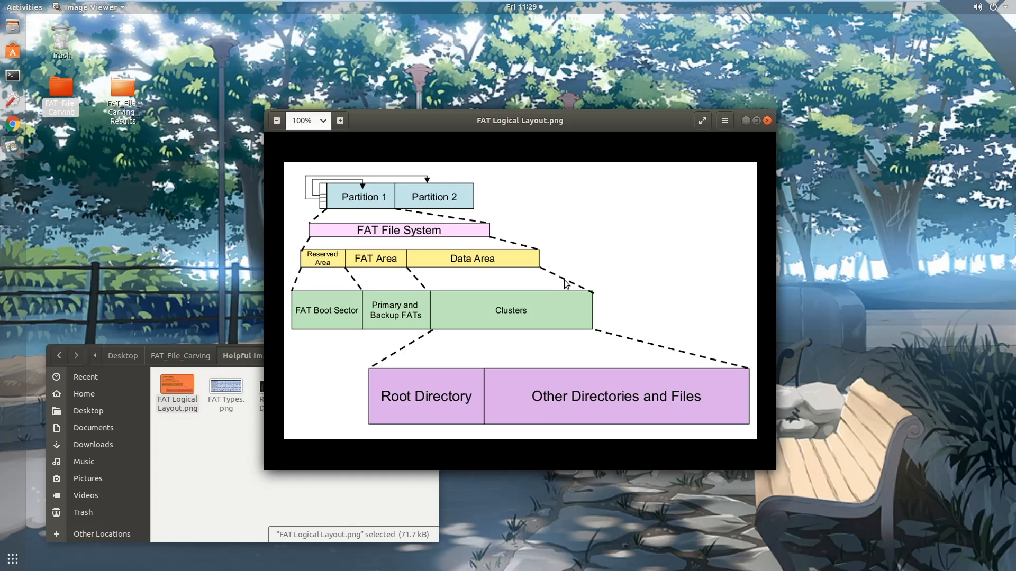
mouse_move(531, 126)
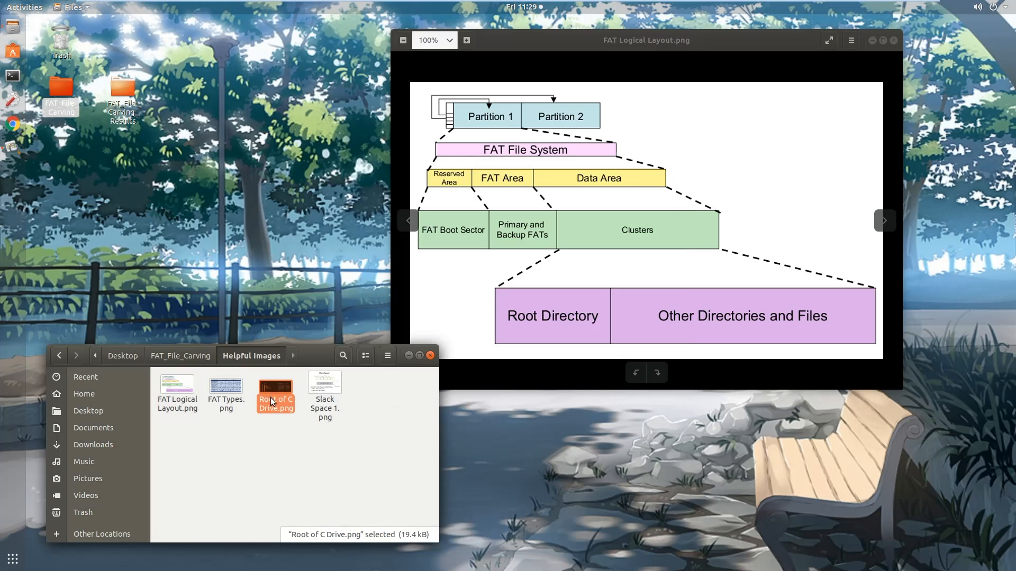
double_click(275, 382)
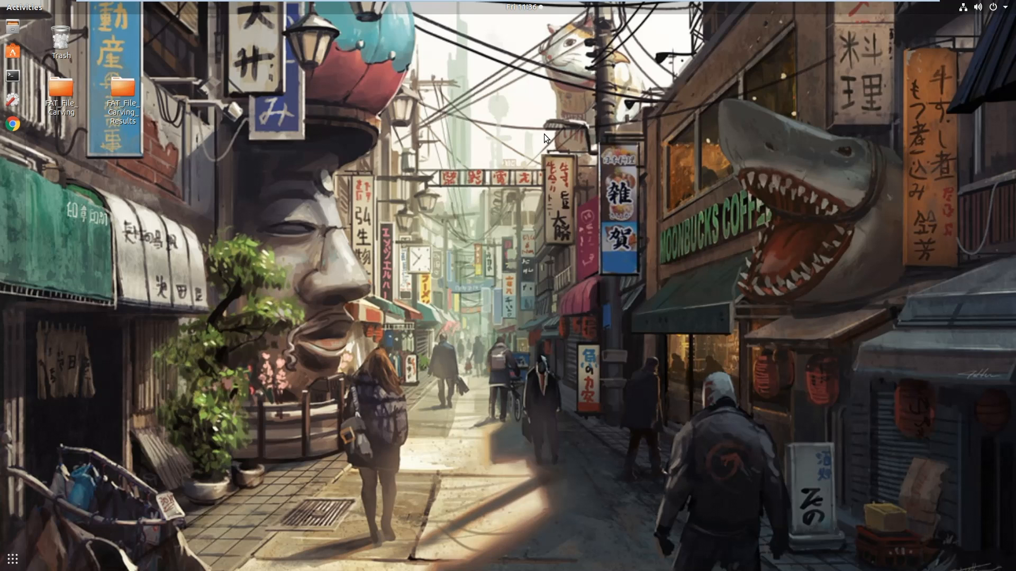
mouse_move(12, 51)
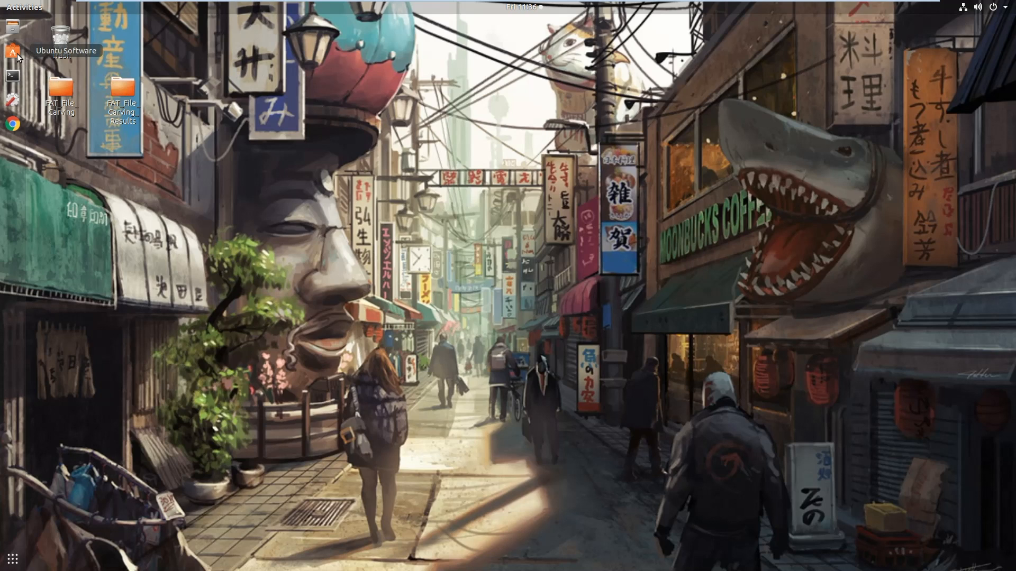
Search Ubuntu Software for 'bless' and bring up the Bless Hex Editor details page
click(12, 51)
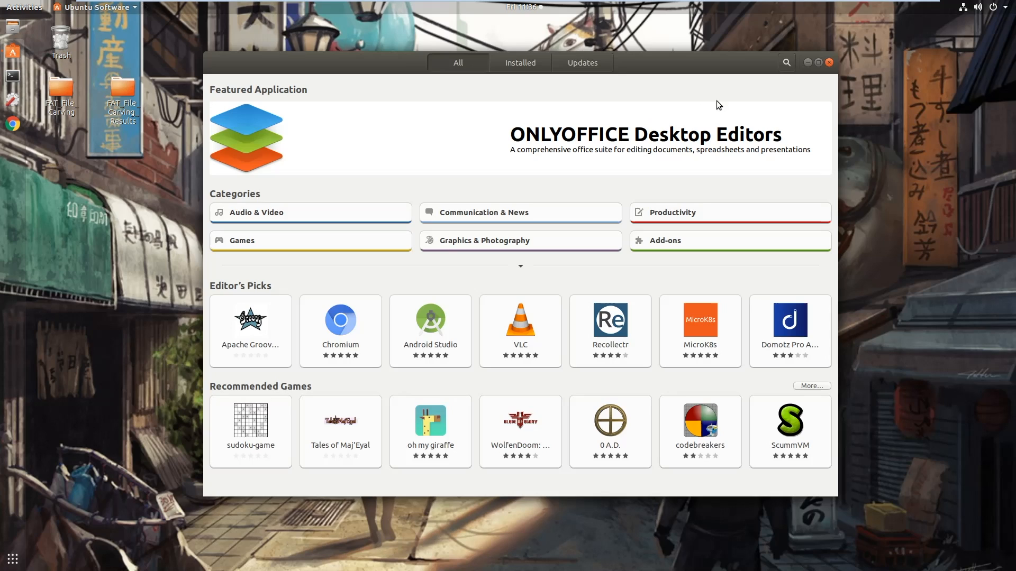
click(786, 62)
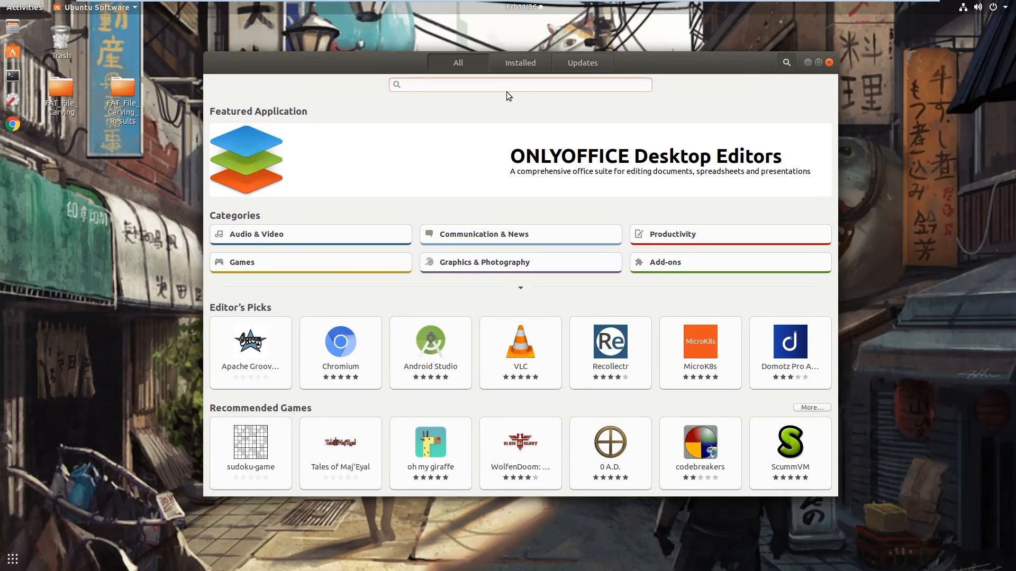
text(bless)
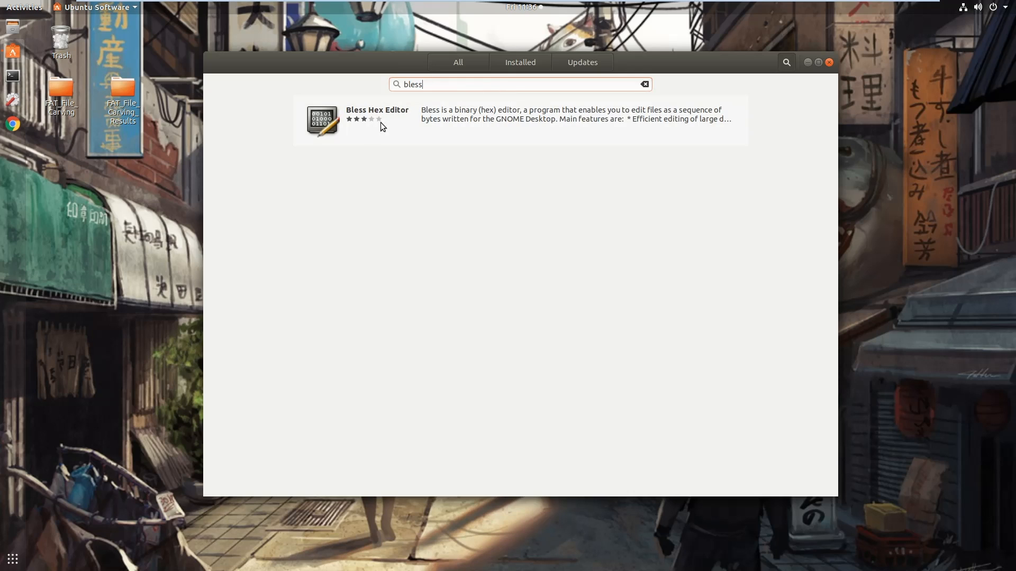
mouse_move(367, 131)
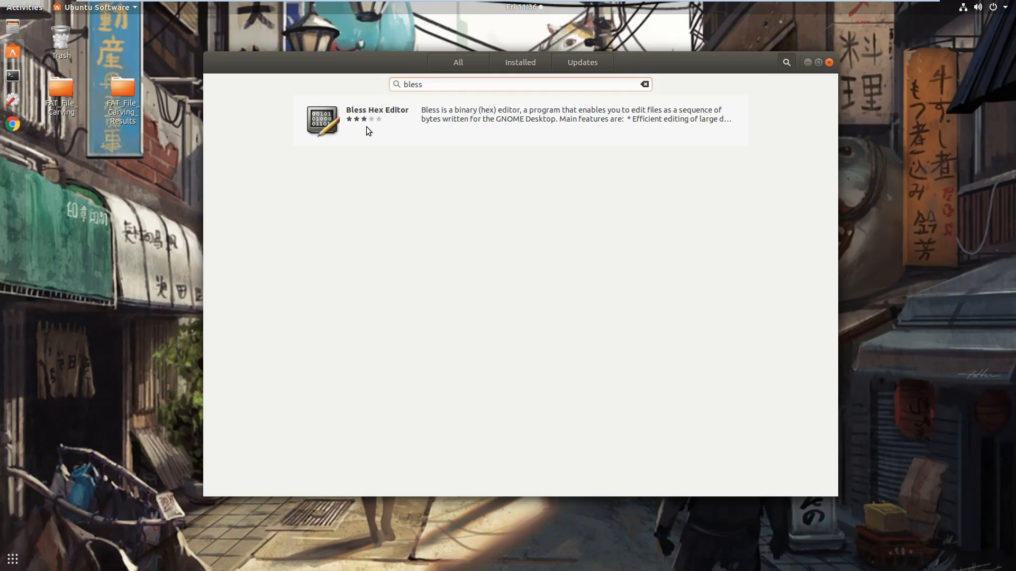
click(377, 120)
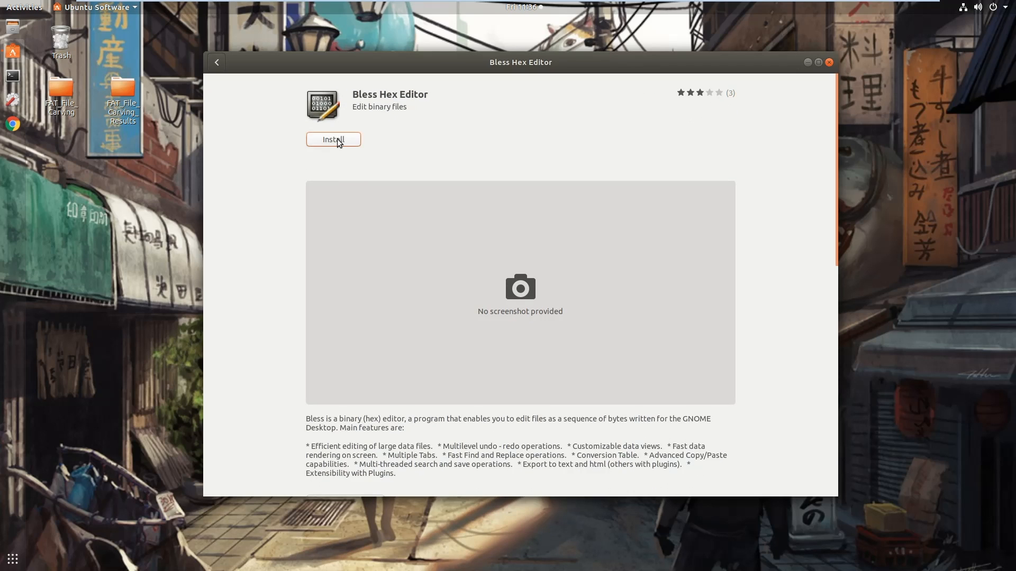
Install Bless Hex Editor, authenticating with the account password
click(333, 139)
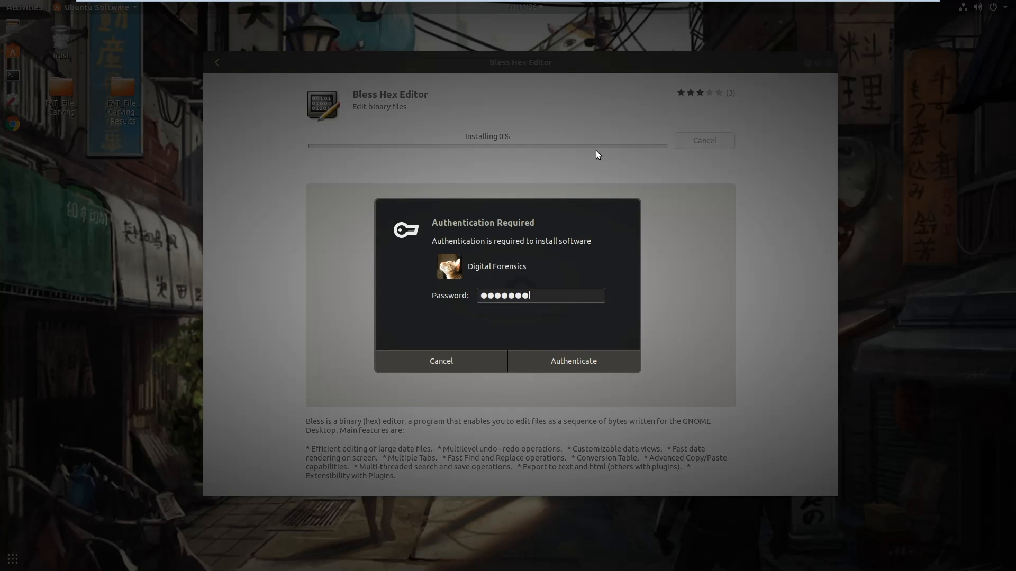
click(572, 361)
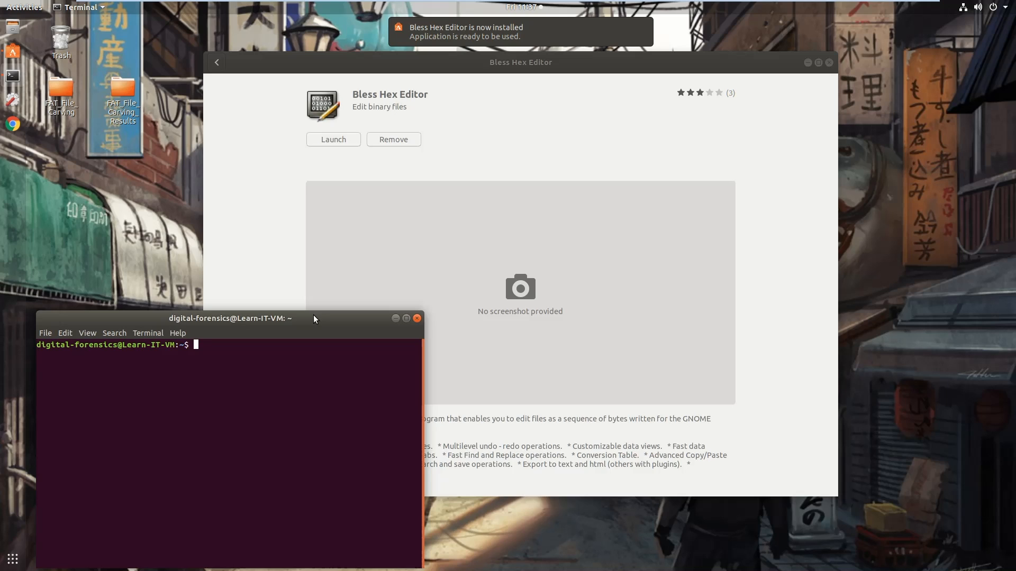
In /usr/share/bless, sudo-copy bless-16-bytes-per-row.layout over bless-default.layout
text(cd /us)
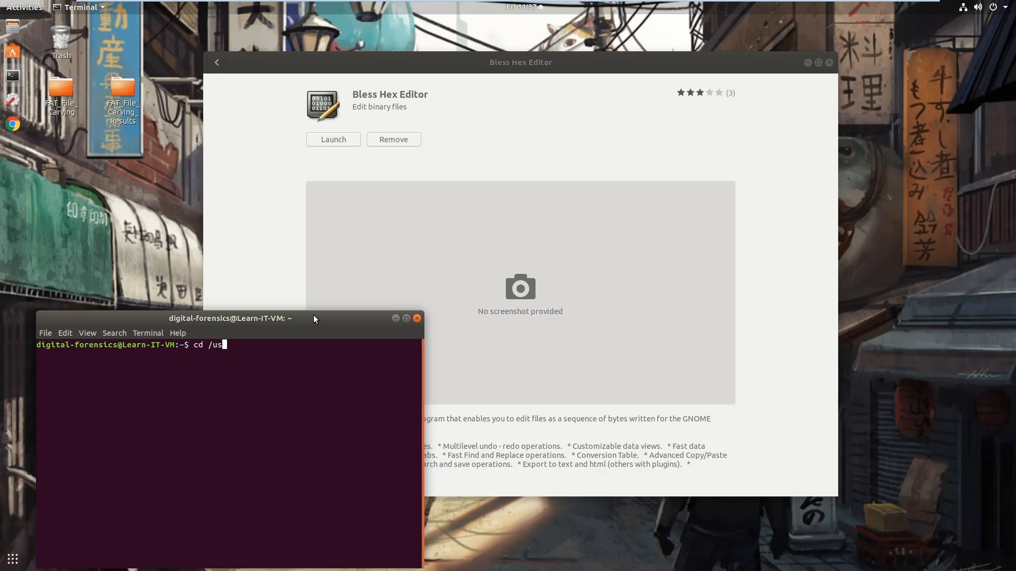
text(r/share/bles)
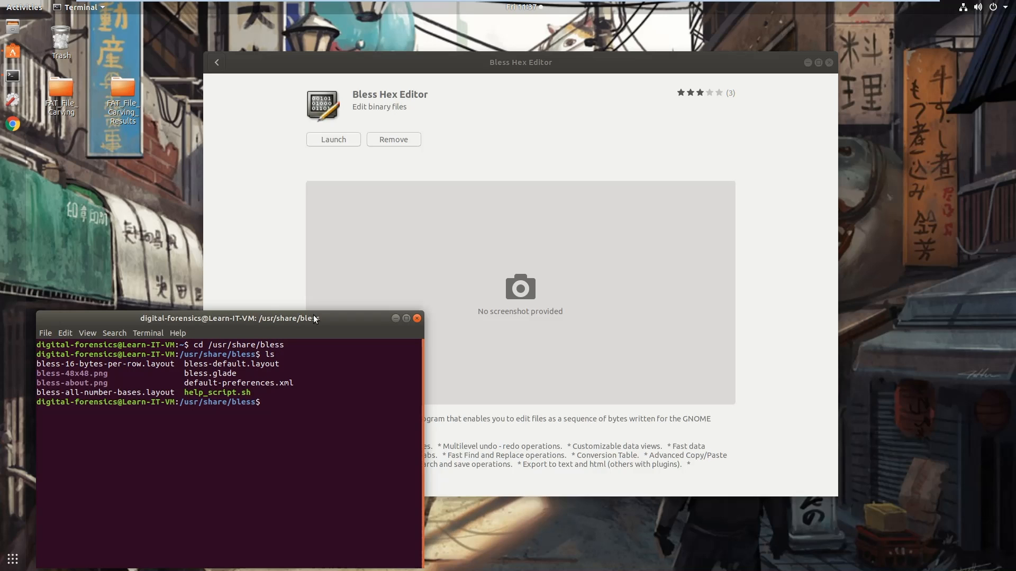
text(sudo)
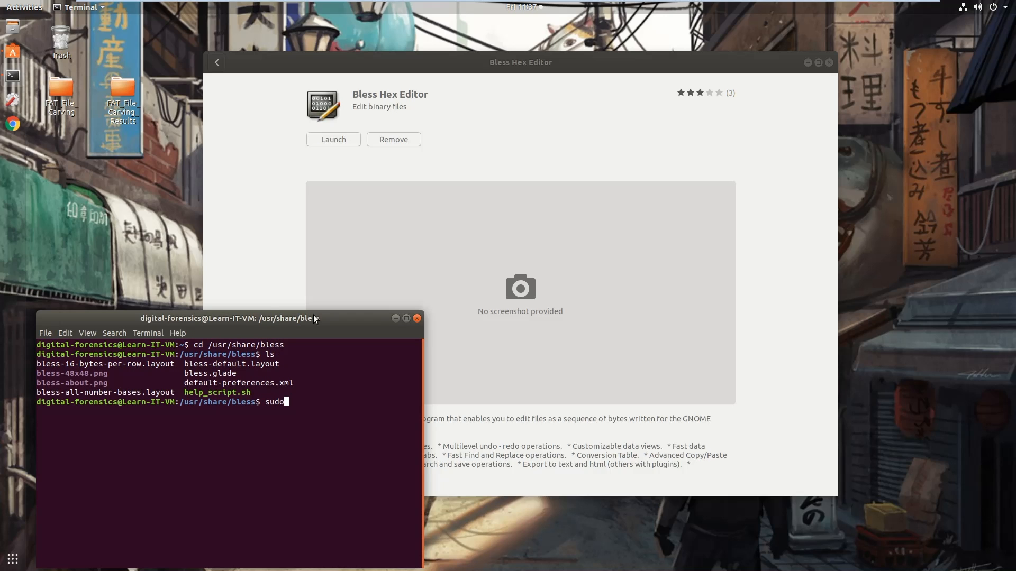
text(cp)
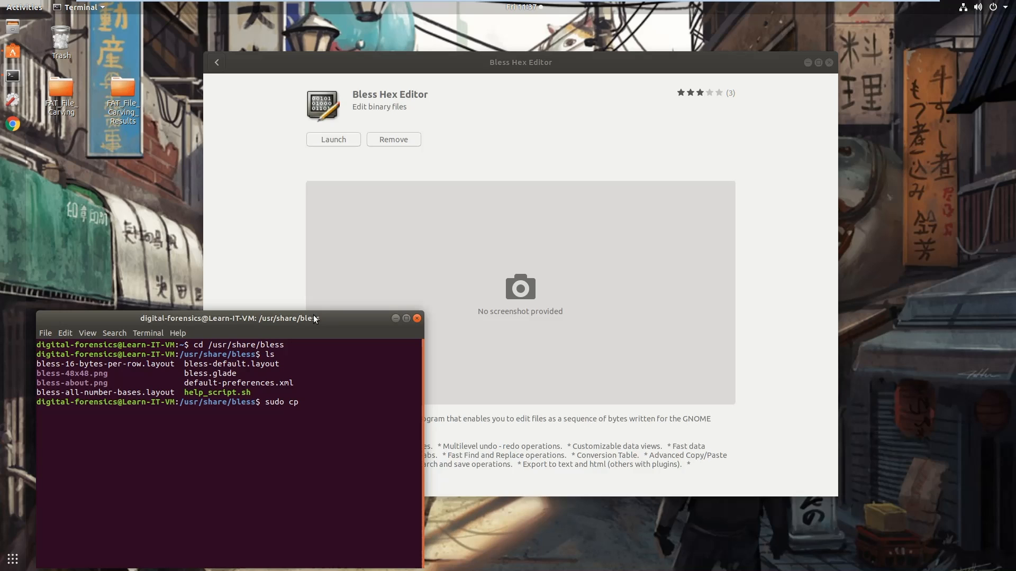
text(bless-16-bytes-per-row.layout)
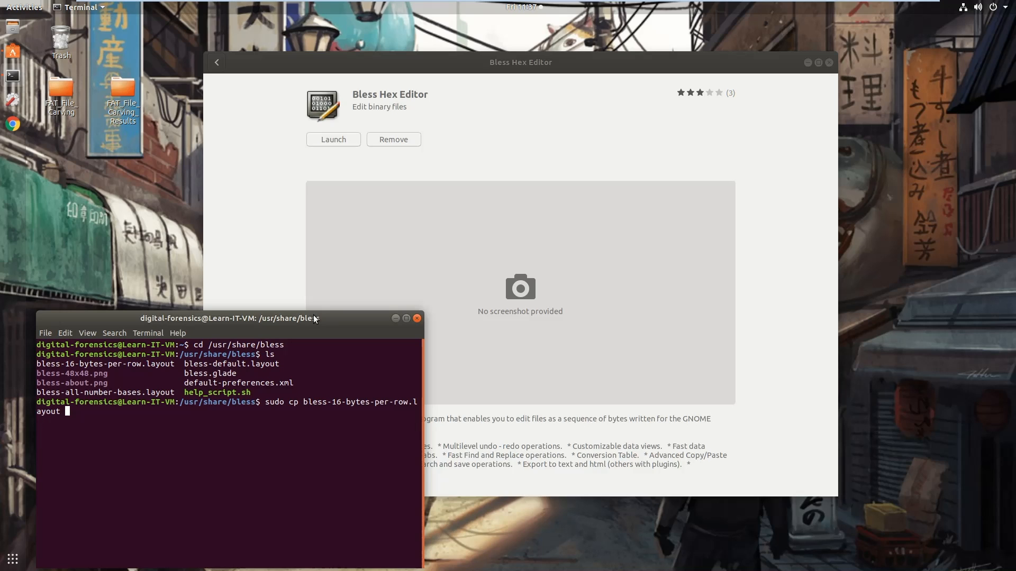
text(bless-de)
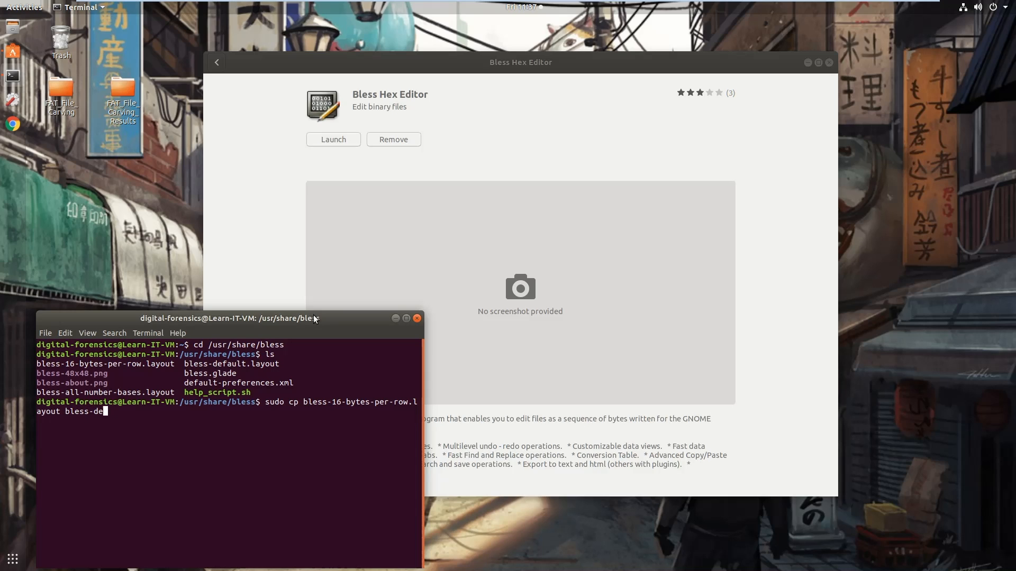
key(Return)
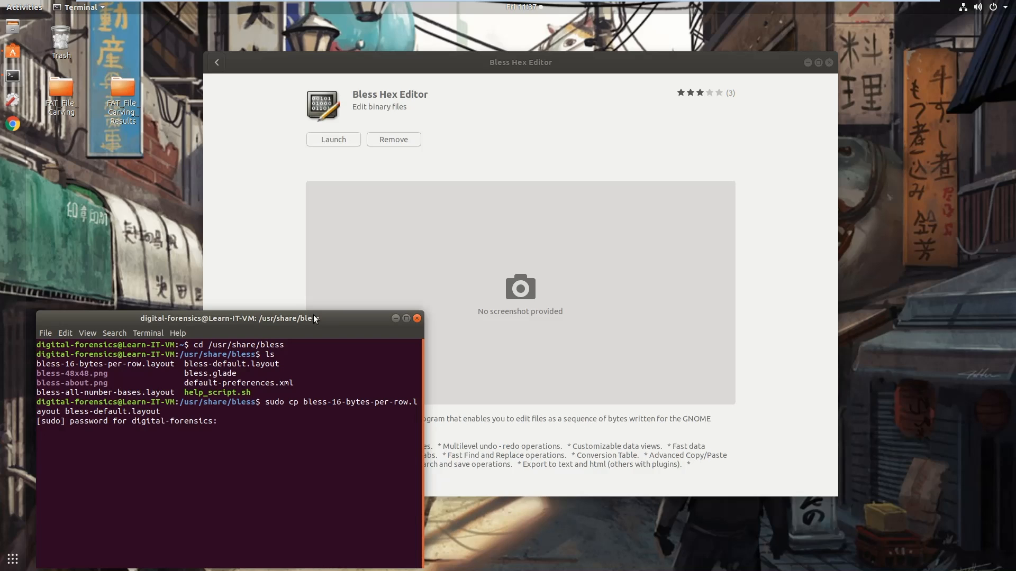
key(Return)
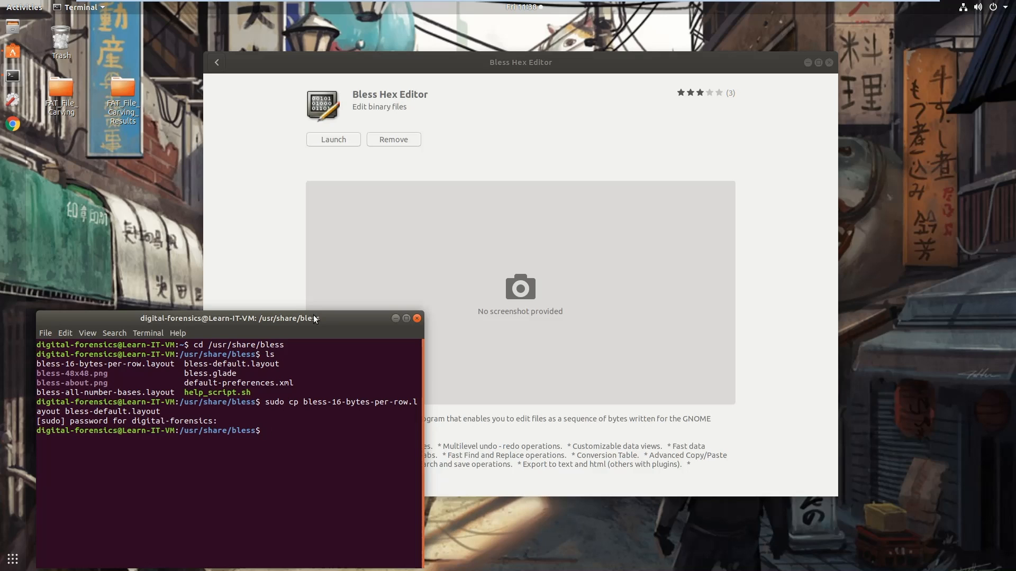
Begin entering the sudo apt-get install command for sleuthkit
text(sudo aptget install sleuthk)
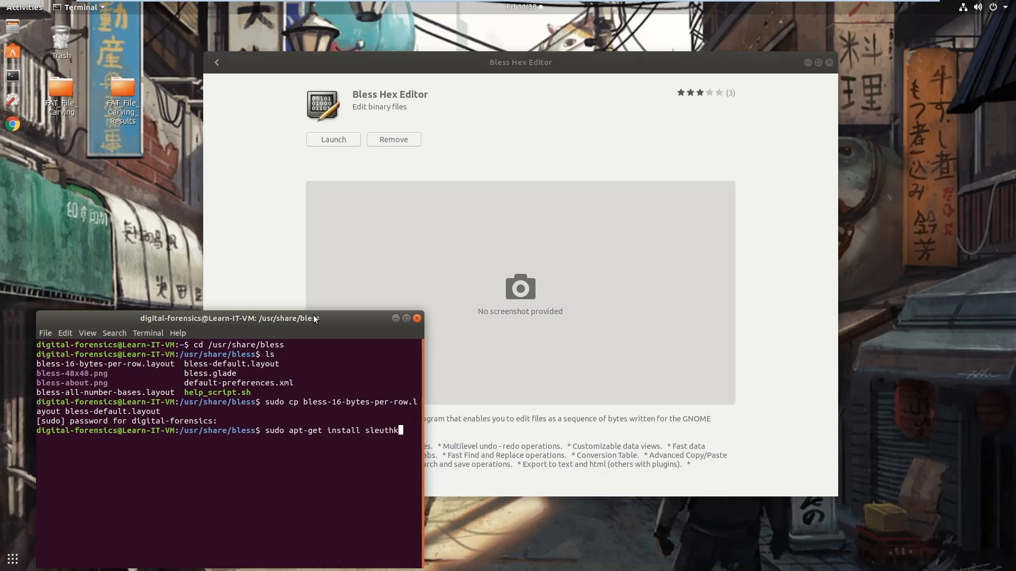
Run sudo apt-get install sleuthkit, then close the terminal and software windows
key(Return)
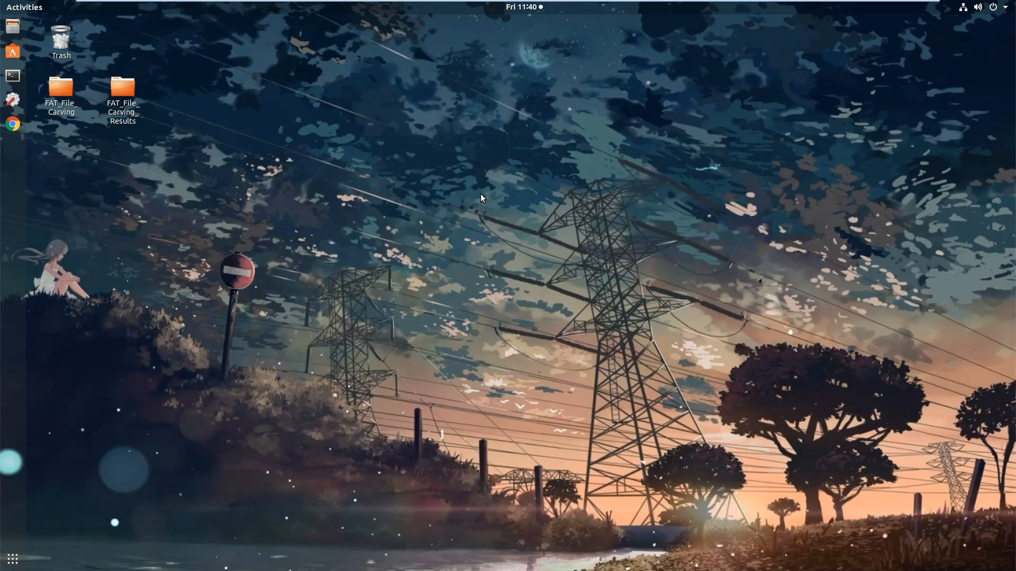
Open the FAT_File_Carving and FAT_File_Carving_Results folders and the fat16_lab_log.001.txt log
click(61, 92)
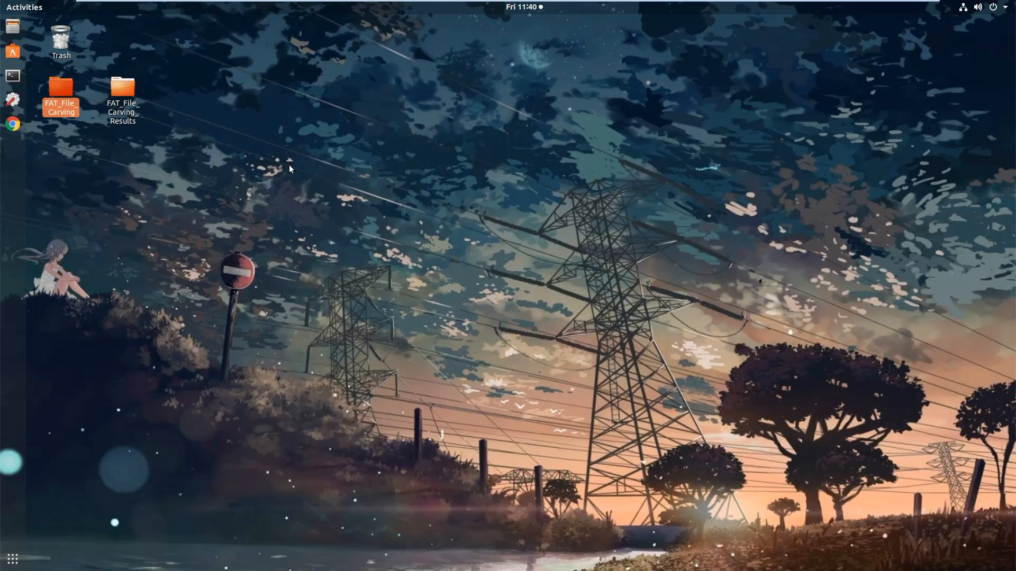
click(123, 101)
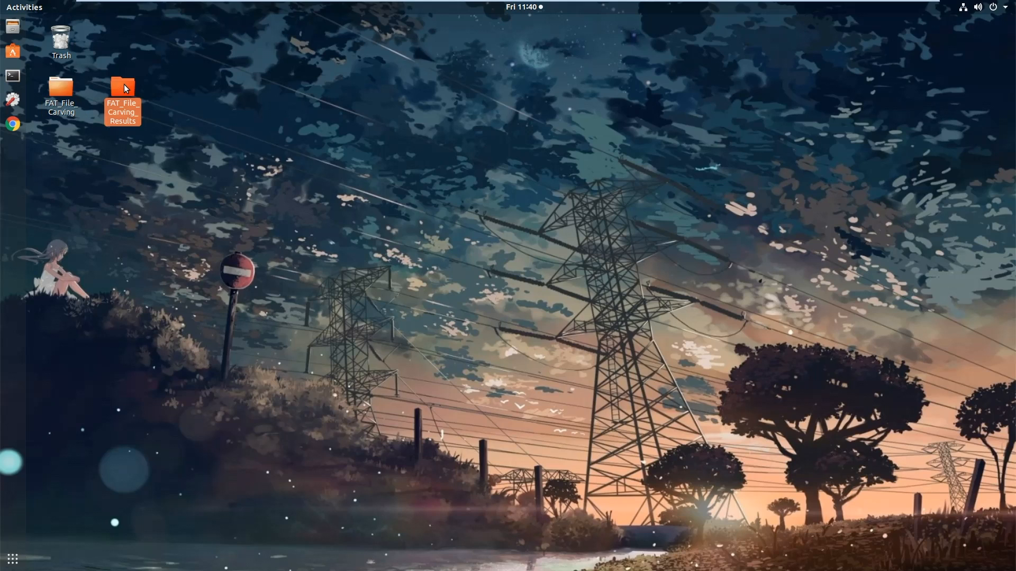
double_click(122, 101)
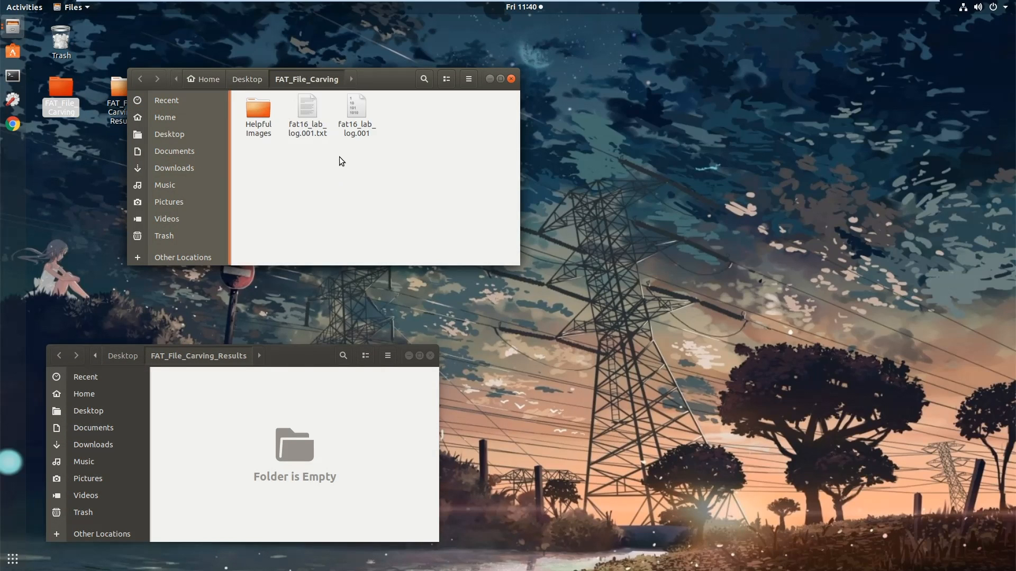
double_click(306, 106)
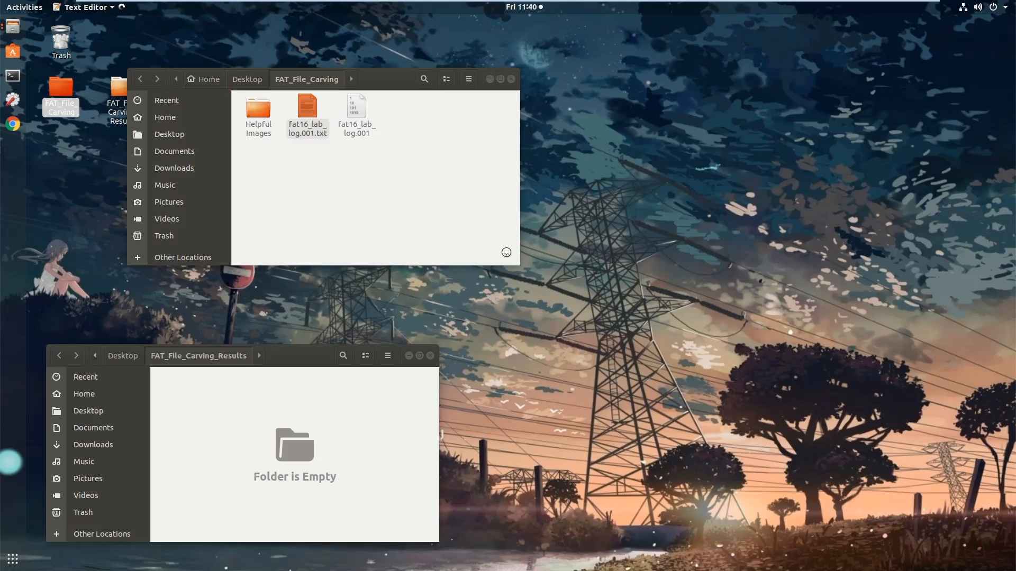
View the FTK log's MD5 checksum in gedit and select the fat16_lab_log.001 image in Files
double_click(306, 105)
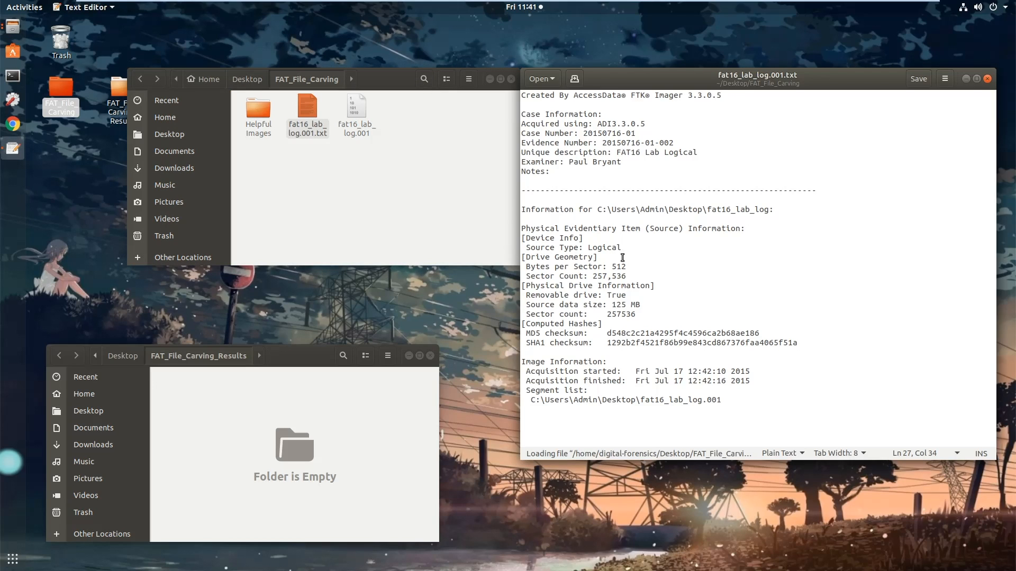
click(306, 107)
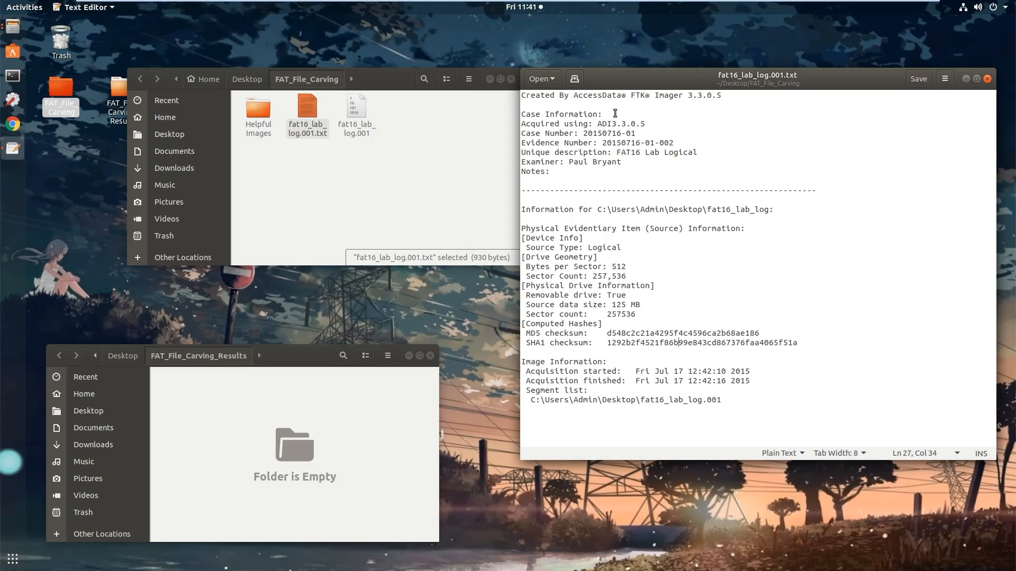
mouse_move(712, 100)
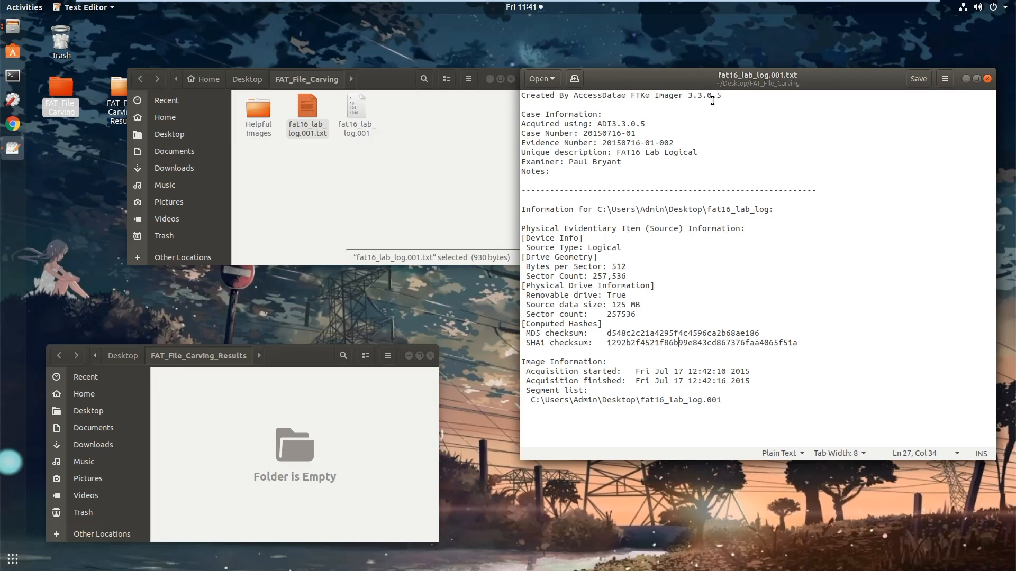
mouse_move(607, 331)
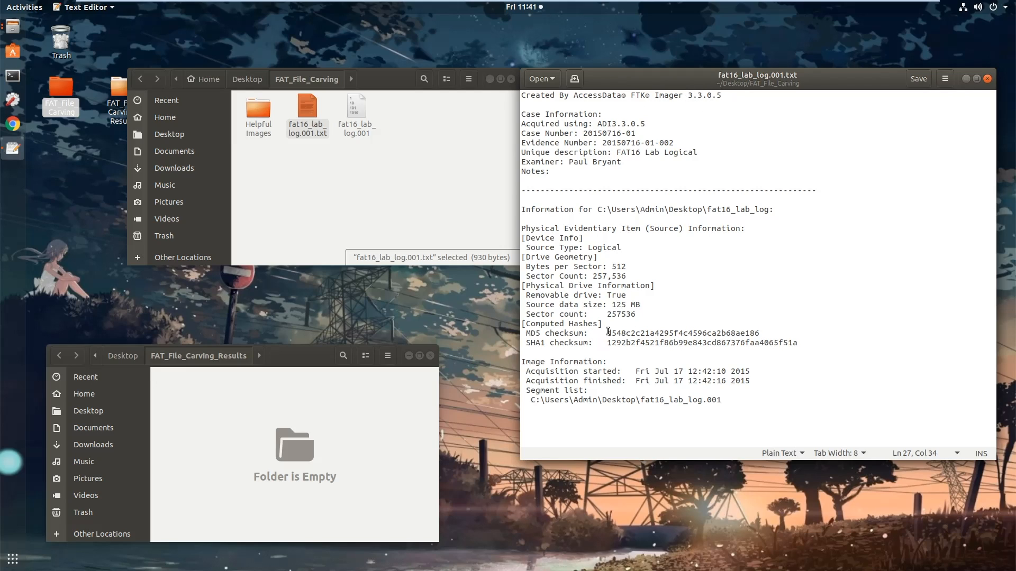
double_click(673, 333)
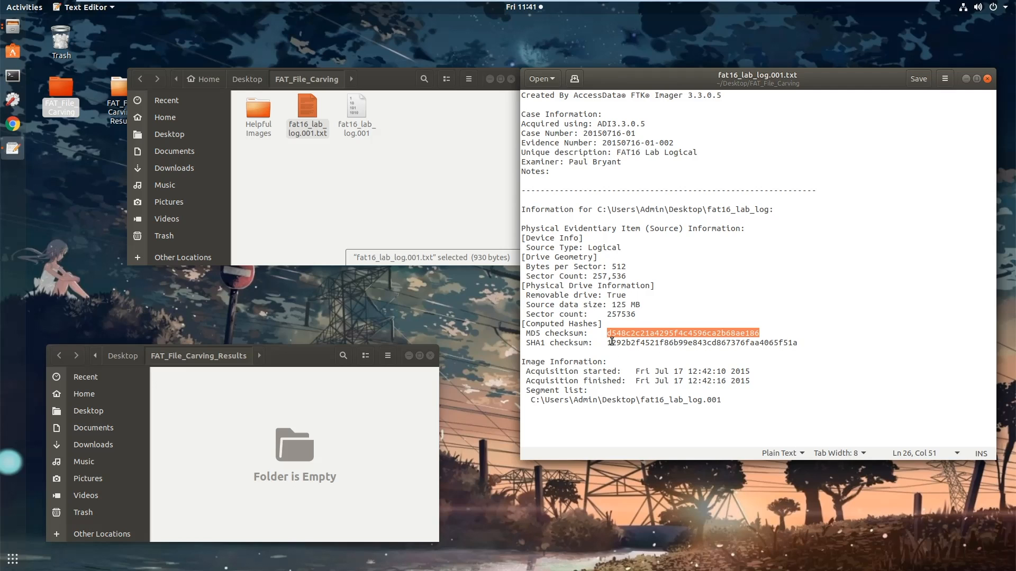
click(355, 106)
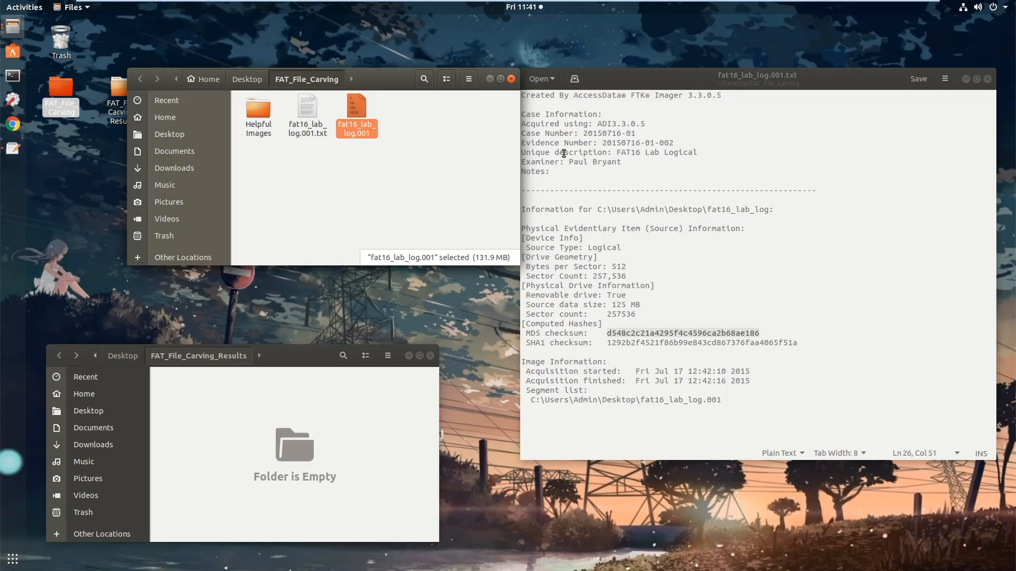
mouse_move(613, 337)
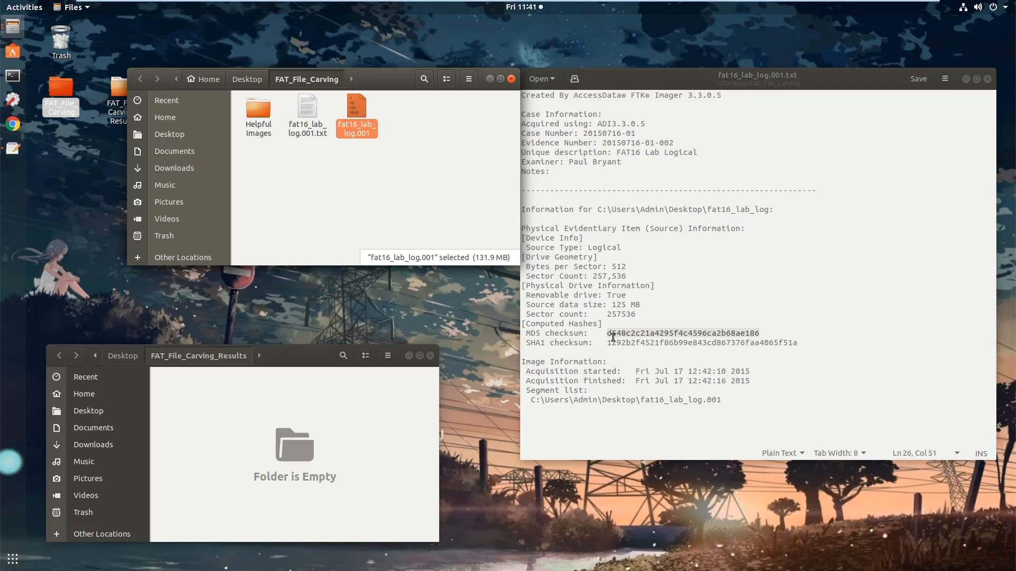
double_click(682, 332)
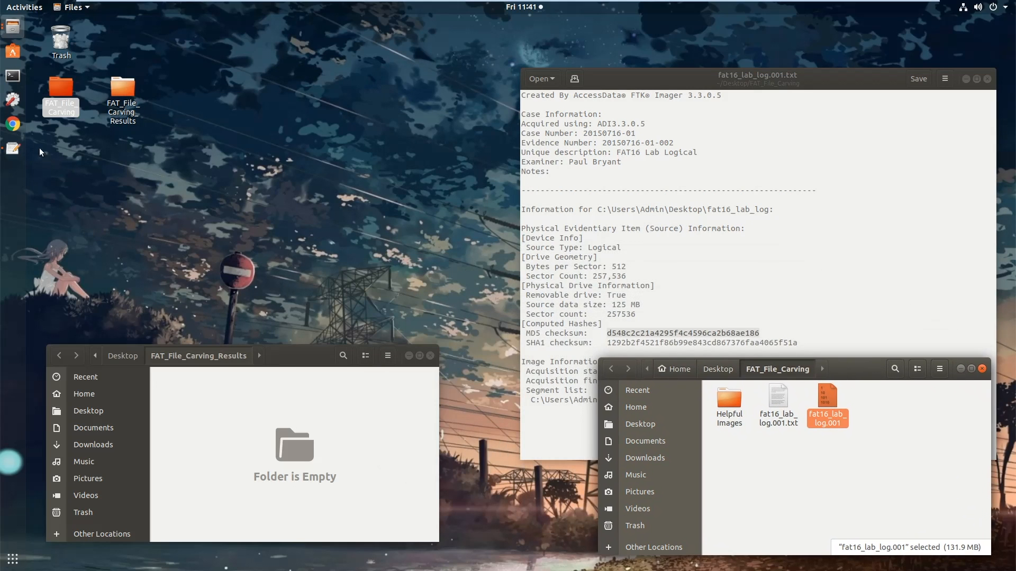
In a new Terminal window, change directory to ~/Desktop/FAT_File_Carving
click(12, 75)
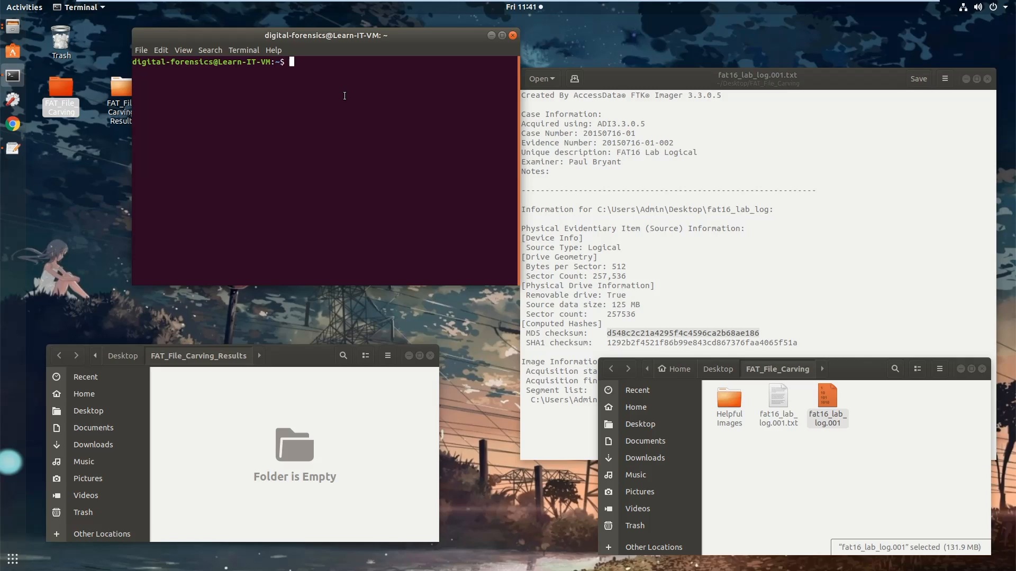
text(cd)
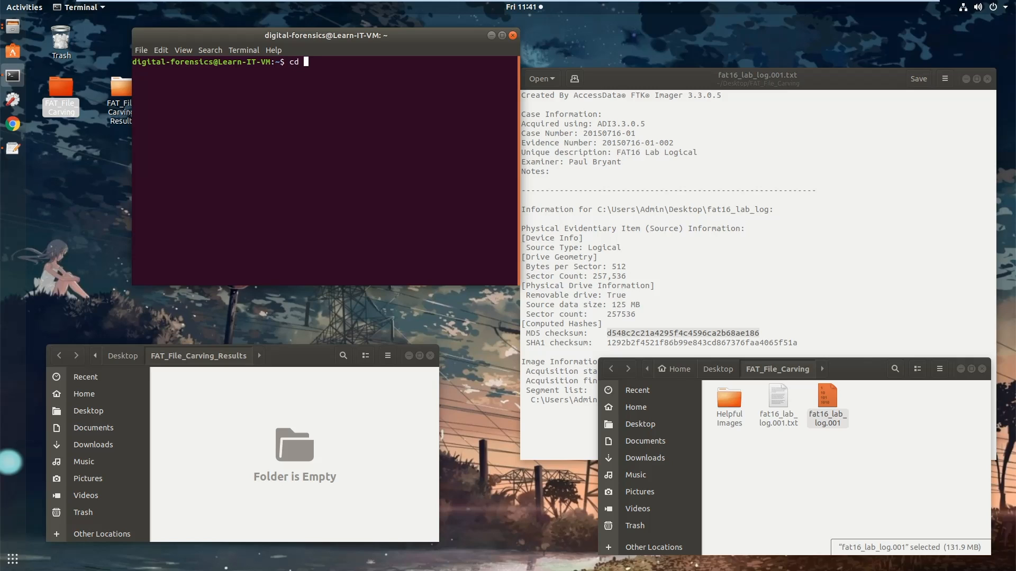
text(~/Desktop/F)
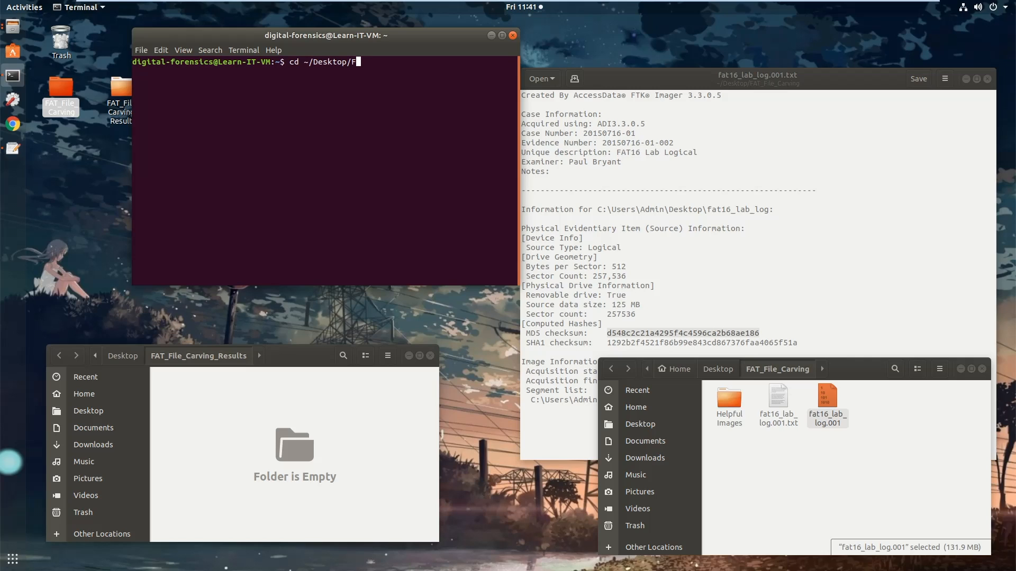
key(Return)
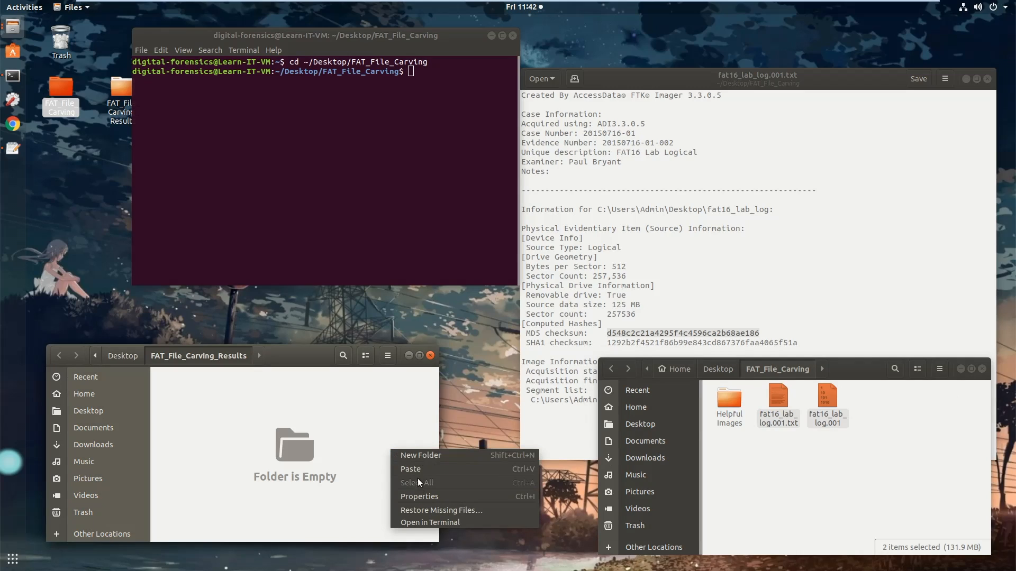
Paste the log files into FAT_File_Carving_Results, view fat16_lab_log.001.txt, and cd into that folder
click(411, 469)
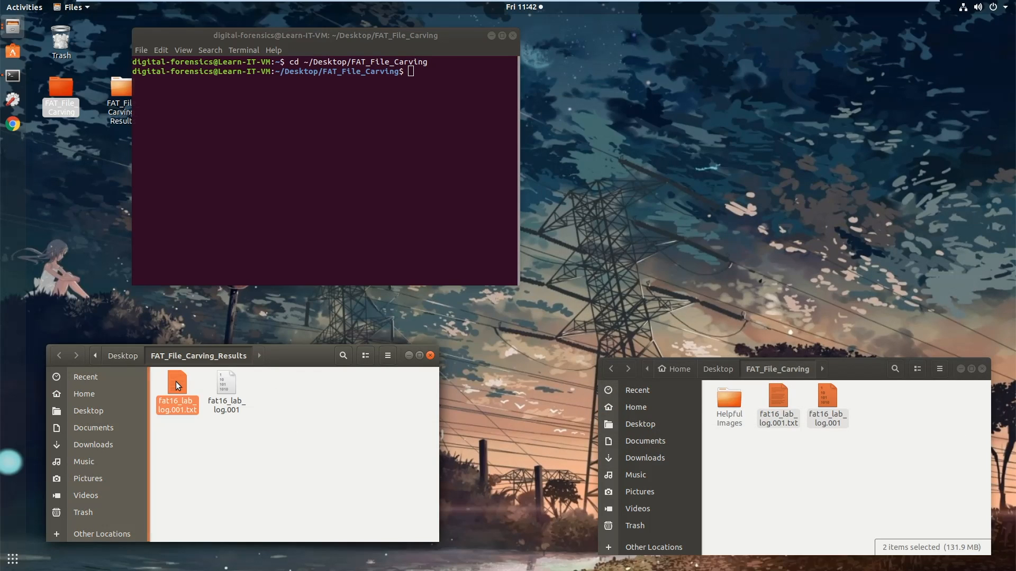
double_click(177, 382)
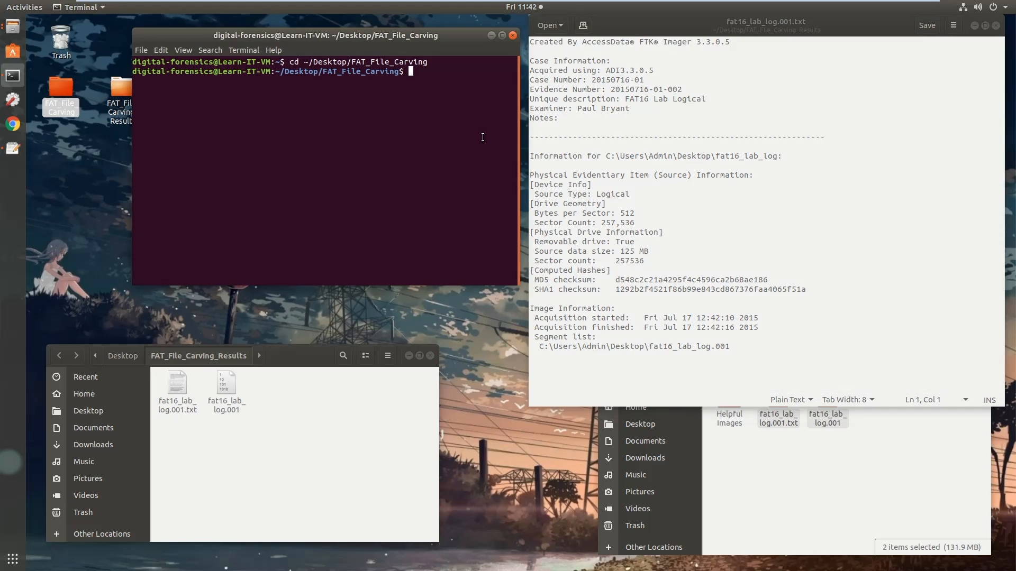
text(cs@Learn-IT-VM:~/Desktop$ cd)
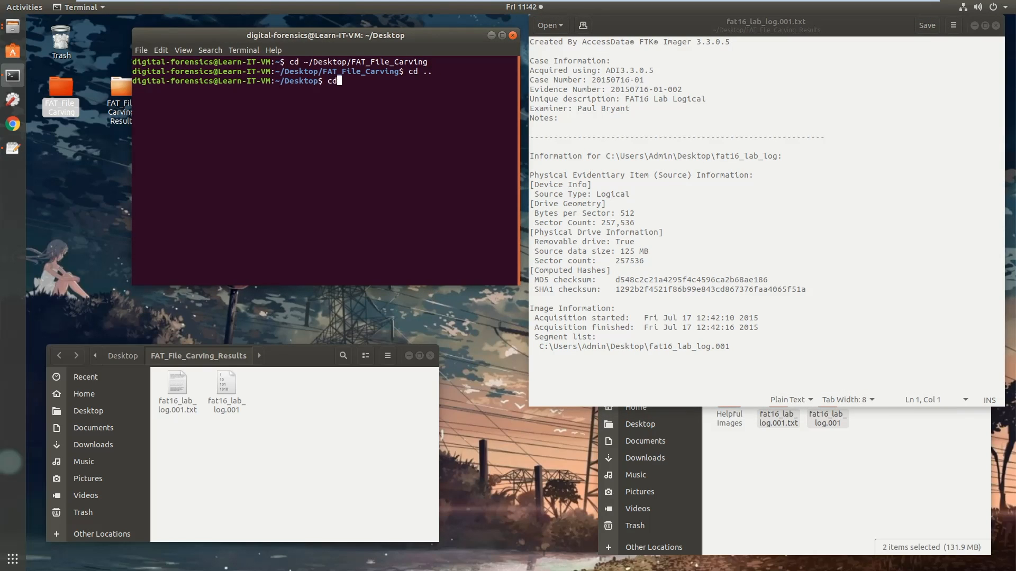
text(FAT)
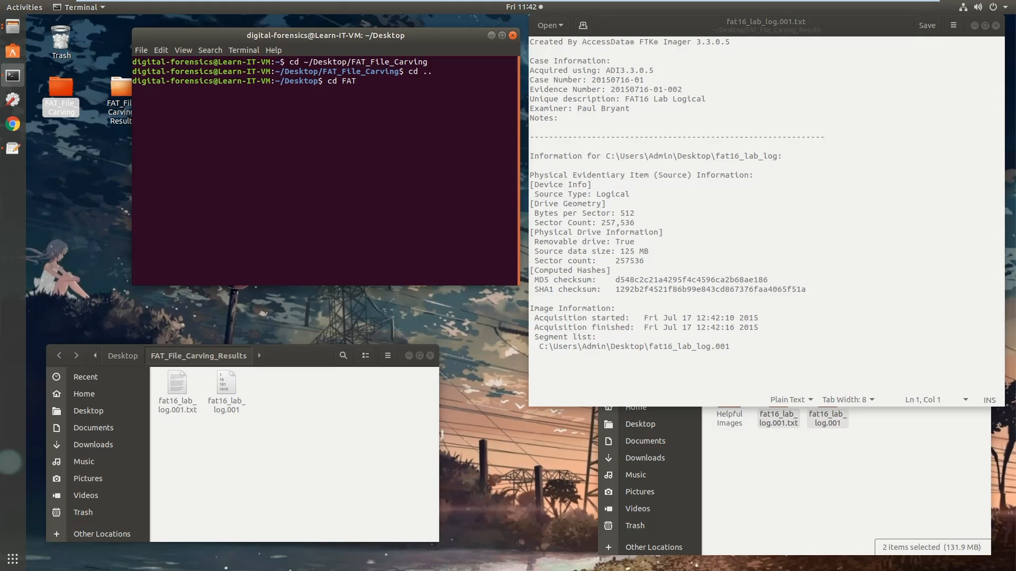
text(_Fil)
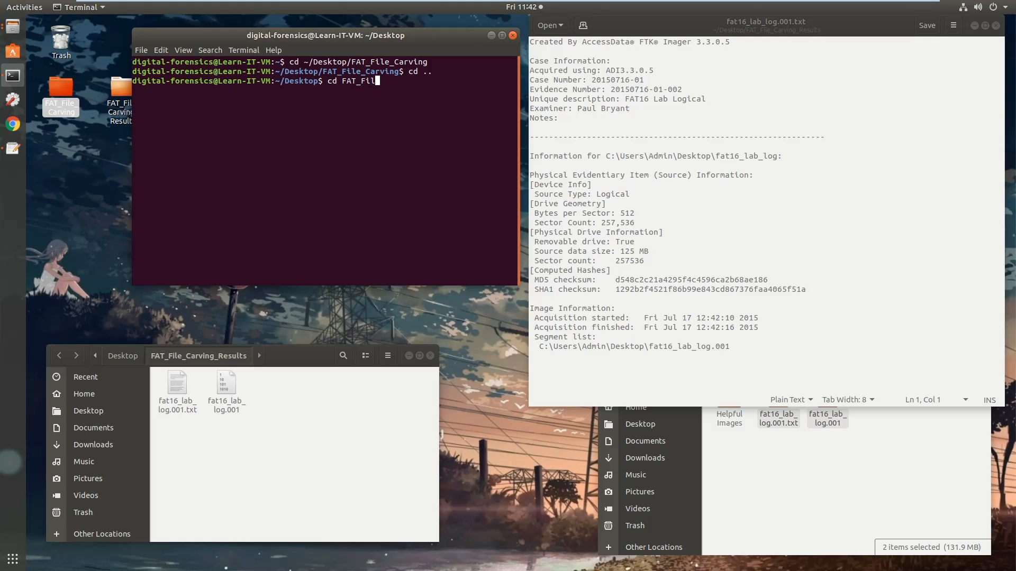
text(e_Carving_Results/)
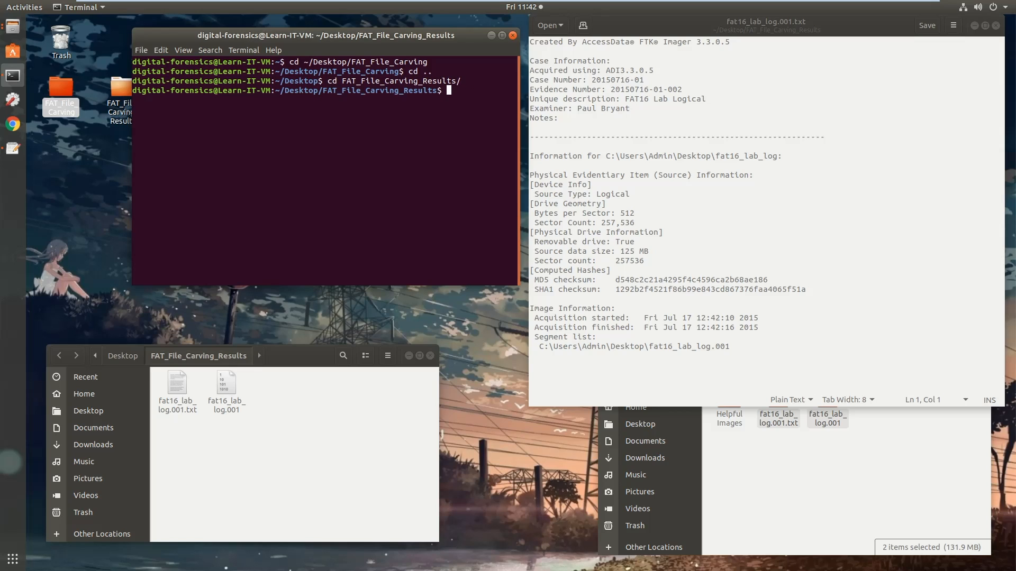
mouse_move(350, 201)
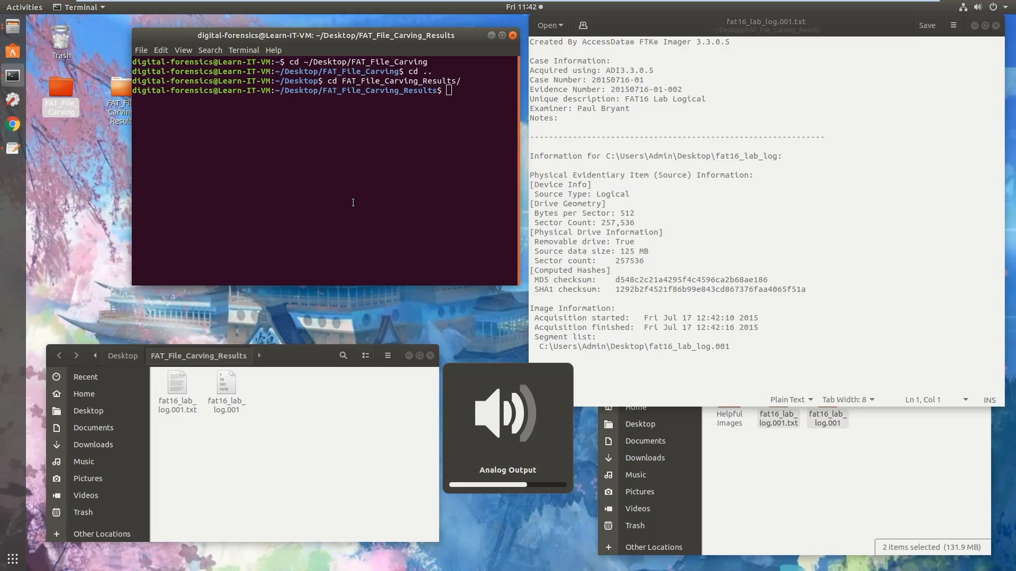
mouse_move(367, 169)
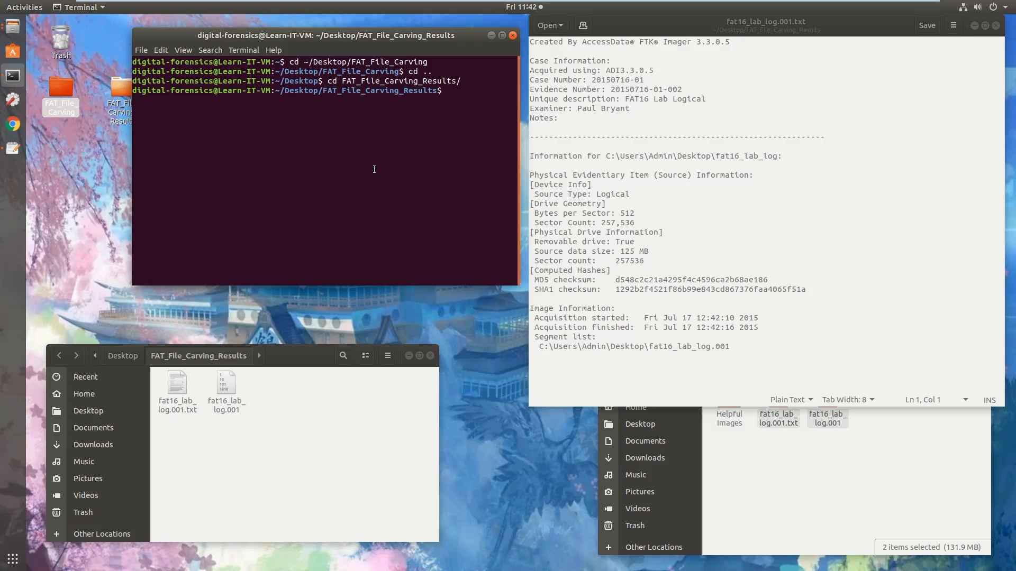
Run md5sum on fat16_lab_log.001 and copy the resulting hash d548c2c21a4295f4c4596ca2b68ae186
text(md5)
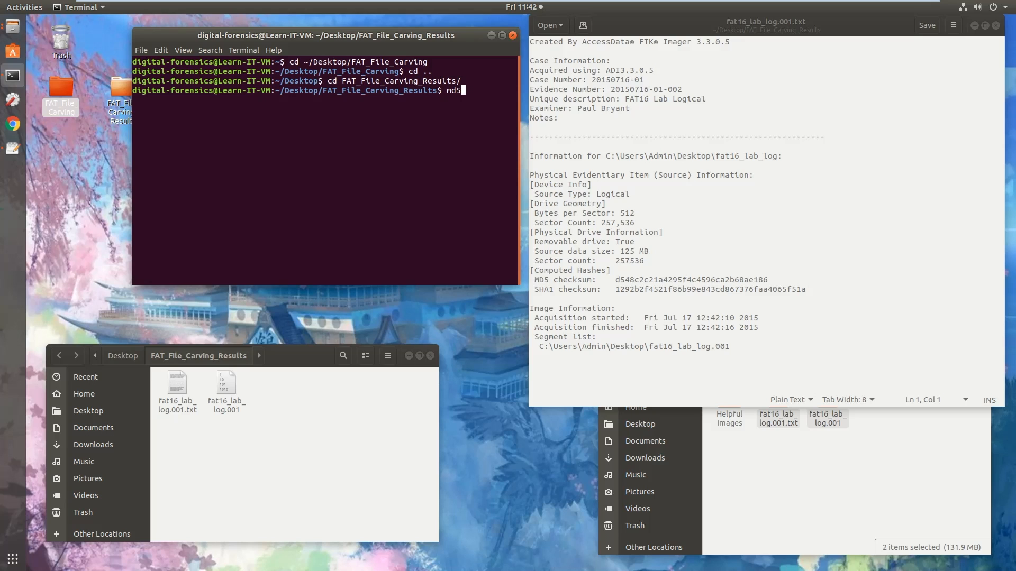
text(sum)
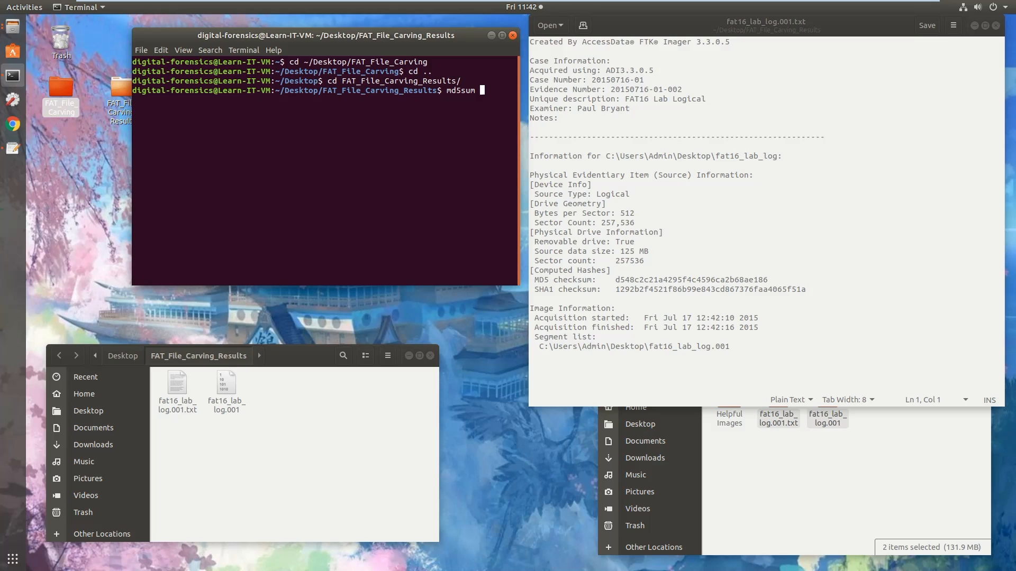
text(fat)
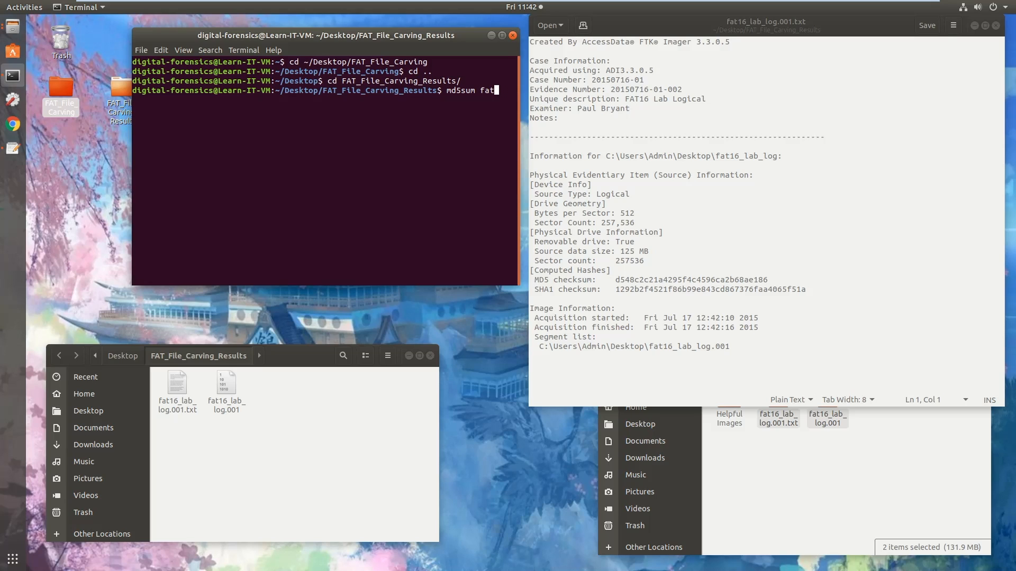
key(Return)
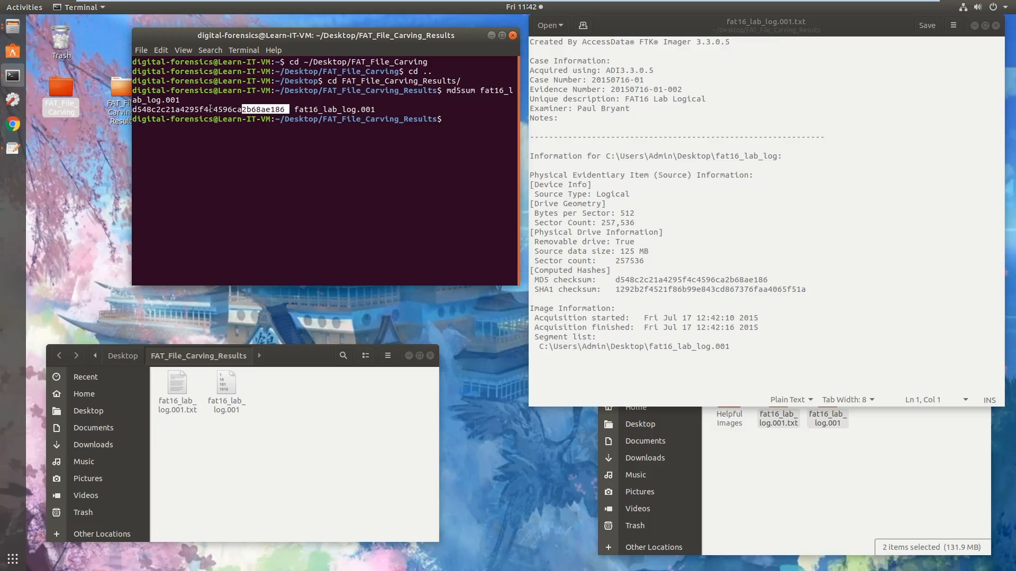
key(ctrl+c)
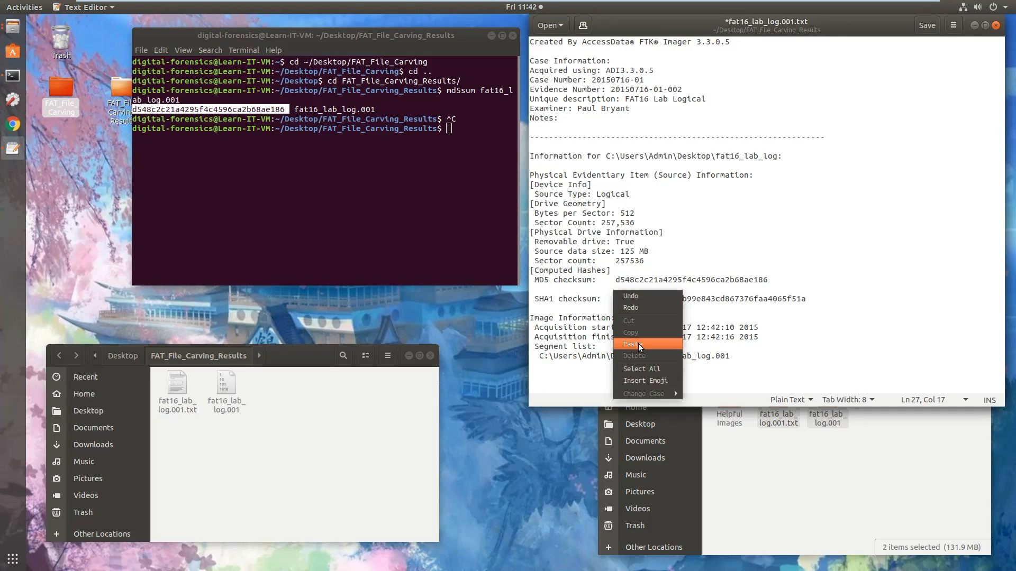
Paste the computed hash below the log's MD5 checksum line to confirm they match
click(631, 344)
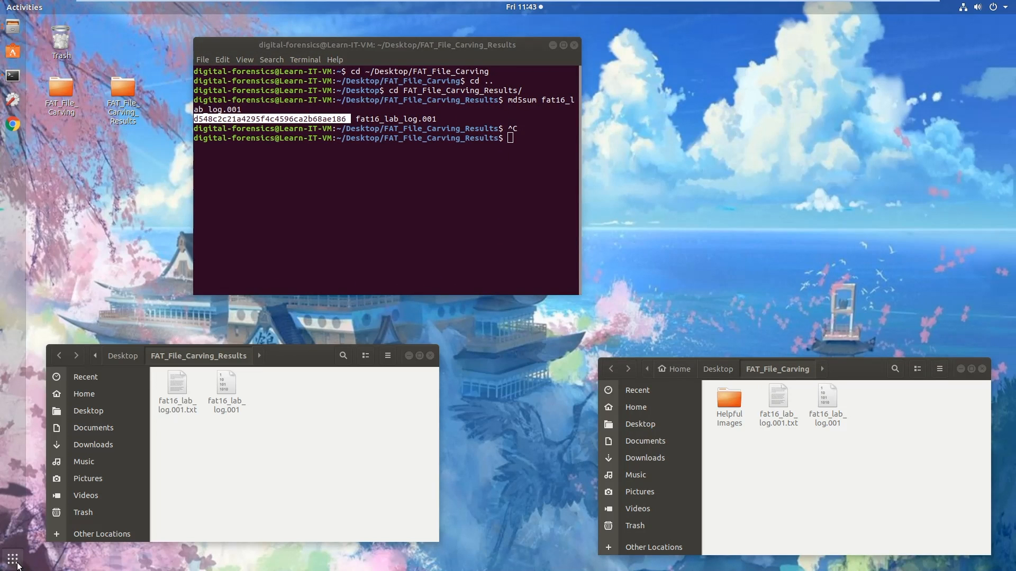
Launch LibreOffice Writer and run fsstat fat16_lab_log.001 to display the FAT16 layout
click(13, 559)
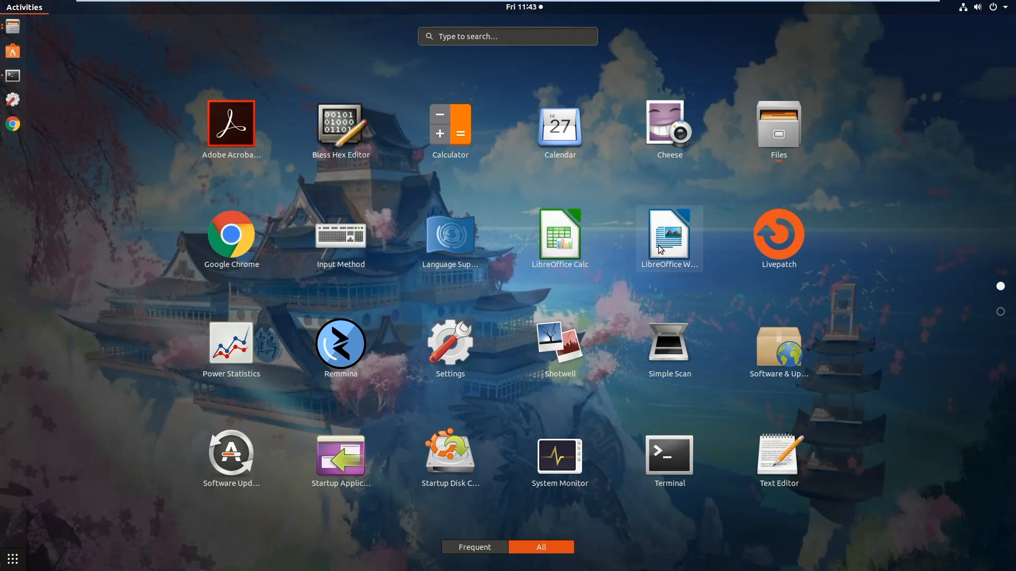
click(669, 234)
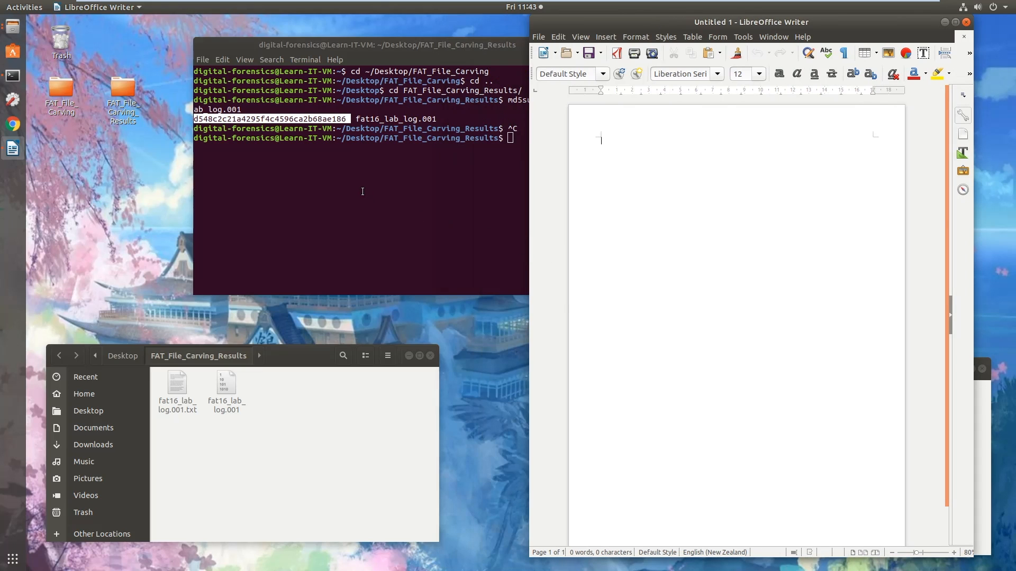
text(fsstat)
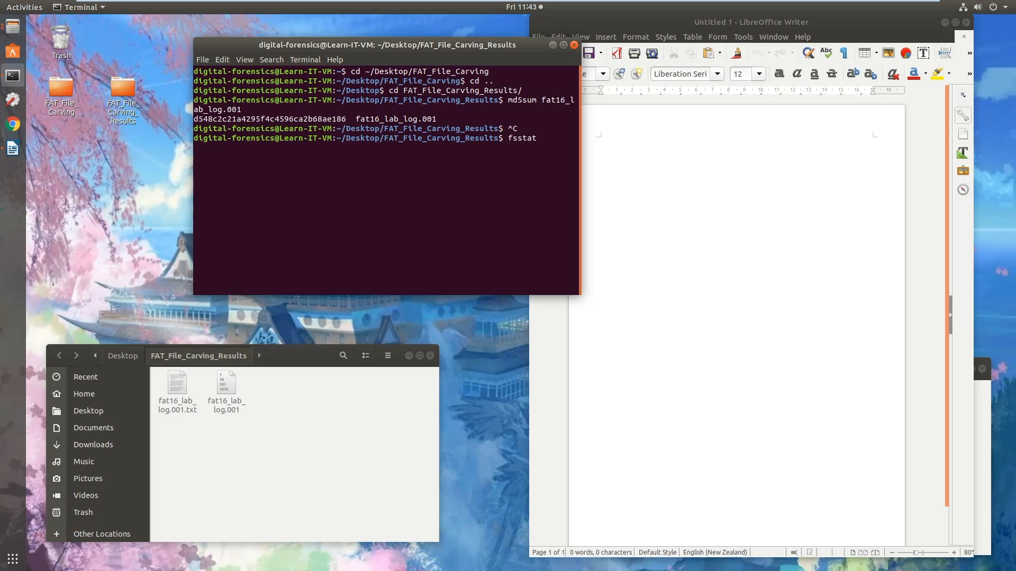
text(fat16)
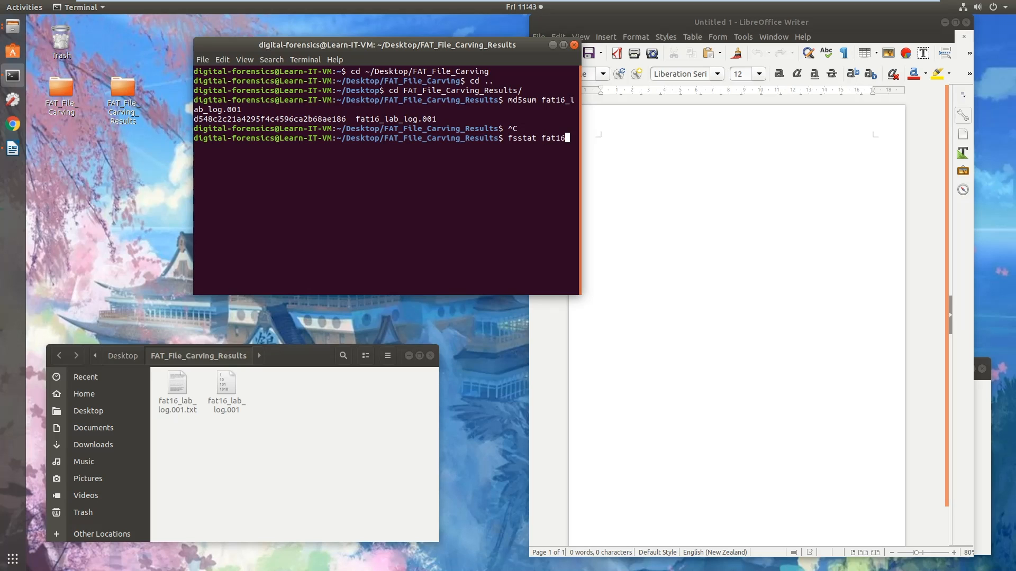
key(Return)
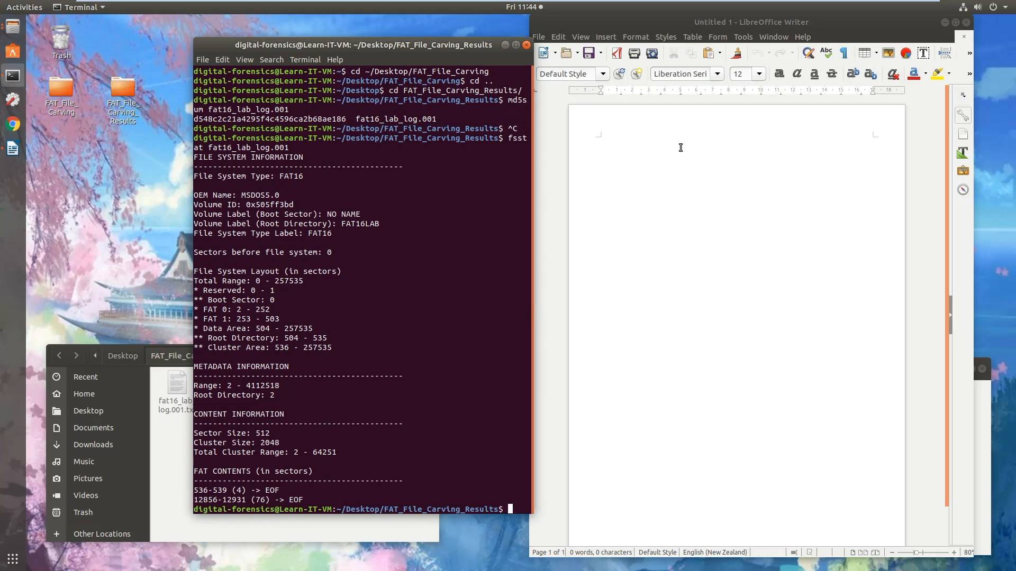
click(582, 235)
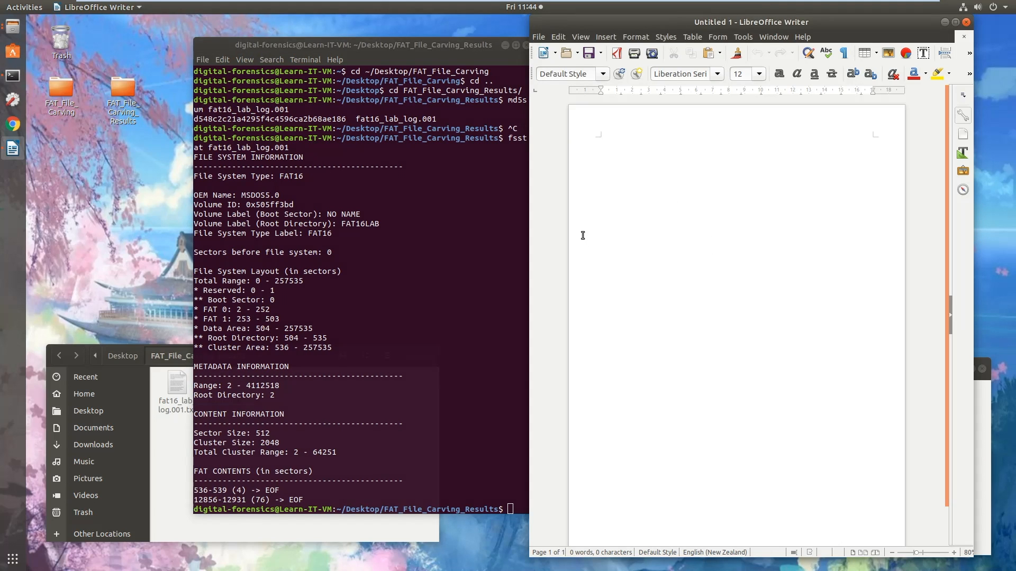
mouse_move(561, 222)
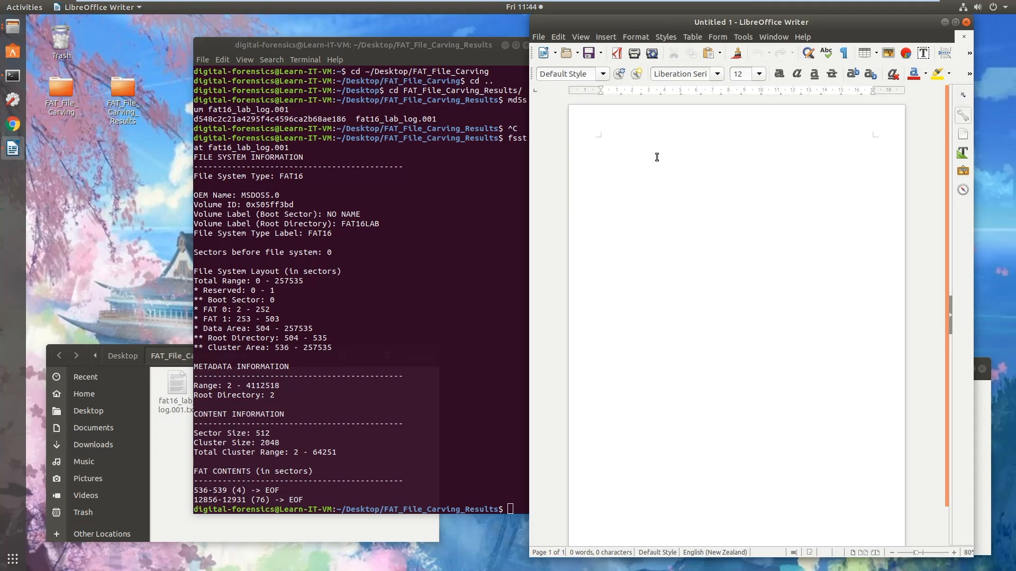
Note 'File System Type: FAT16' and paste the fsstat sector size 512 and cluster size 2048 into Writer
text(File System Type: FAT16)
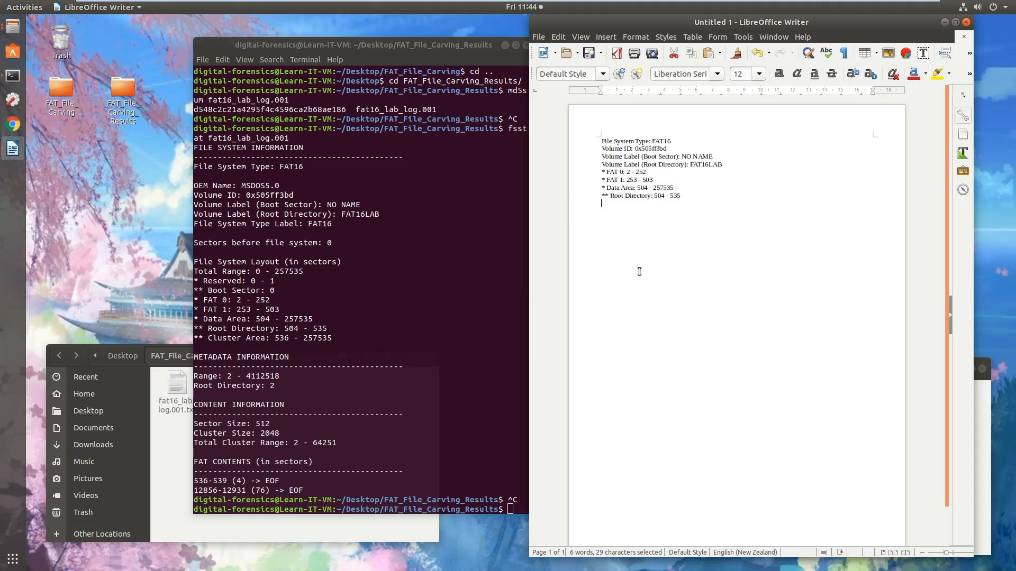
mouse_move(341, 442)
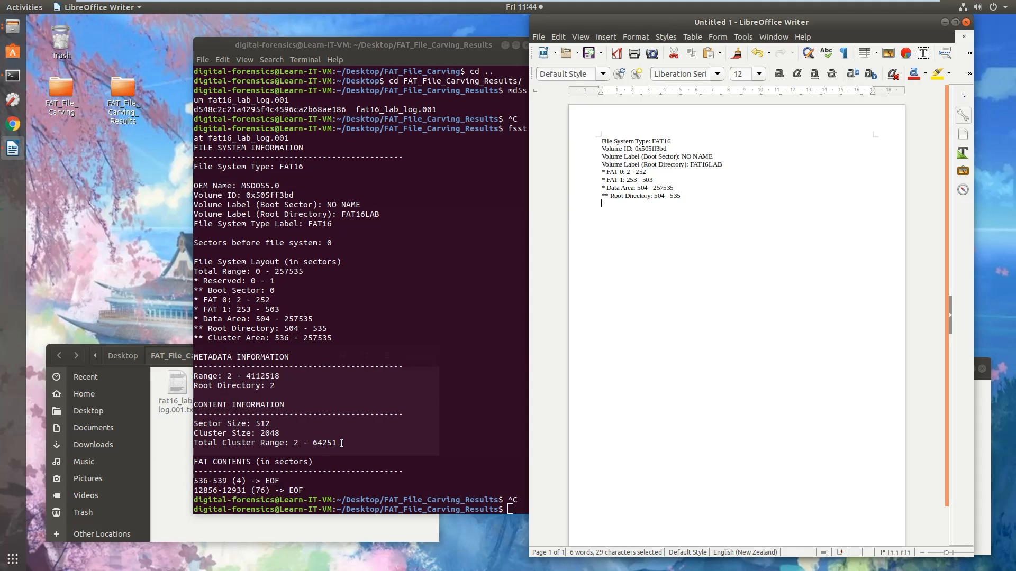
click(356, 433)
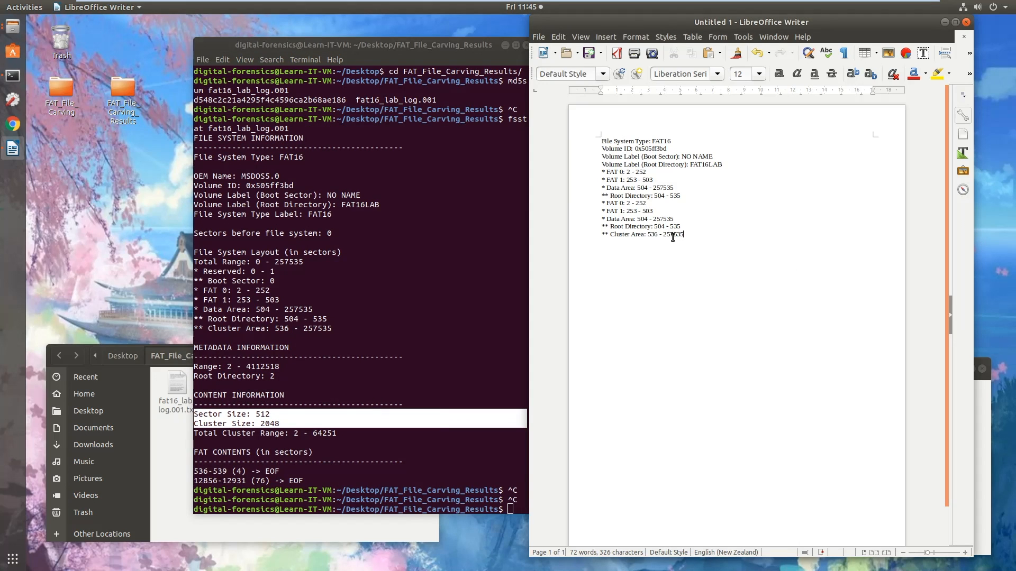
right_click(292, 418)
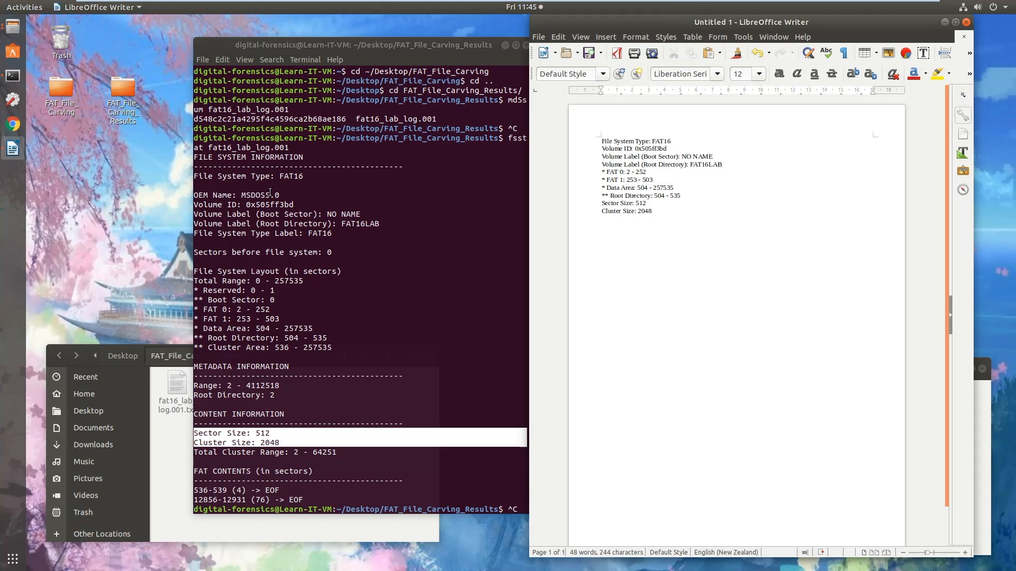
click(653, 210)
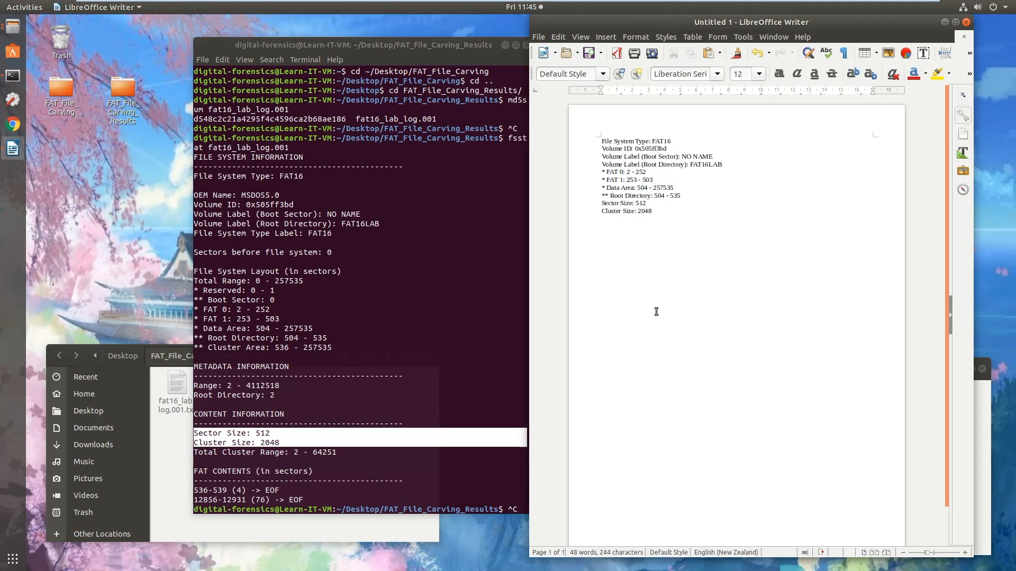
mouse_move(555, 246)
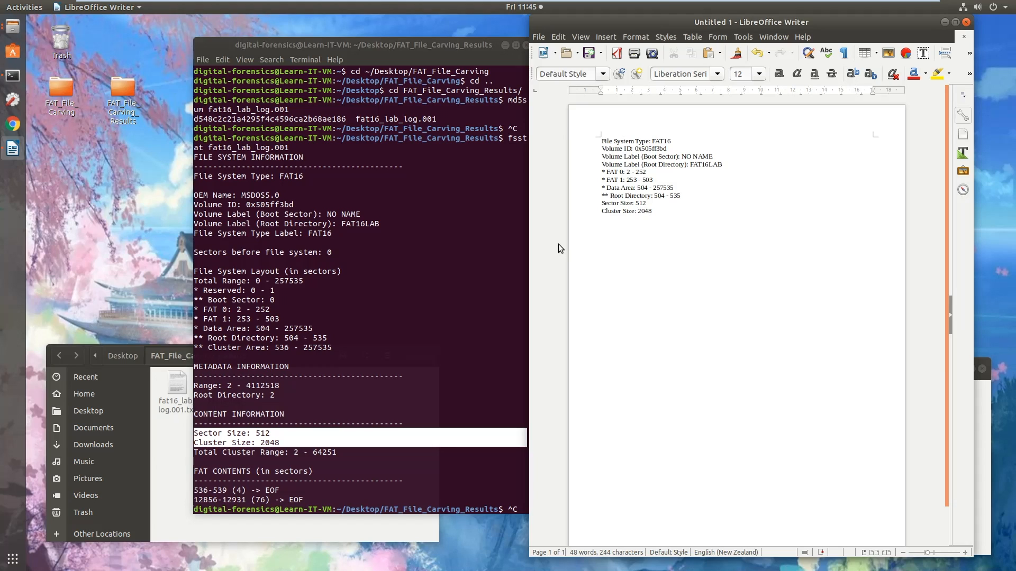
click(652, 211)
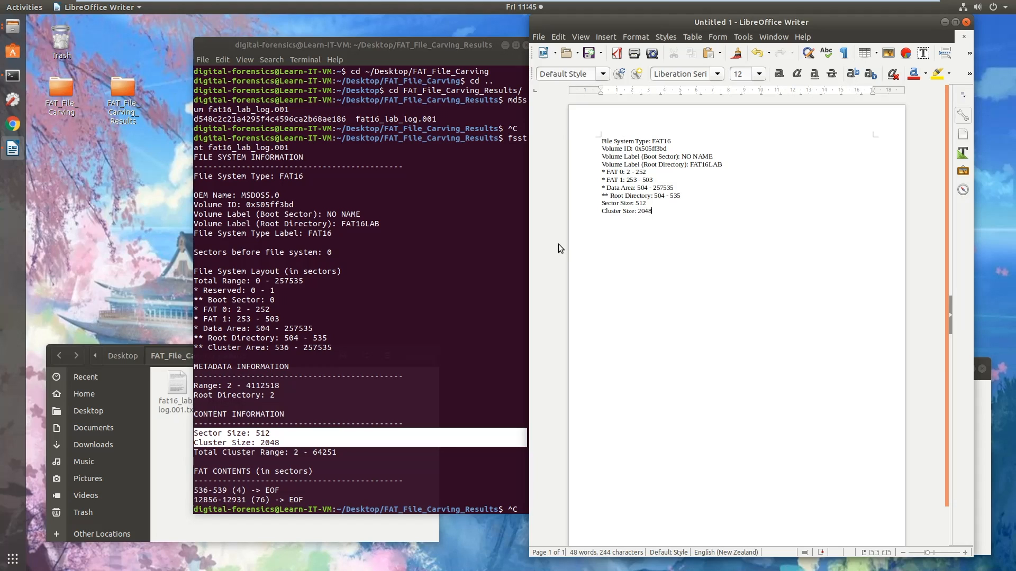